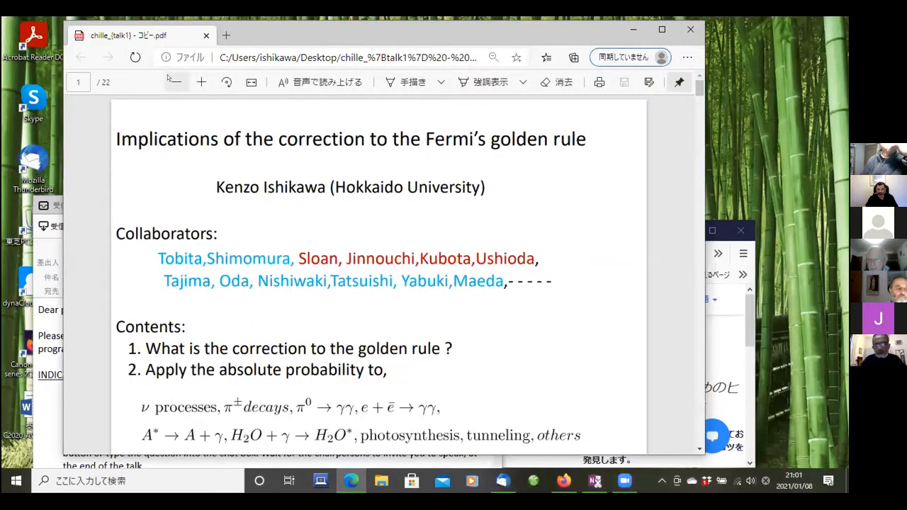
# Reposition the Edge window so the whole title slide (page 1 of 22) is visible.
pyautogui.click(176, 83)
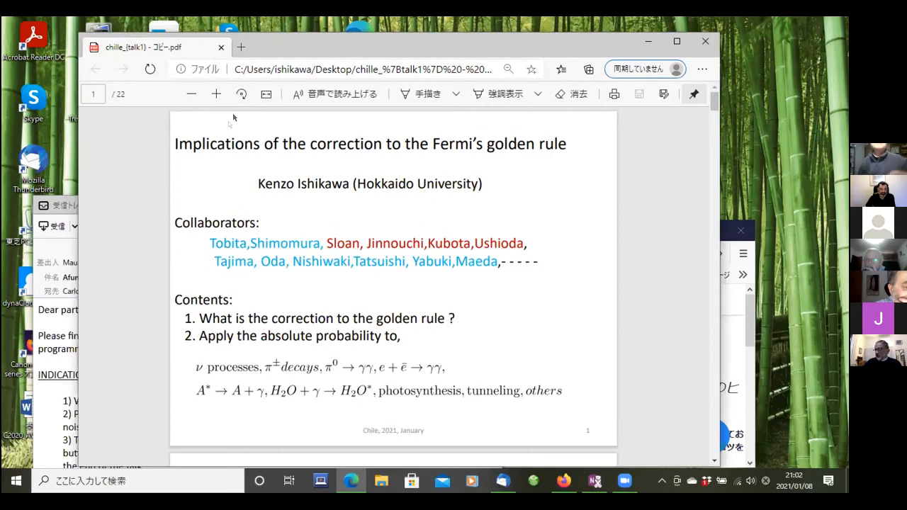
pyautogui.moveTo(275, 163)
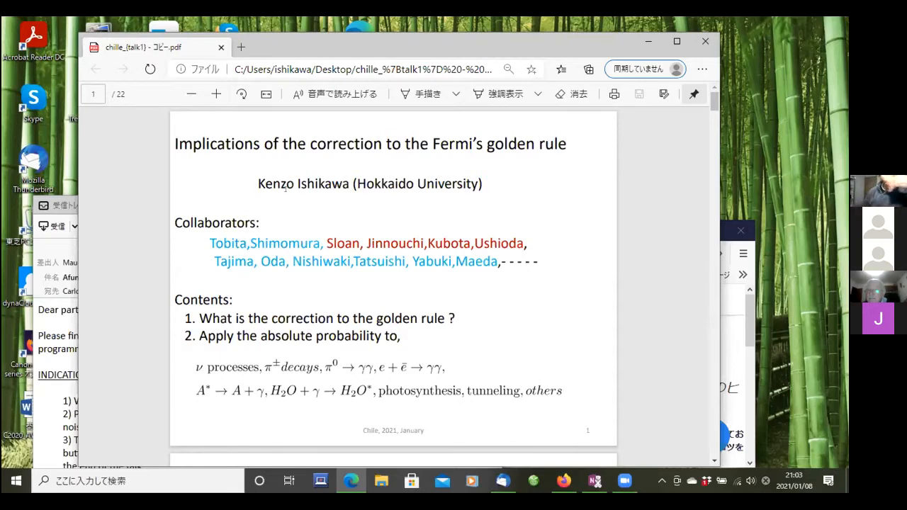
pyautogui.moveTo(248, 162)
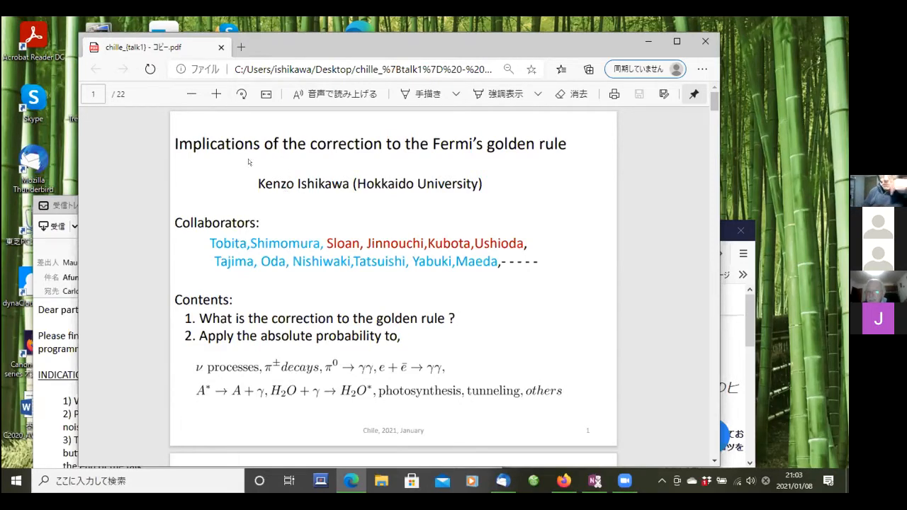
# Scroll down to slide 2 listing the four quantum mechanics principles and references.
pyautogui.scroll(-3)
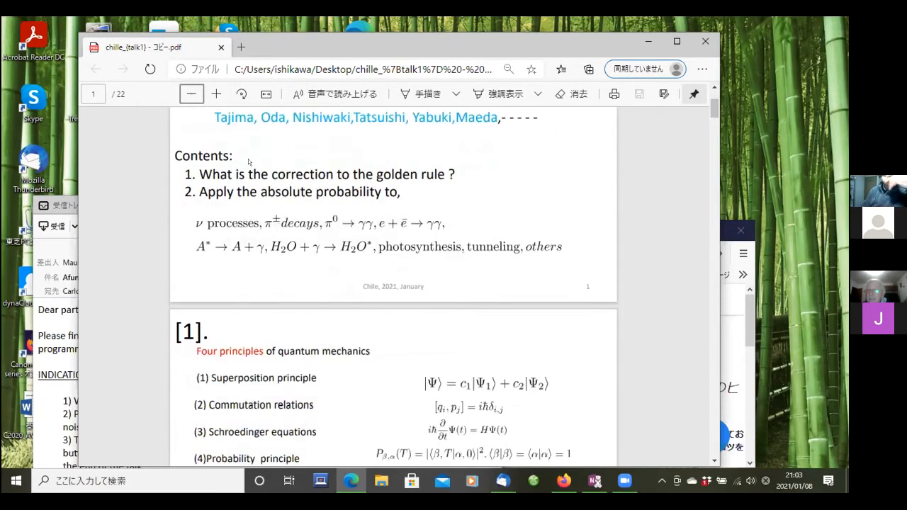
pyautogui.scroll(-3)
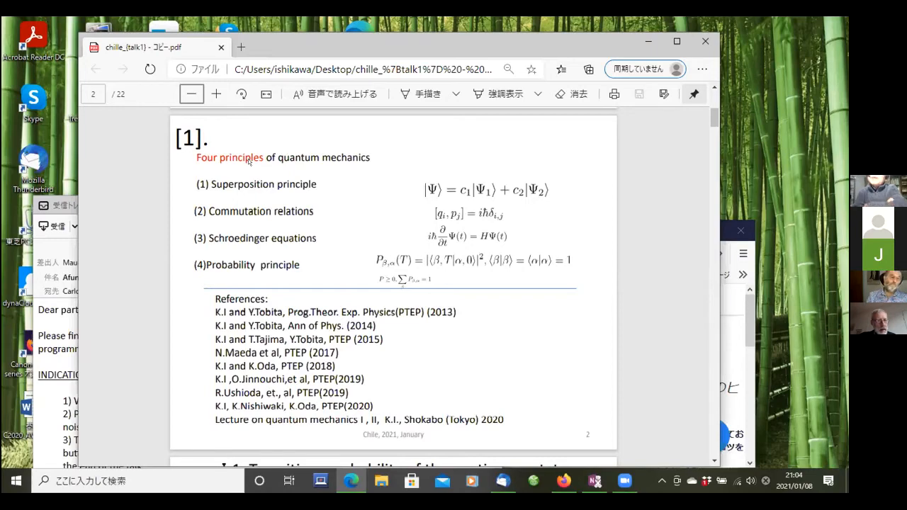
# Scroll down to slide 3 on transition probability of continuum states.
pyautogui.scroll(-3)
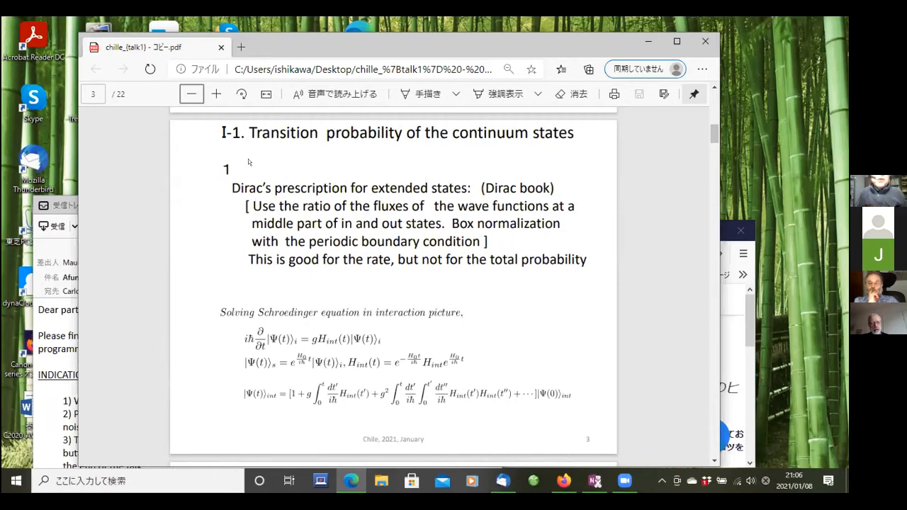
pyautogui.moveTo(127, 202)
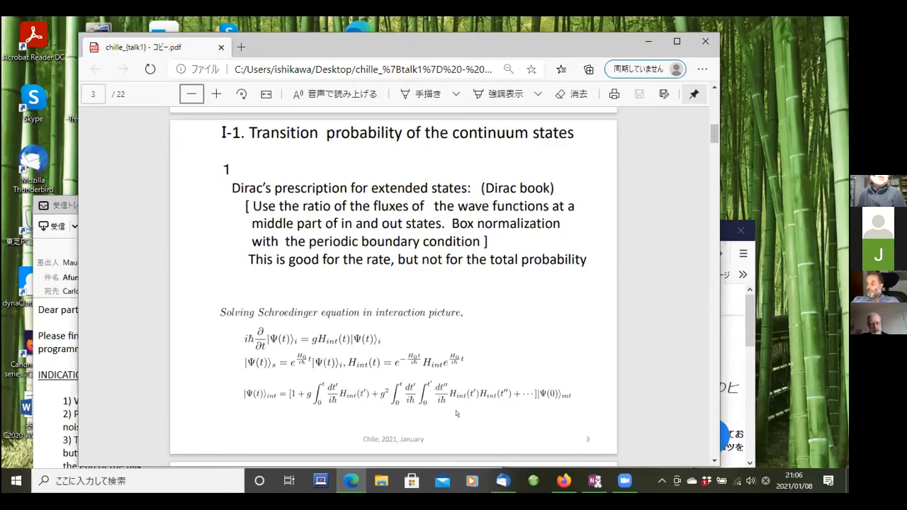
# Scroll down past the transition amplitude slide toward slide 5.
pyautogui.scroll(-3)
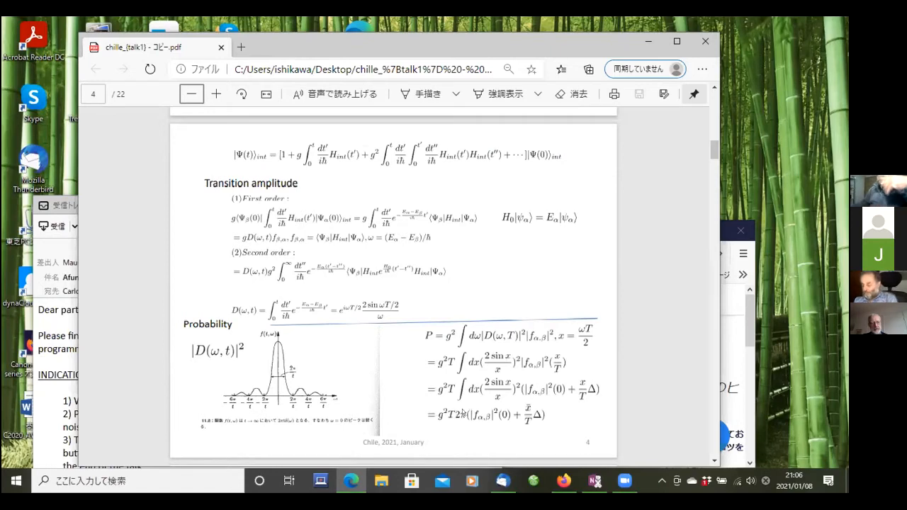
pyautogui.moveTo(484, 243)
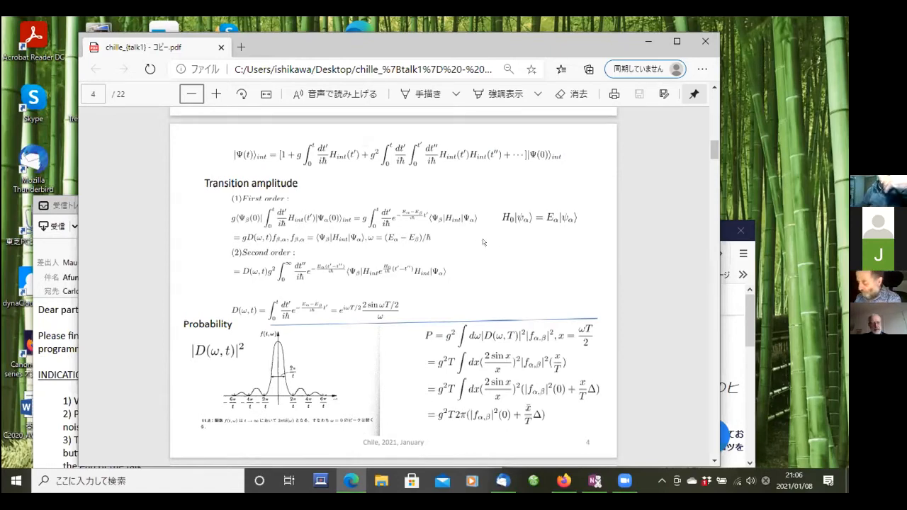
pyautogui.moveTo(524, 225)
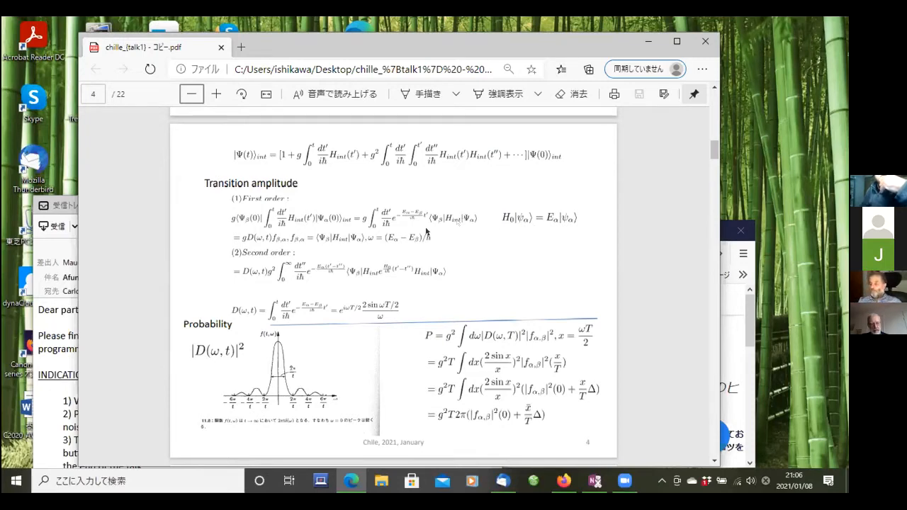
pyautogui.moveTo(338, 226)
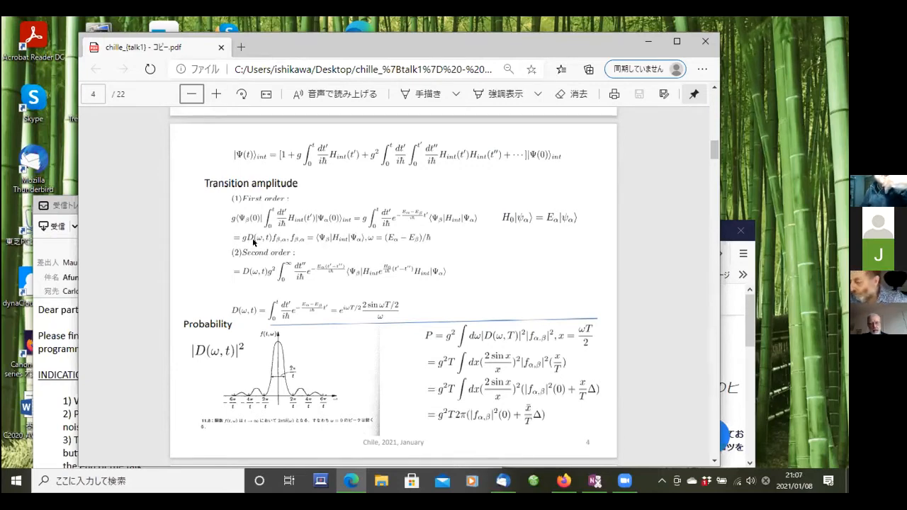
pyautogui.moveTo(317, 315)
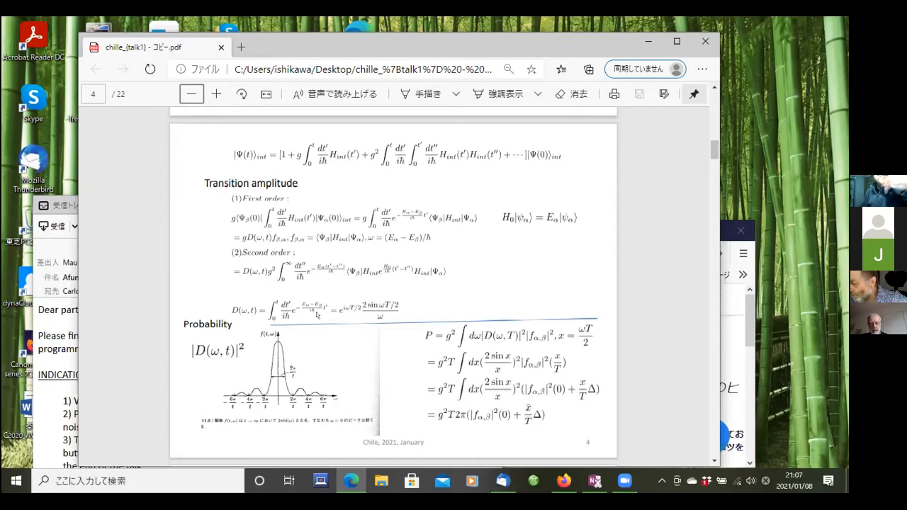
pyautogui.moveTo(346, 312)
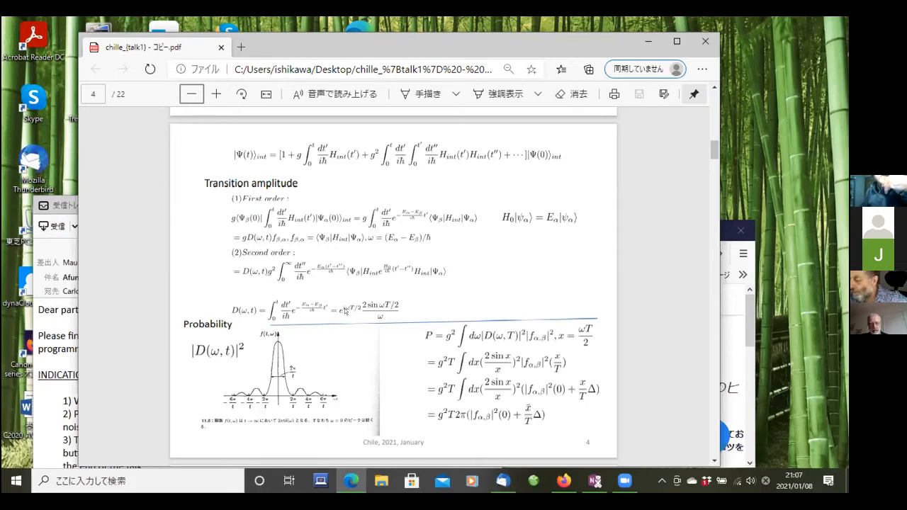
pyautogui.moveTo(476, 233)
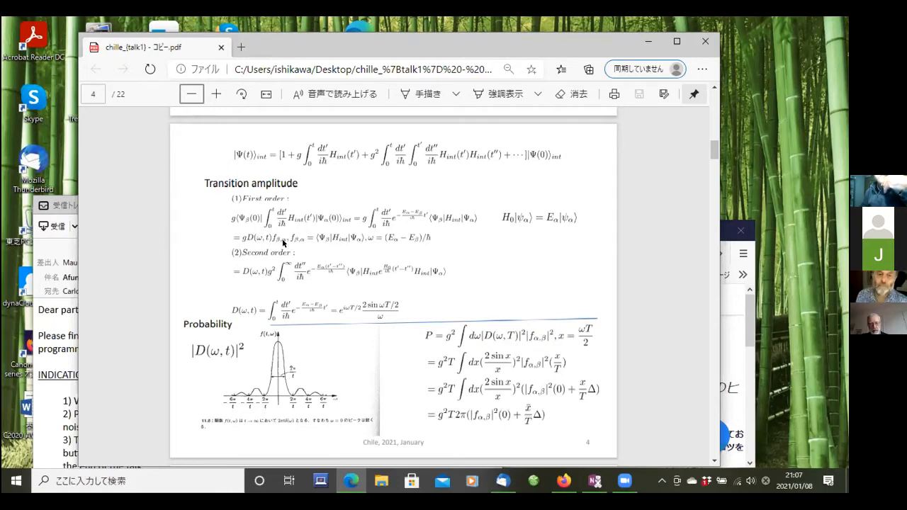
pyautogui.moveTo(333, 239)
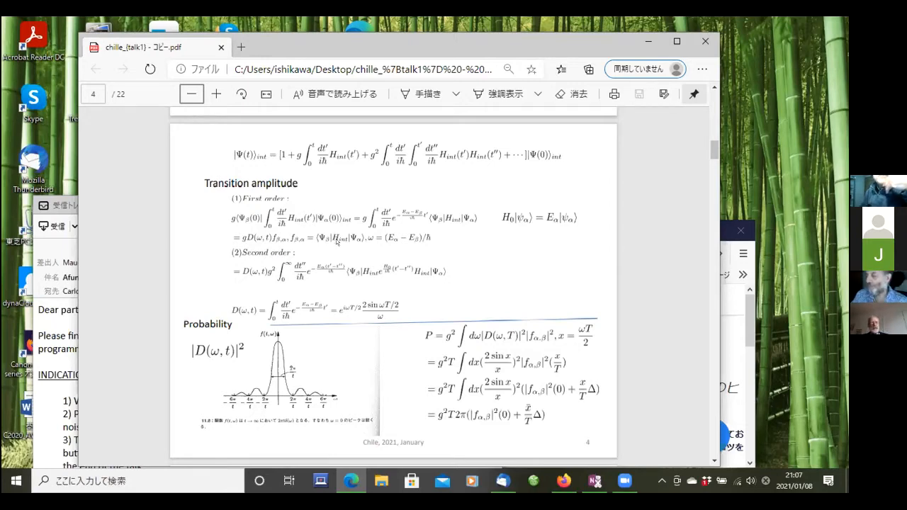
pyautogui.moveTo(544, 341)
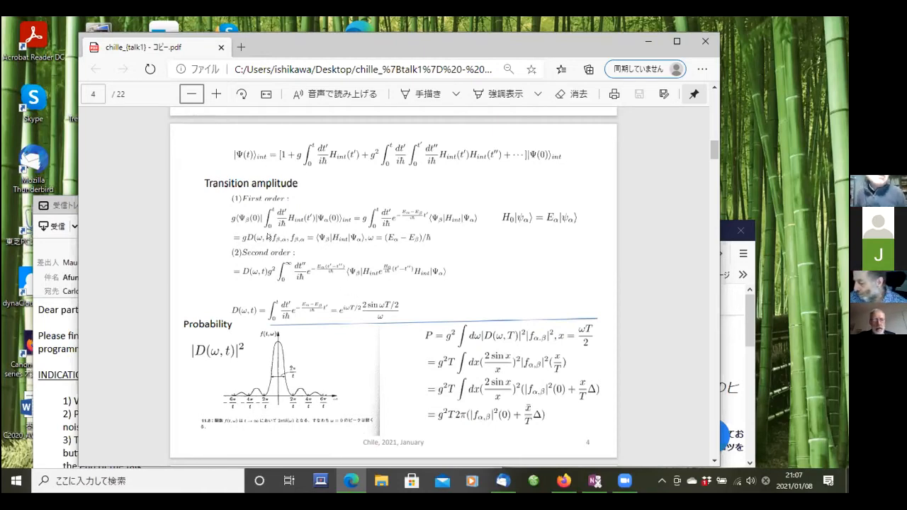
pyautogui.moveTo(424, 341)
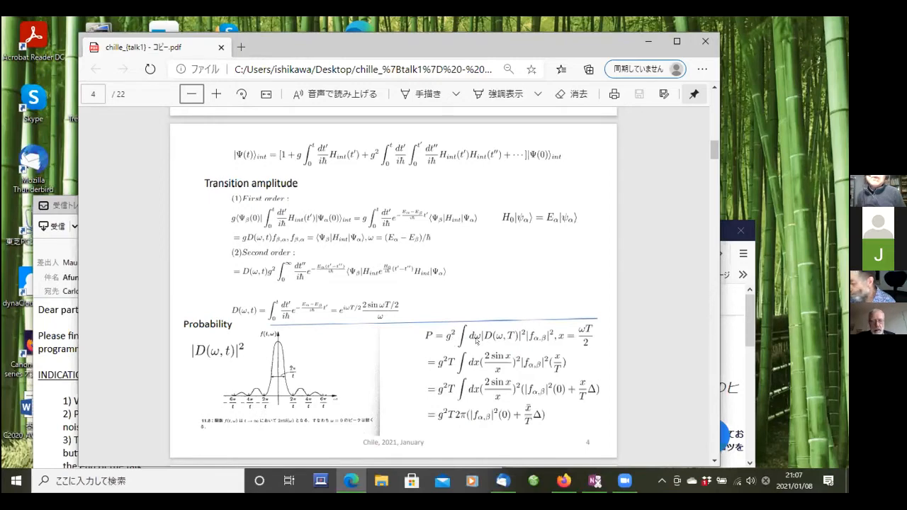
pyautogui.moveTo(394, 245)
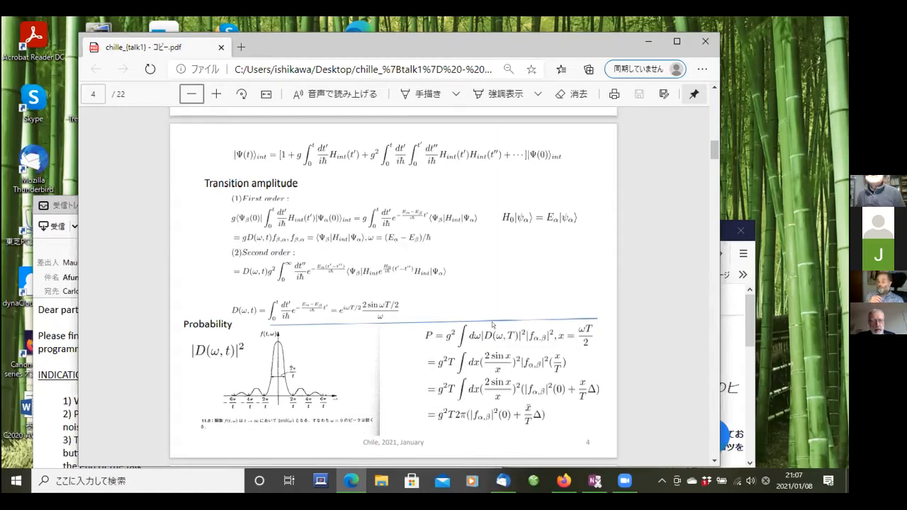
pyautogui.moveTo(543, 342)
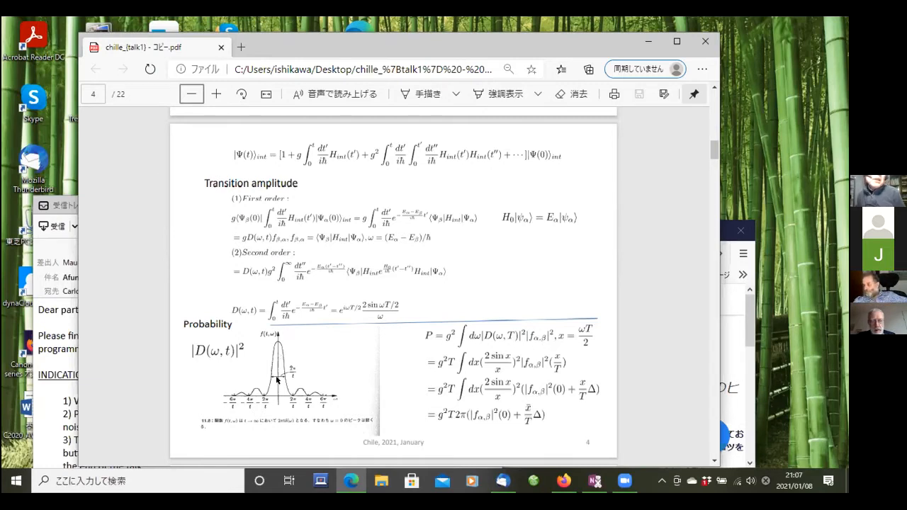
pyautogui.moveTo(294, 399)
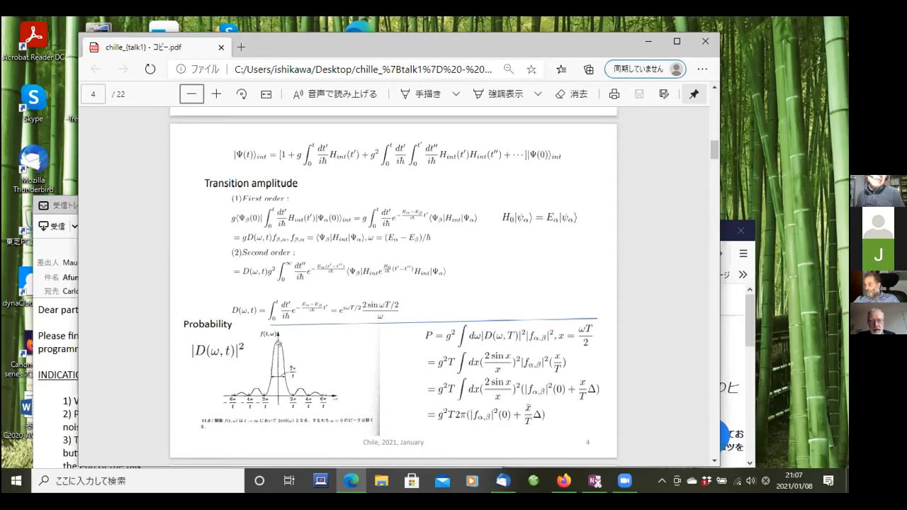
pyautogui.moveTo(286, 345)
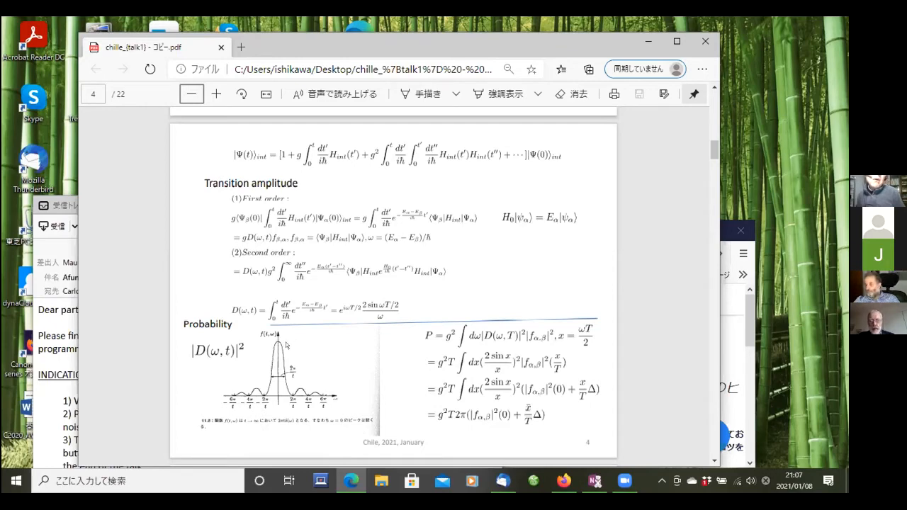
pyautogui.moveTo(279, 343)
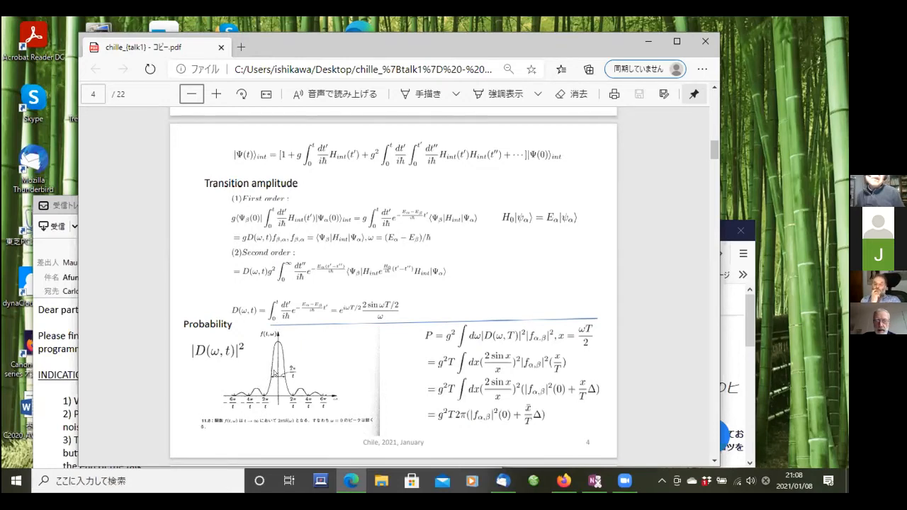
pyautogui.moveTo(494, 425)
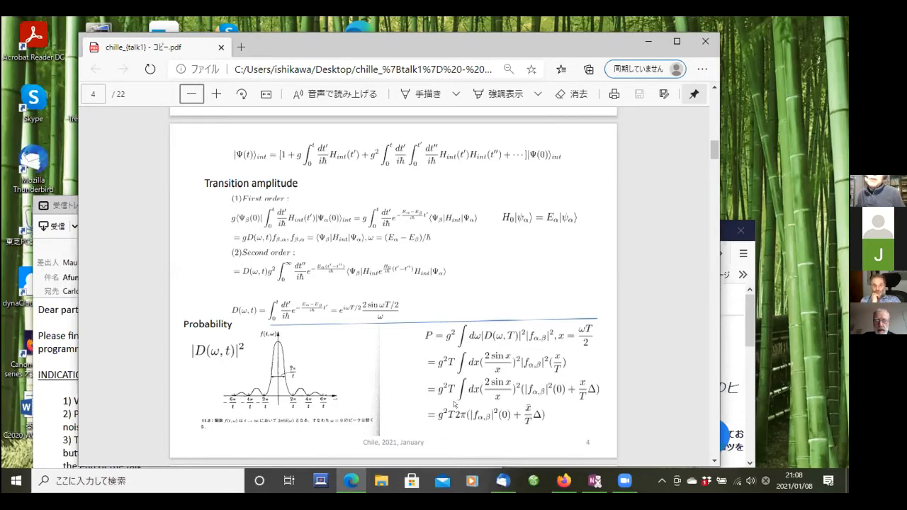
pyautogui.moveTo(466, 338)
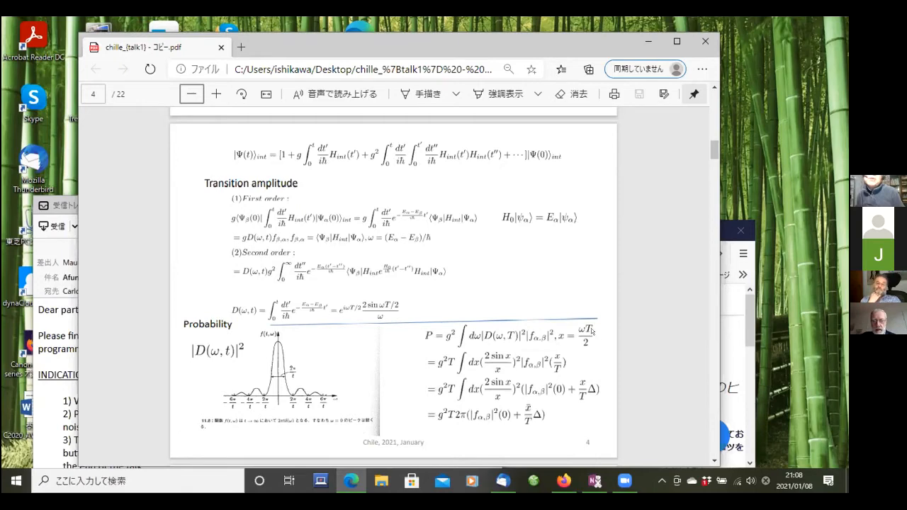
pyautogui.moveTo(516, 384)
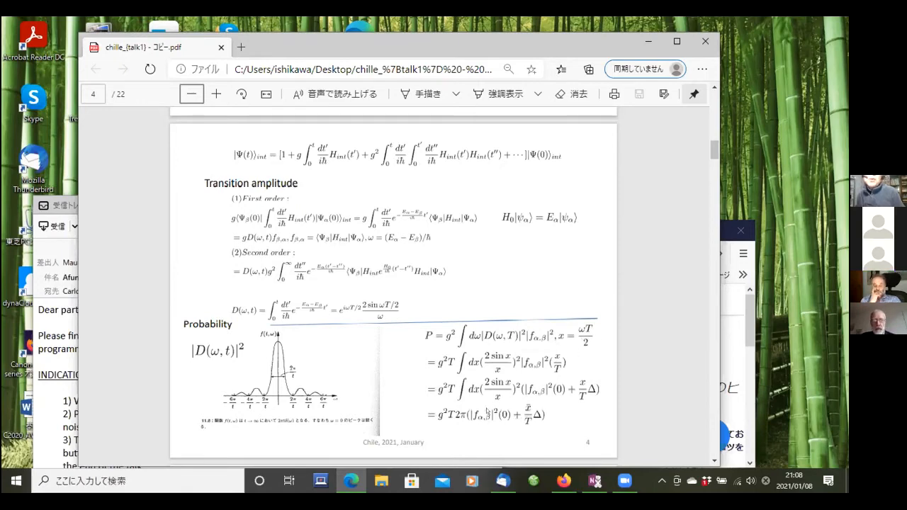
pyautogui.moveTo(445, 420)
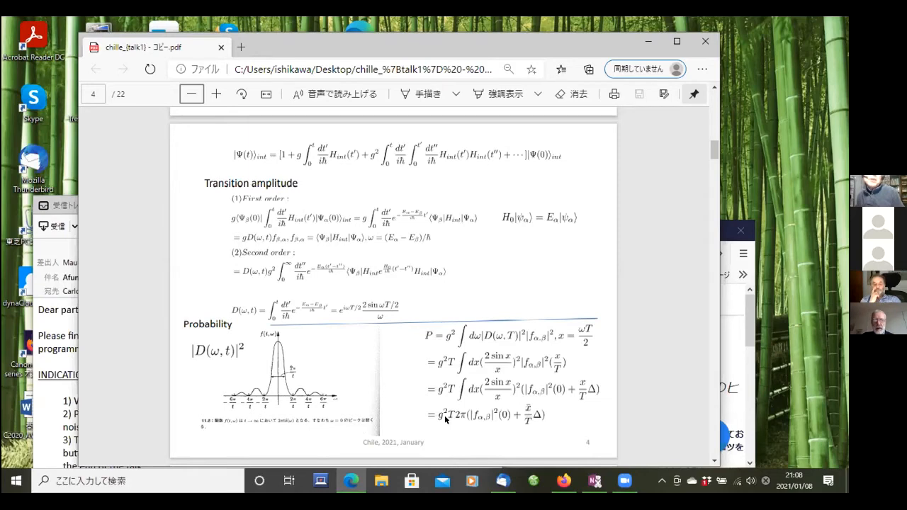
pyautogui.moveTo(446, 418)
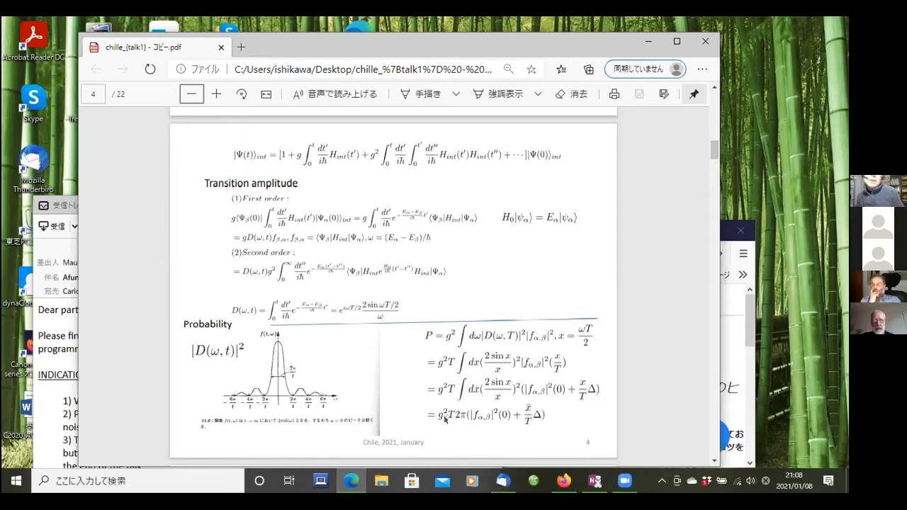
pyautogui.moveTo(592, 385)
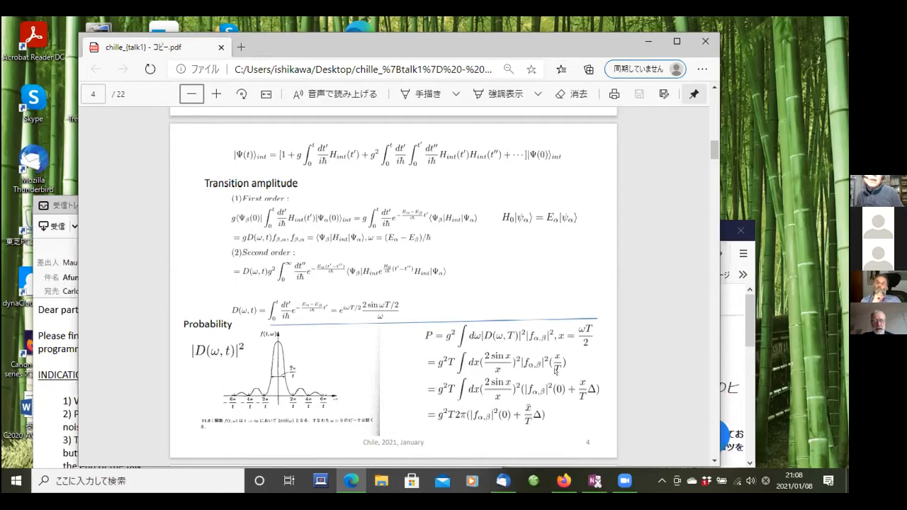
pyautogui.moveTo(536, 421)
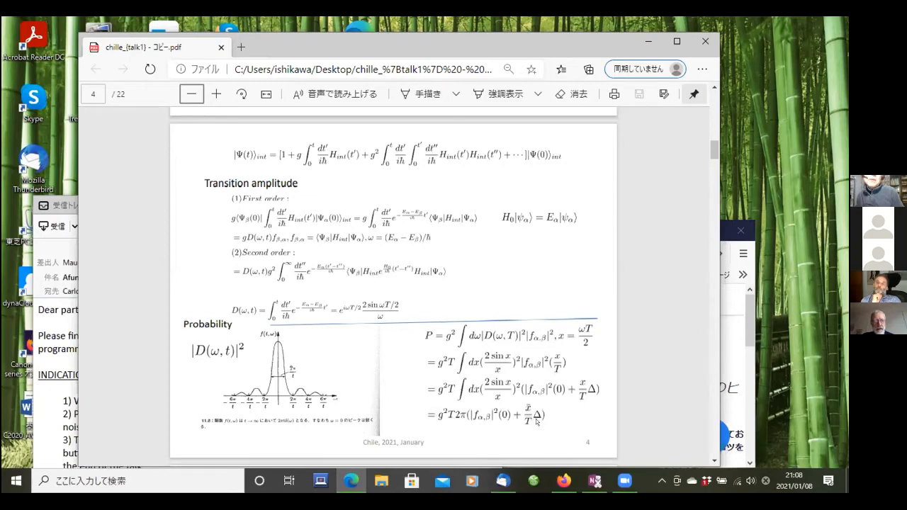
pyautogui.moveTo(564, 412)
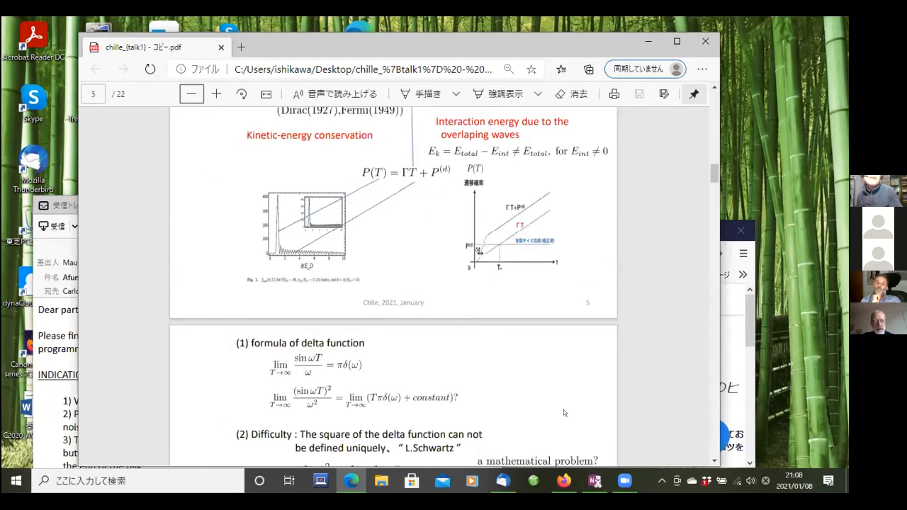
# Scroll up slightly so the I-2 Transition probability P(T) slide fits fully in view.
pyautogui.scroll(3)
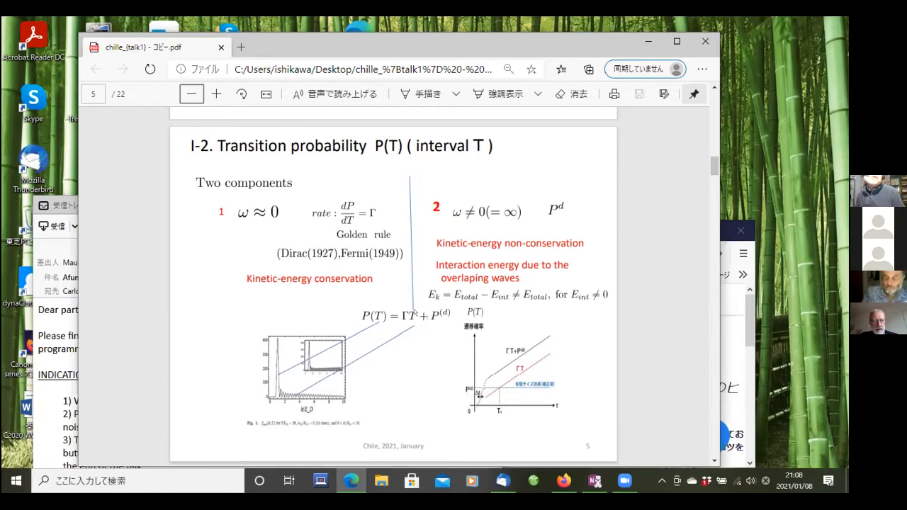
pyautogui.moveTo(306, 223)
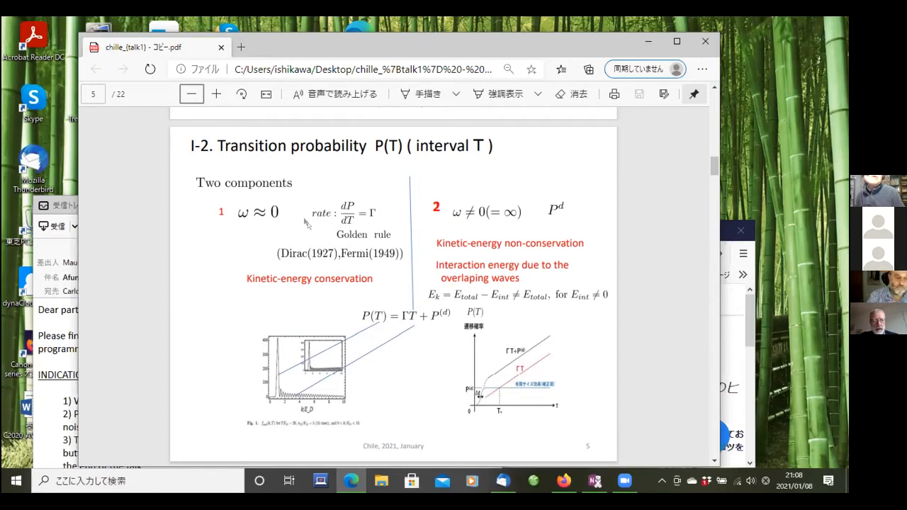
pyautogui.moveTo(296, 214)
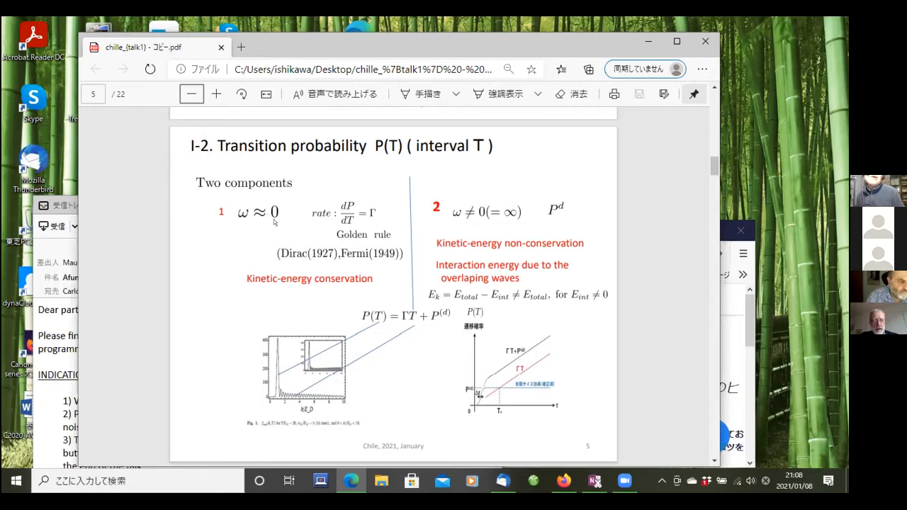
pyautogui.moveTo(358, 213)
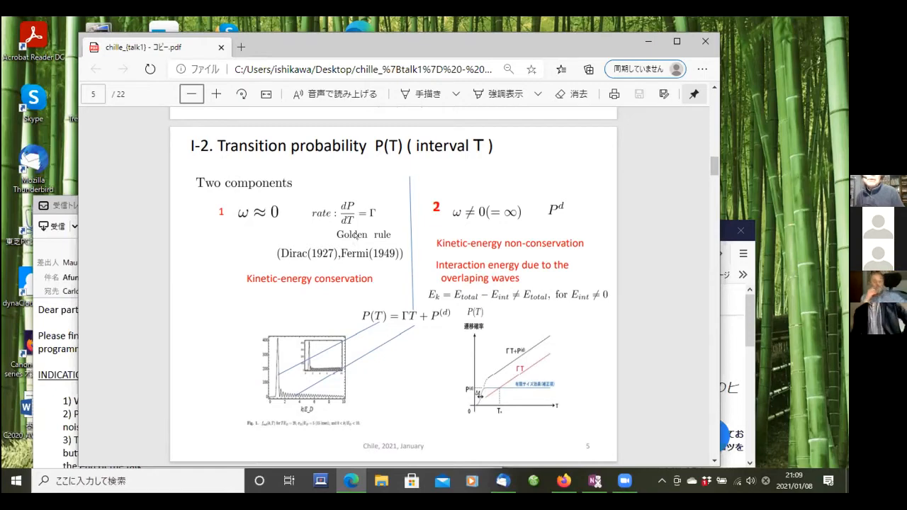
pyautogui.moveTo(267, 223)
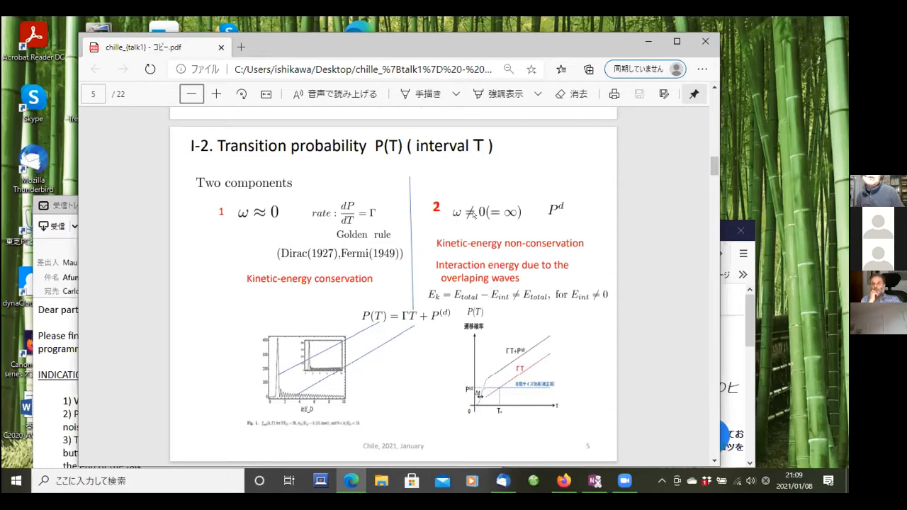
pyautogui.moveTo(354, 381)
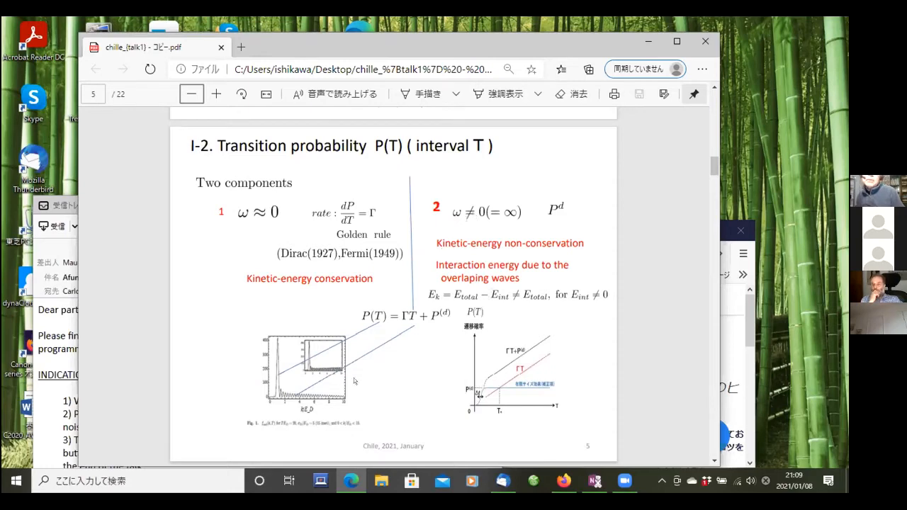
pyautogui.moveTo(327, 402)
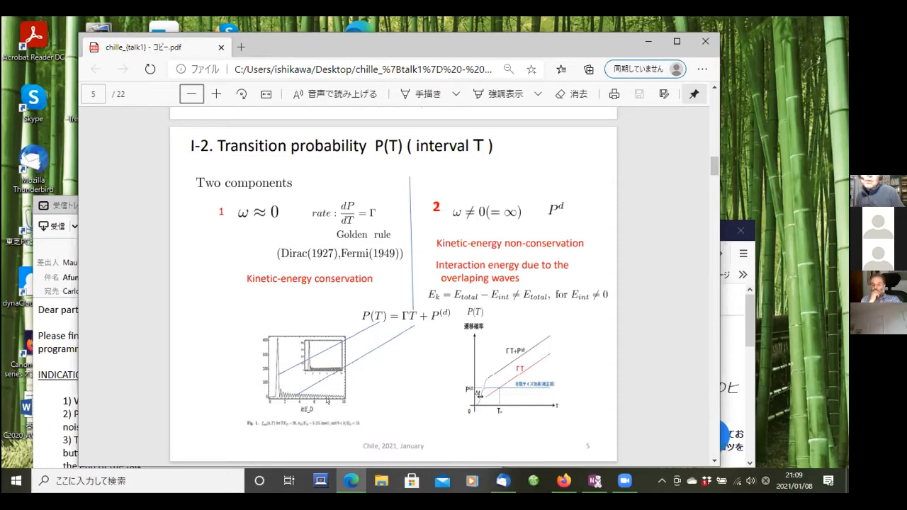
pyautogui.moveTo(268, 360)
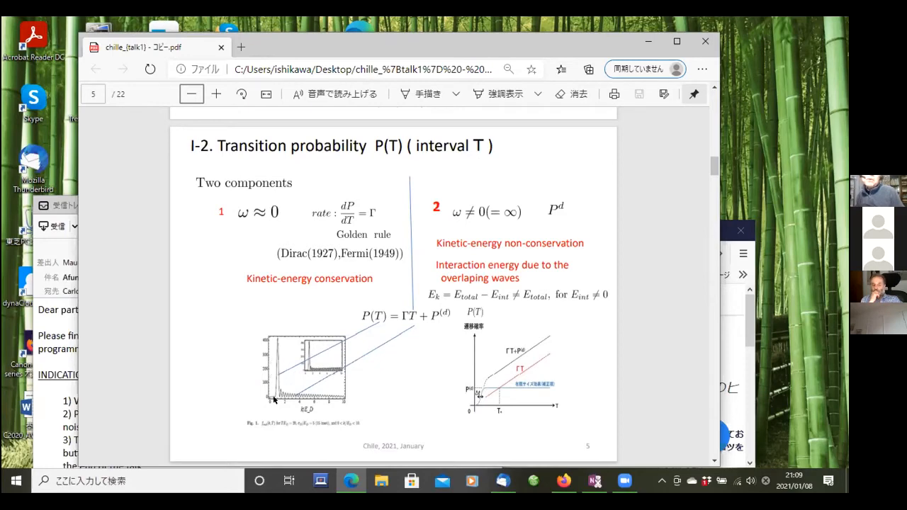
pyautogui.moveTo(347, 413)
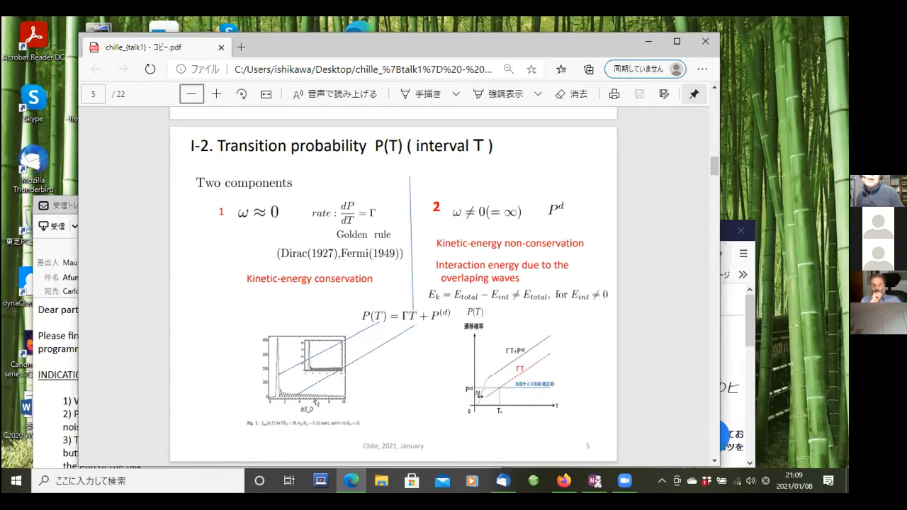
pyautogui.moveTo(545, 202)
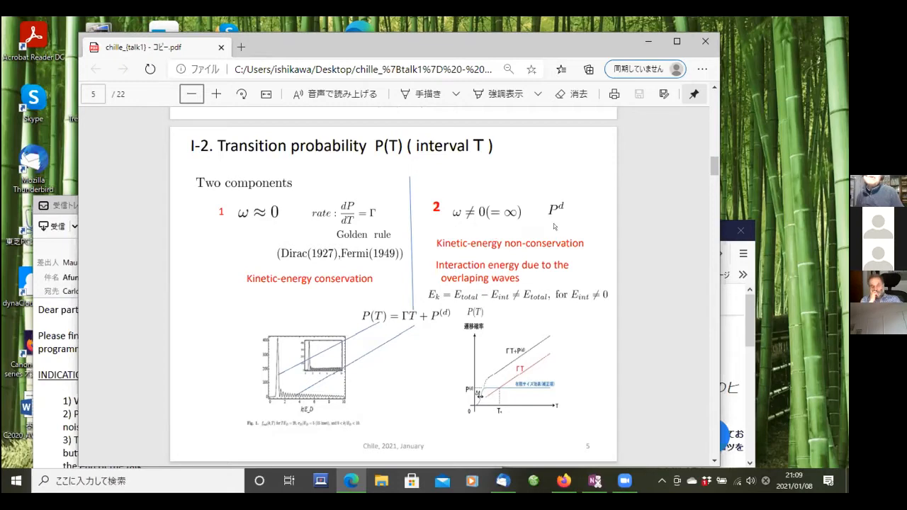
pyautogui.moveTo(532, 214)
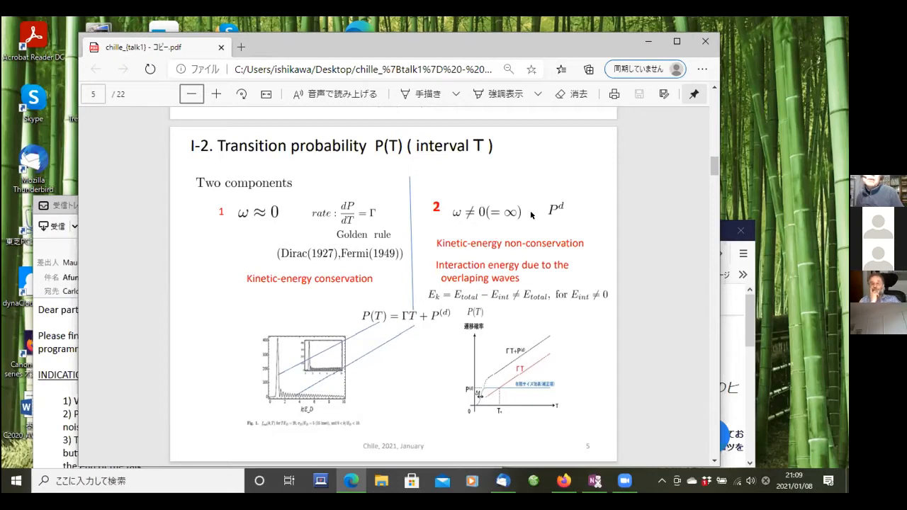
pyautogui.moveTo(531, 214)
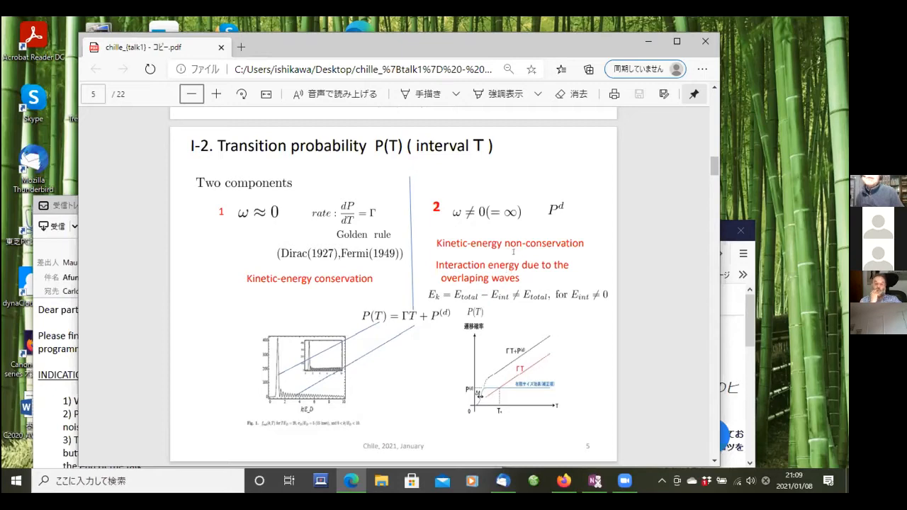
pyautogui.moveTo(504, 222)
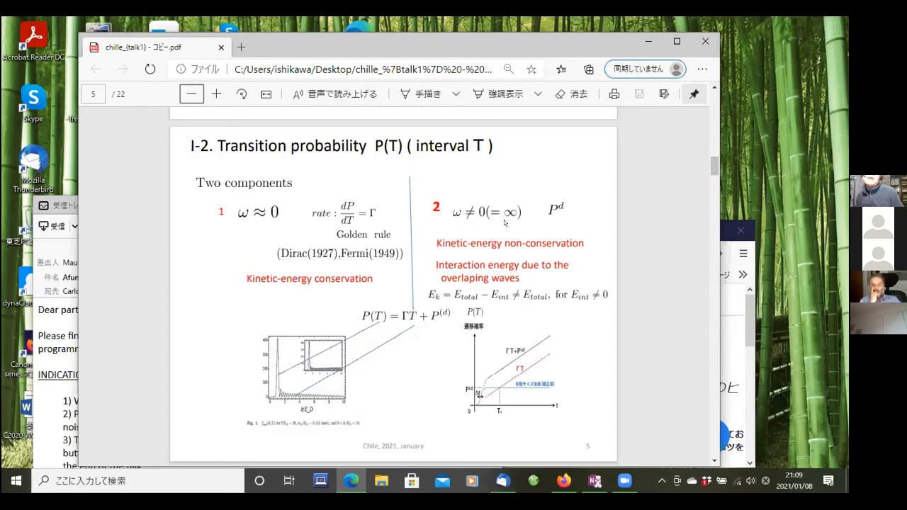
pyautogui.moveTo(494, 272)
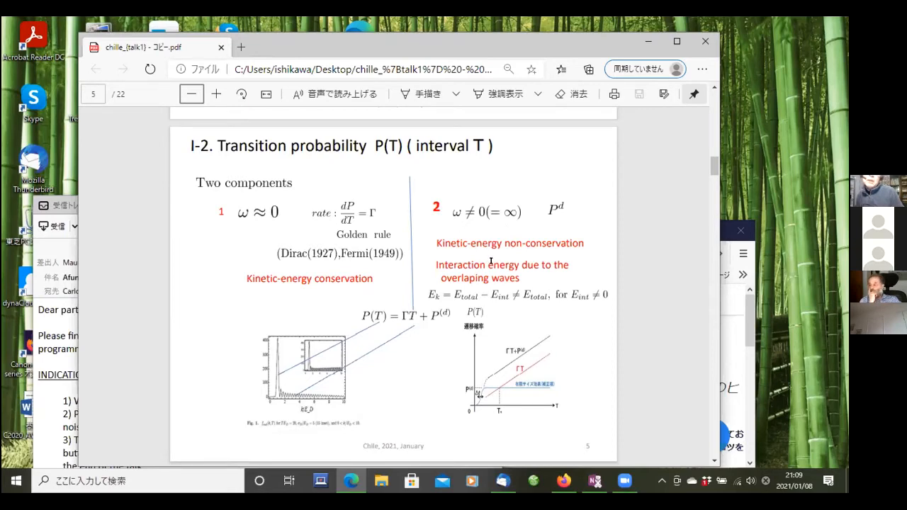
pyautogui.moveTo(485, 314)
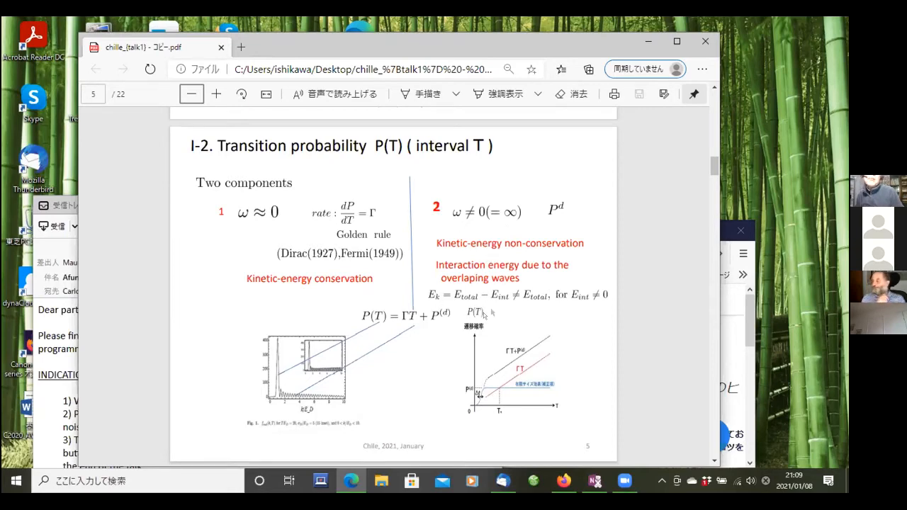
pyautogui.moveTo(406, 389)
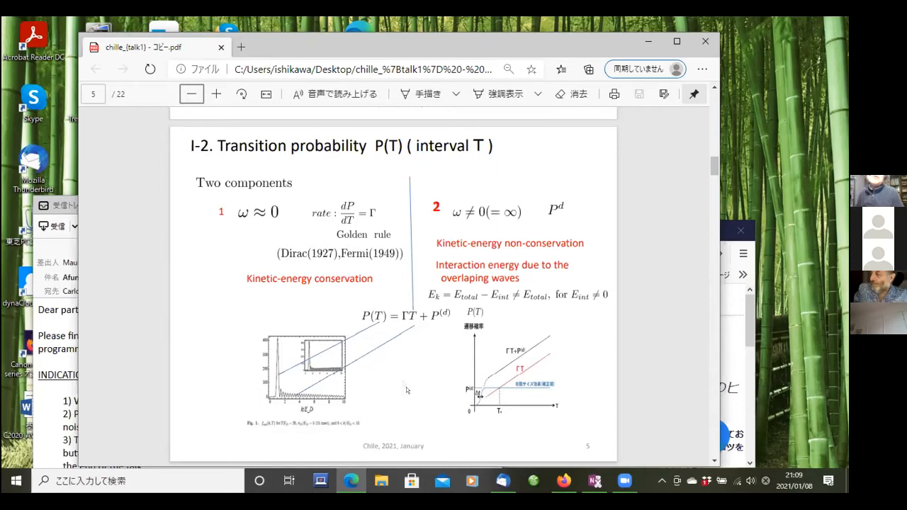
pyautogui.moveTo(354, 315)
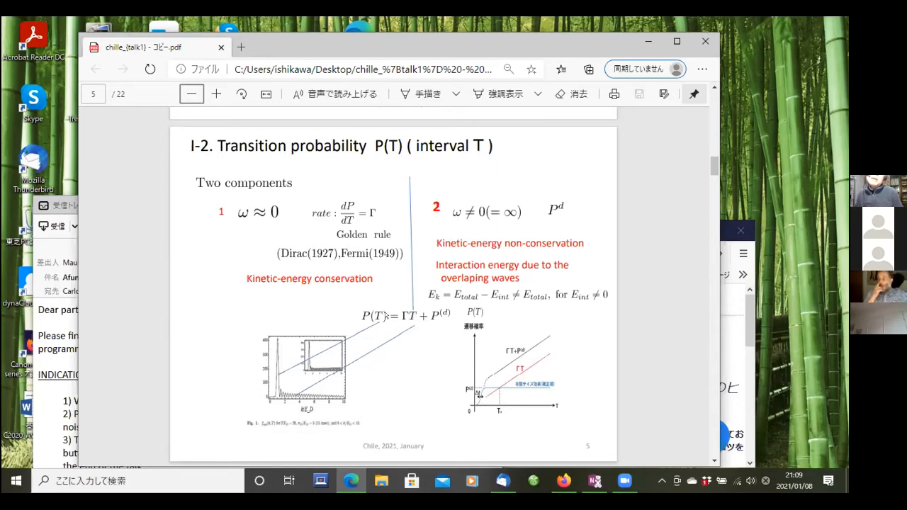
pyautogui.moveTo(404, 320)
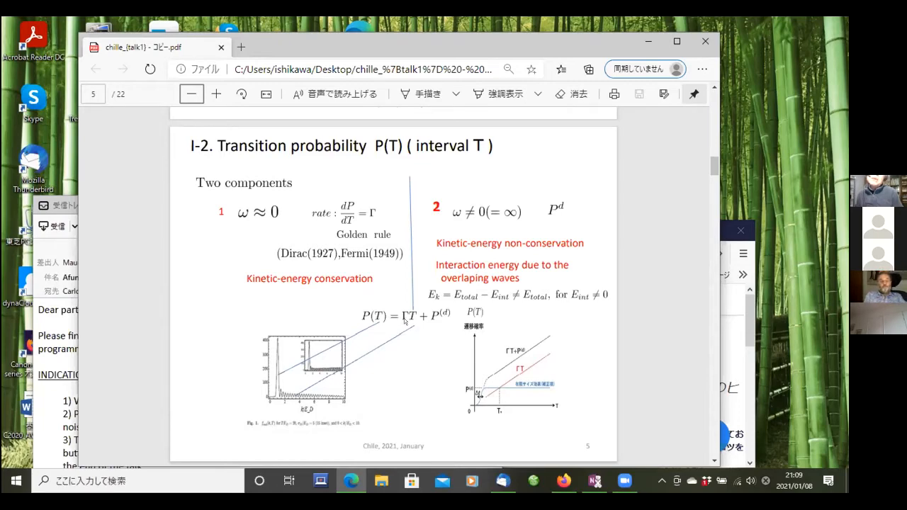
pyautogui.moveTo(404, 322)
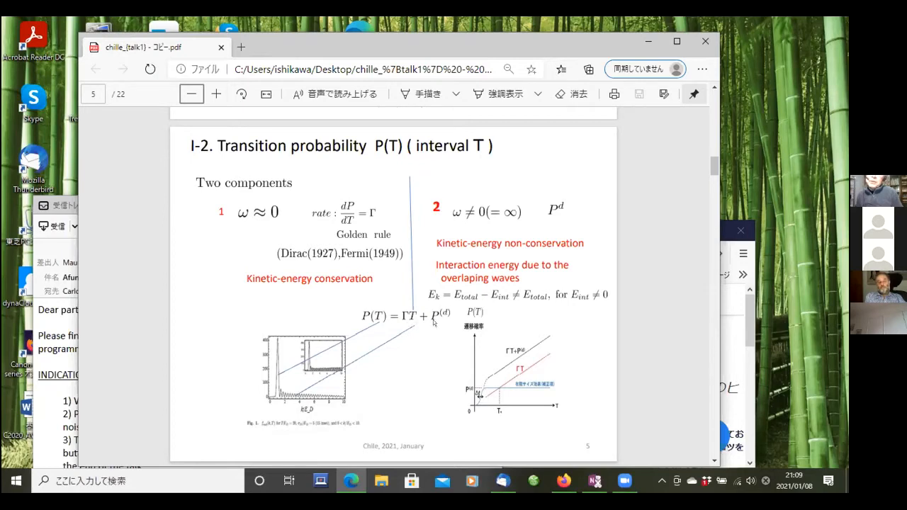
pyautogui.moveTo(434, 318)
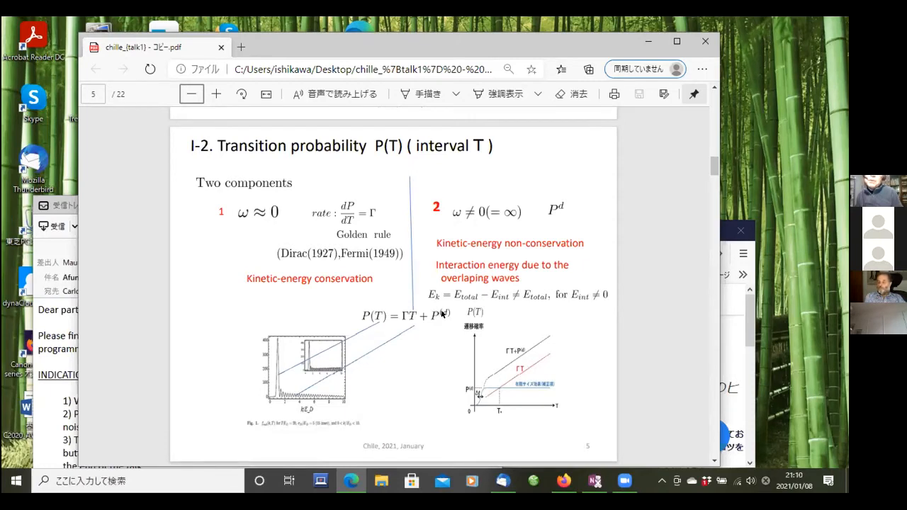
pyautogui.moveTo(487, 372)
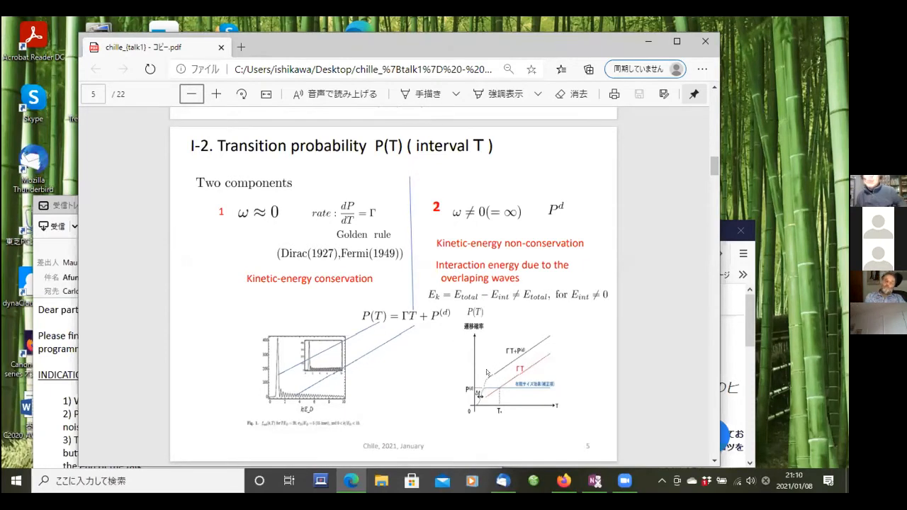
pyautogui.scroll(-3)
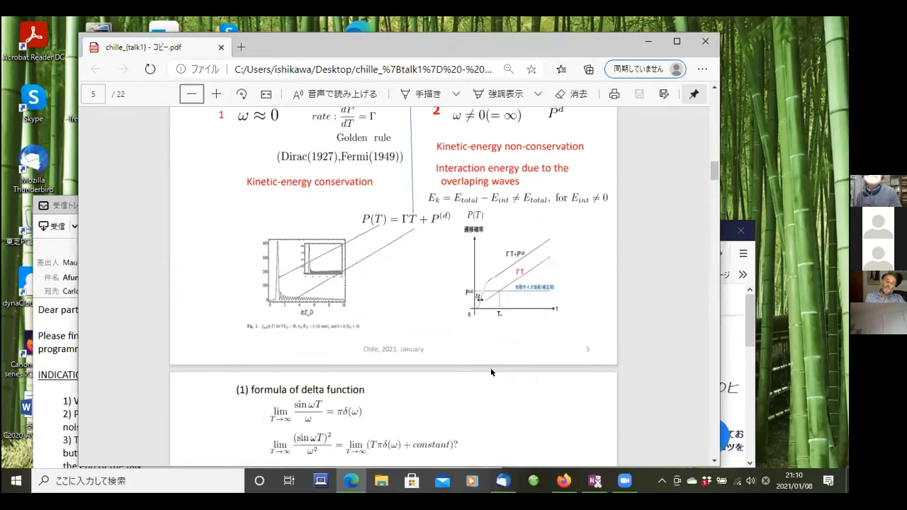
pyautogui.scroll(-3)
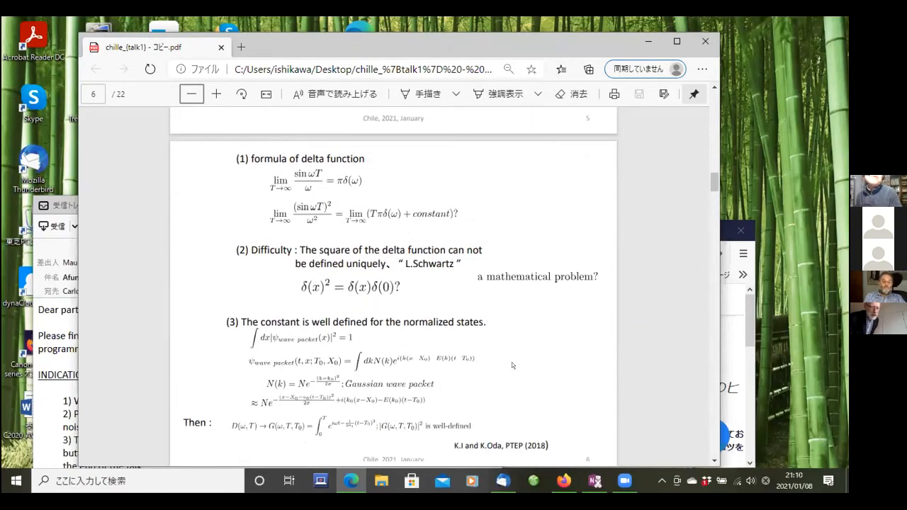
pyautogui.scroll(3)
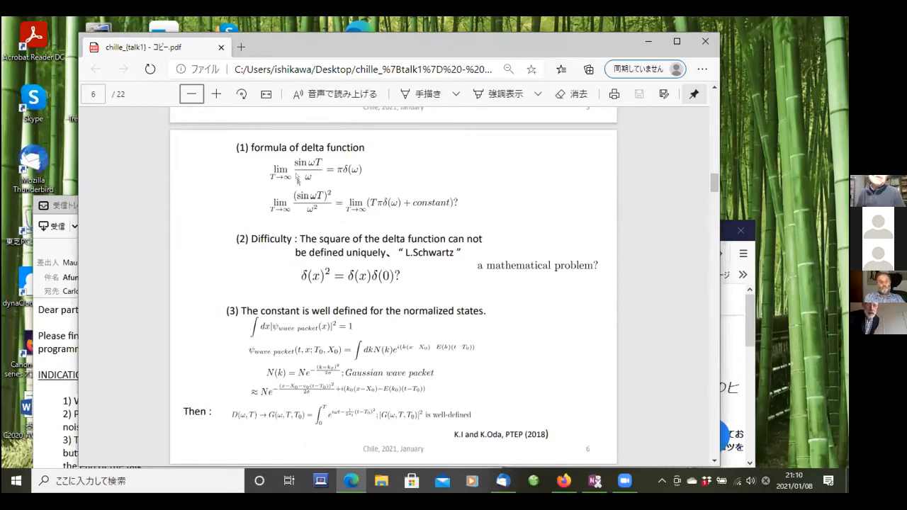
pyautogui.moveTo(306, 175)
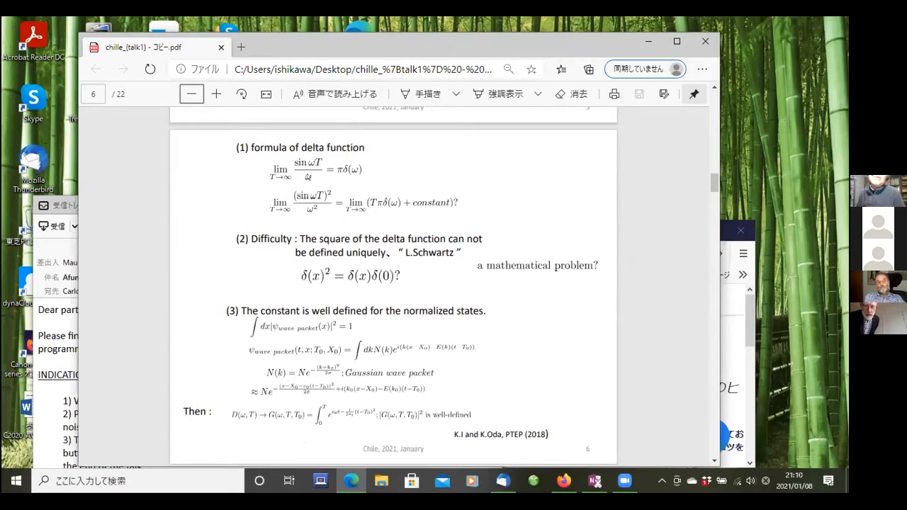
pyautogui.moveTo(356, 176)
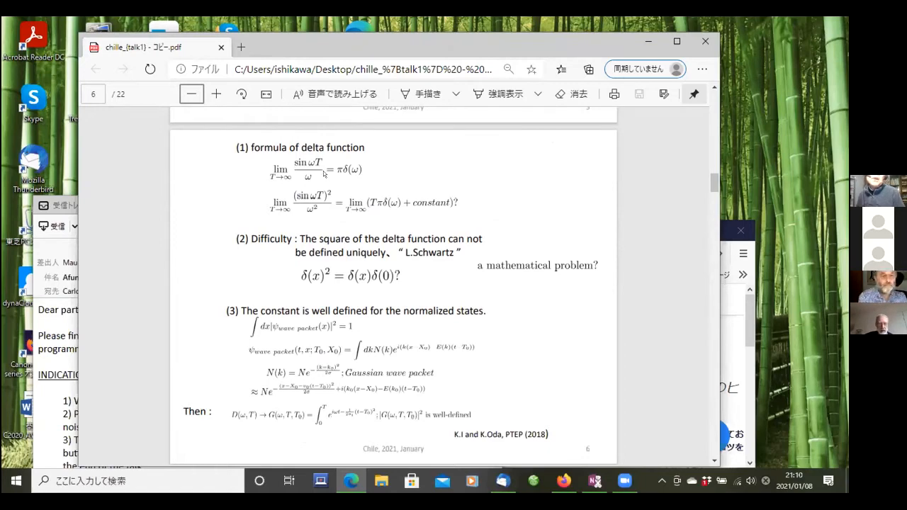
pyautogui.moveTo(324, 206)
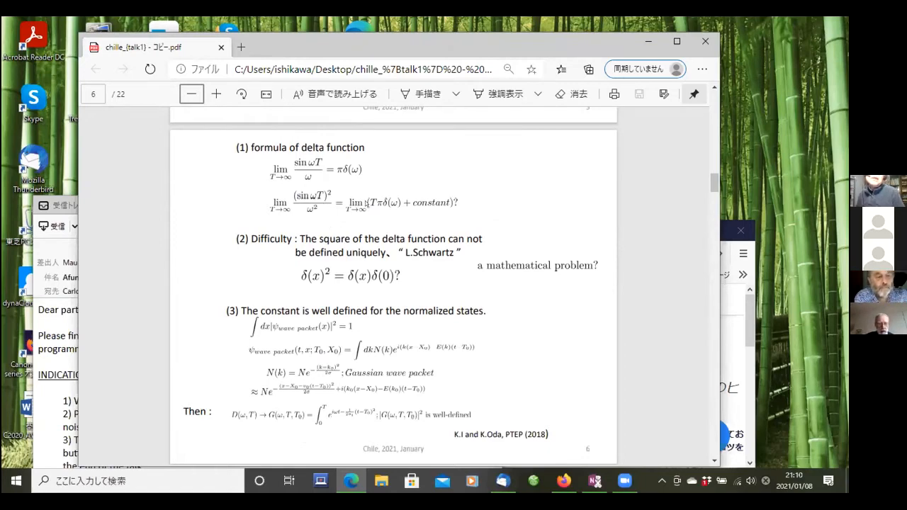
pyautogui.moveTo(407, 213)
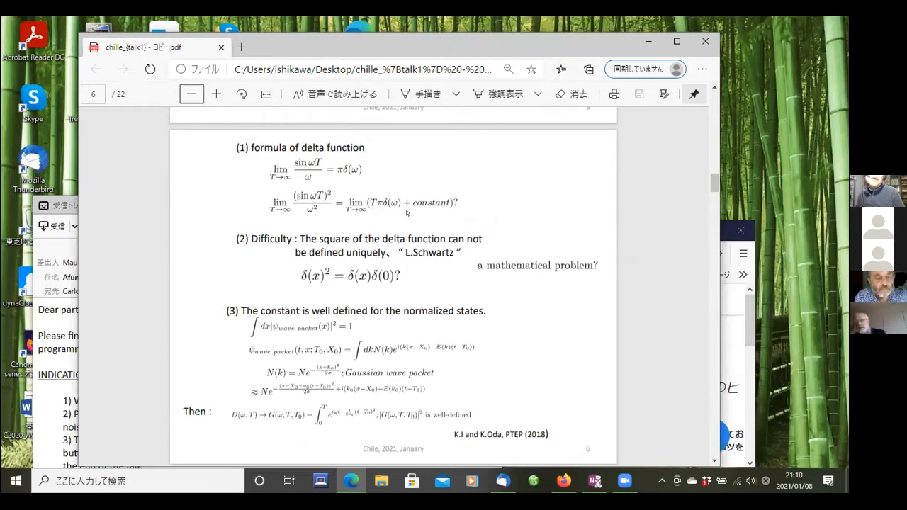
pyautogui.moveTo(434, 213)
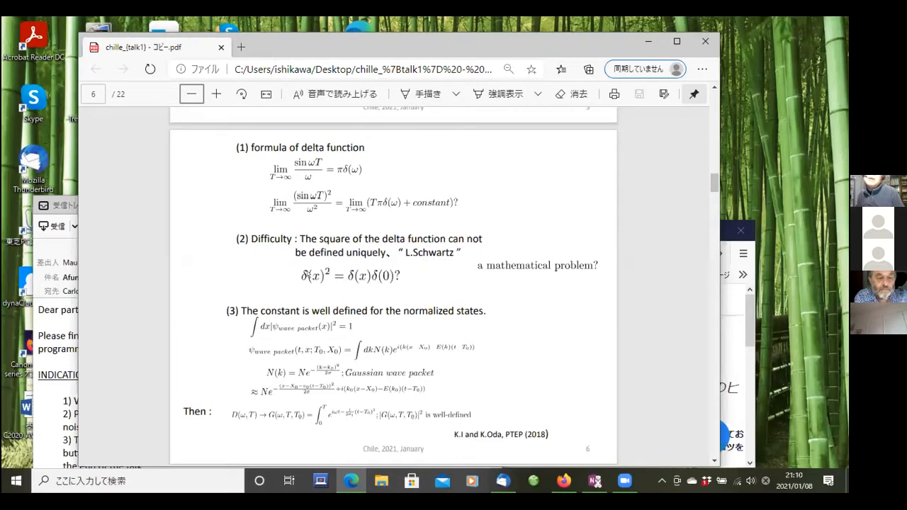
pyautogui.moveTo(335, 265)
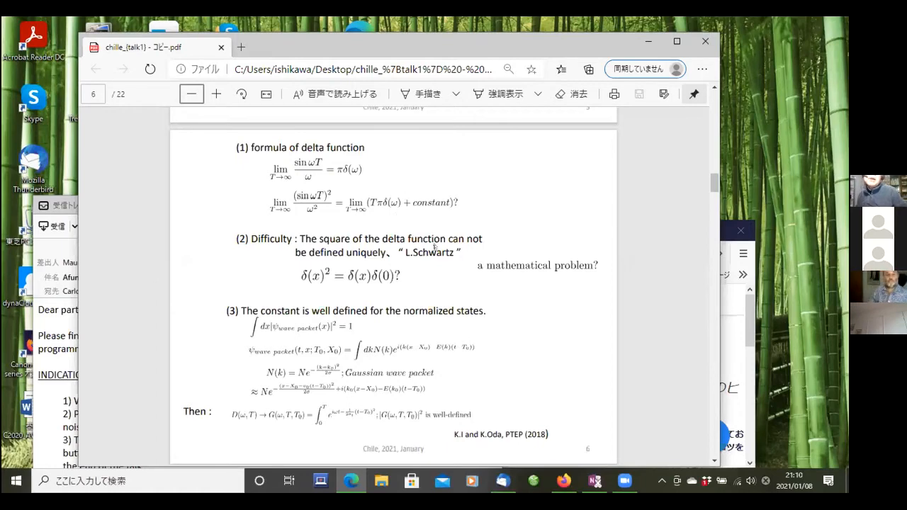
pyautogui.moveTo(423, 332)
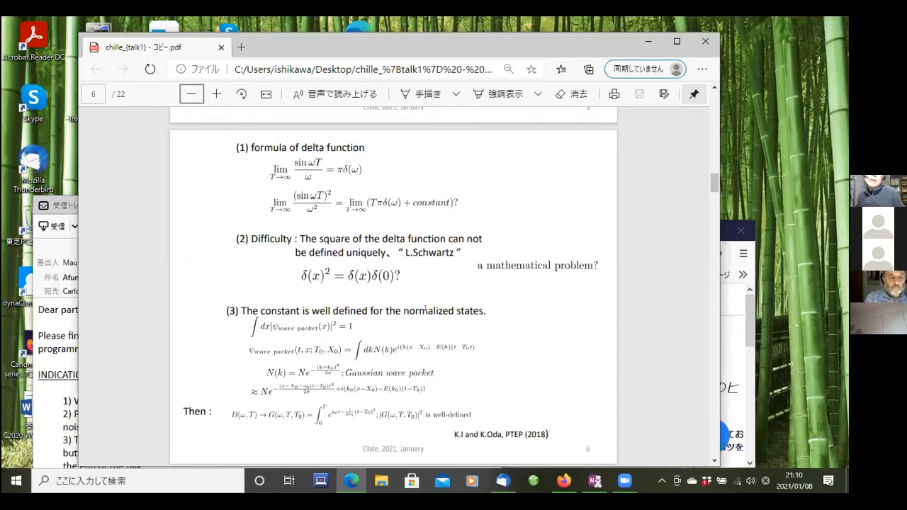
pyautogui.moveTo(367, 204)
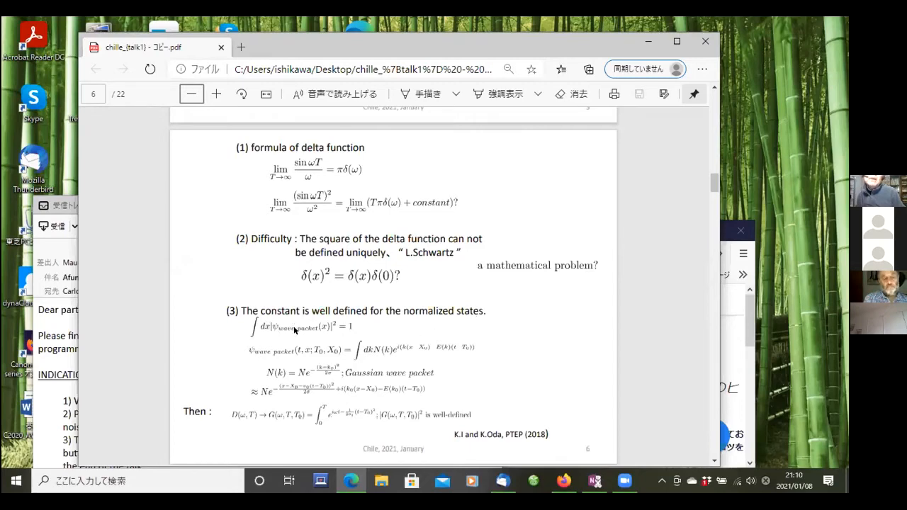
pyautogui.moveTo(375, 211)
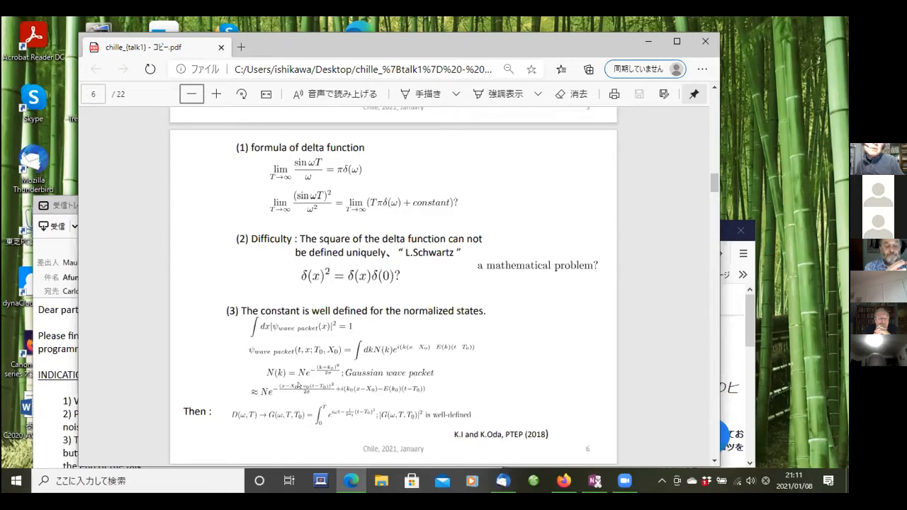
pyautogui.moveTo(328, 352)
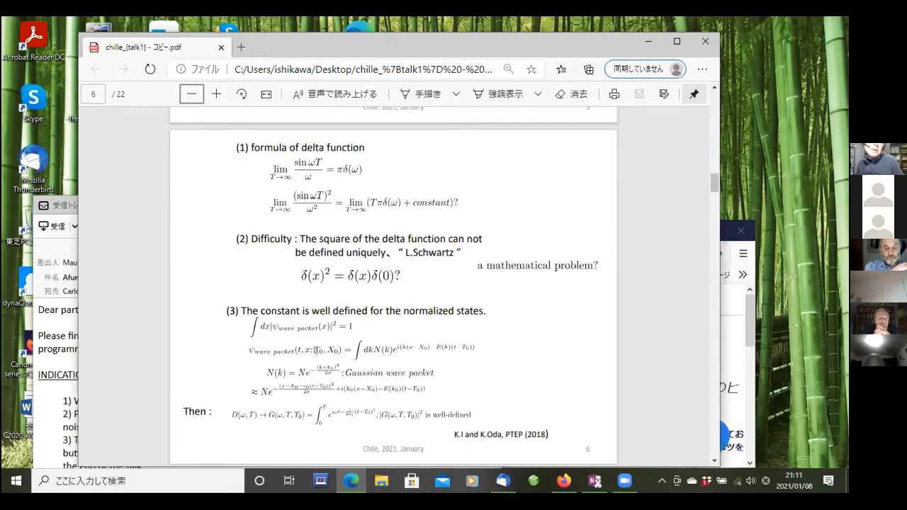
pyautogui.moveTo(294, 385)
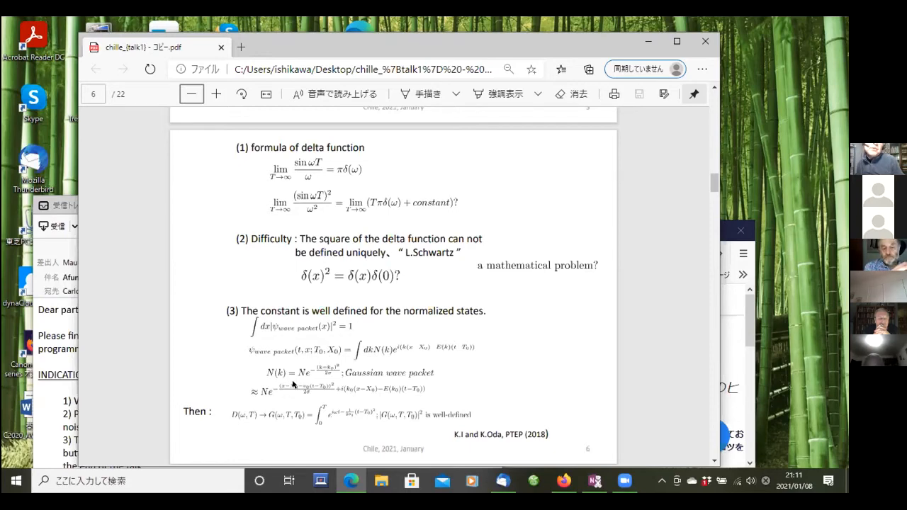
pyautogui.moveTo(298, 384)
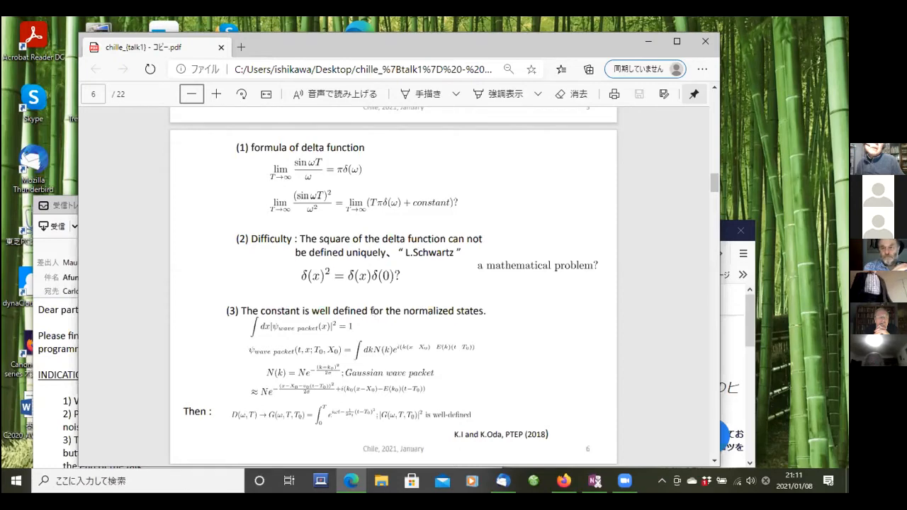
pyautogui.moveTo(344, 224)
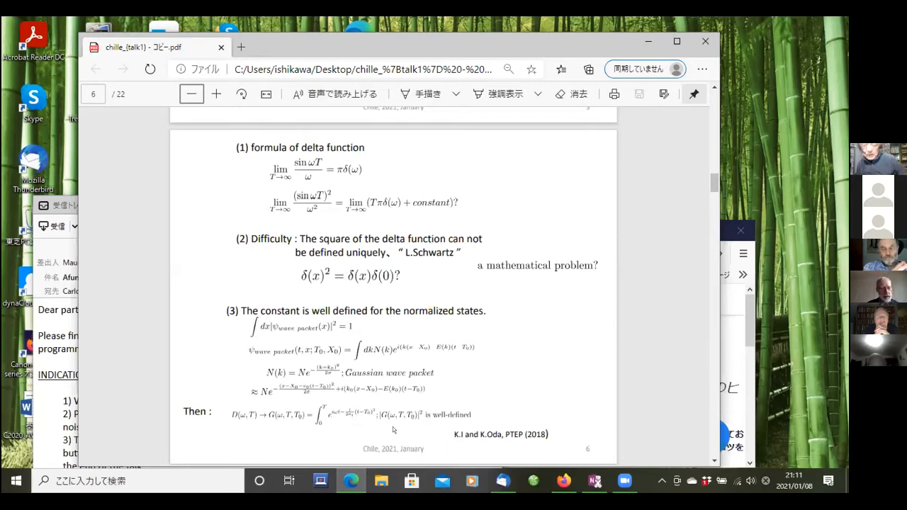
# Scroll down to slide 7 on the many-body Schroedinger equation and transition amplitudes.
pyautogui.scroll(-3)
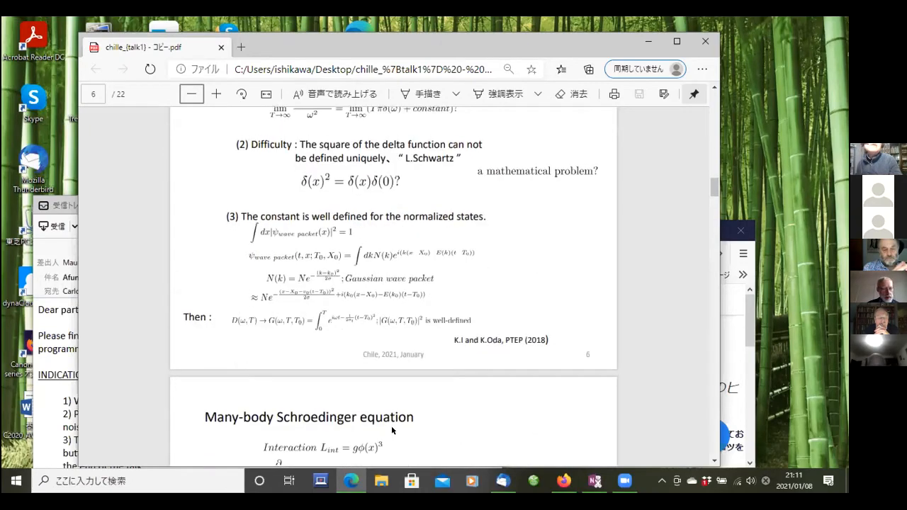
pyautogui.scroll(-3)
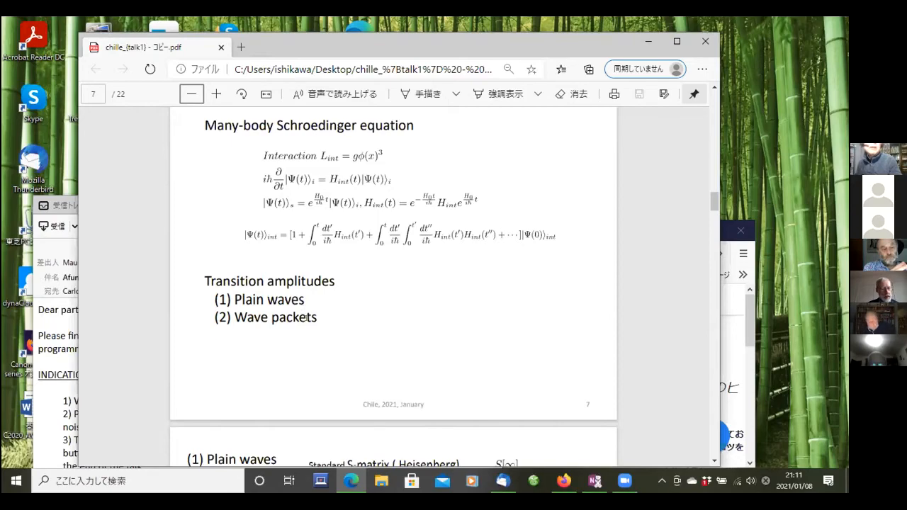
# Scroll down to slide 8 contrasting plain-wave and wave-packet S-matrix properties.
pyautogui.scroll(-3)
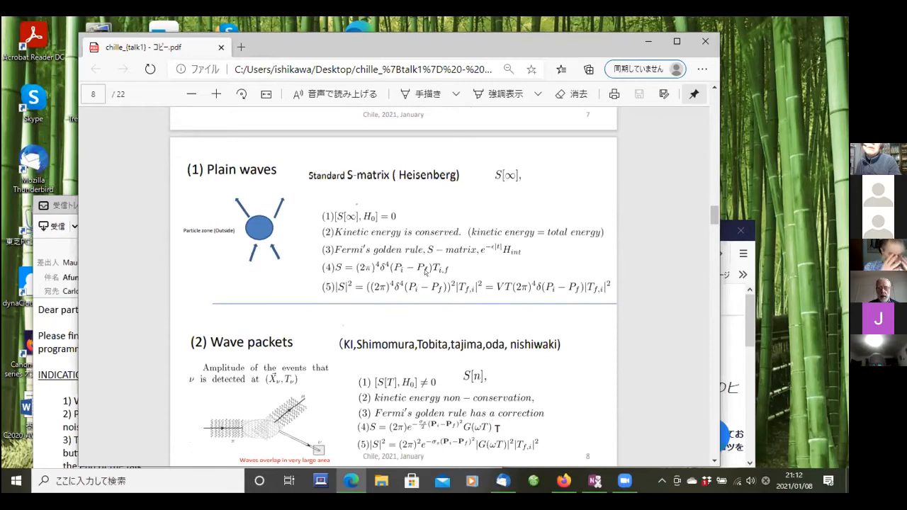
pyautogui.moveTo(399, 284)
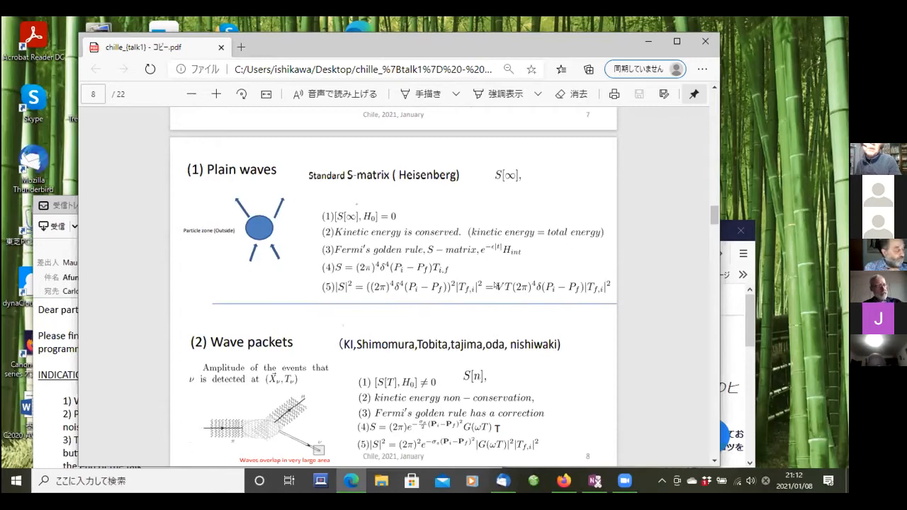
pyautogui.scroll(-3)
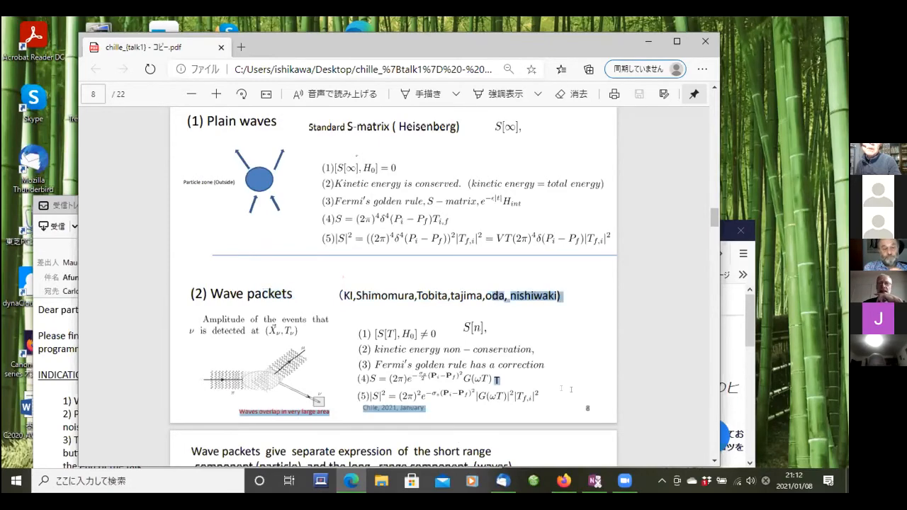
pyautogui.scroll(3)
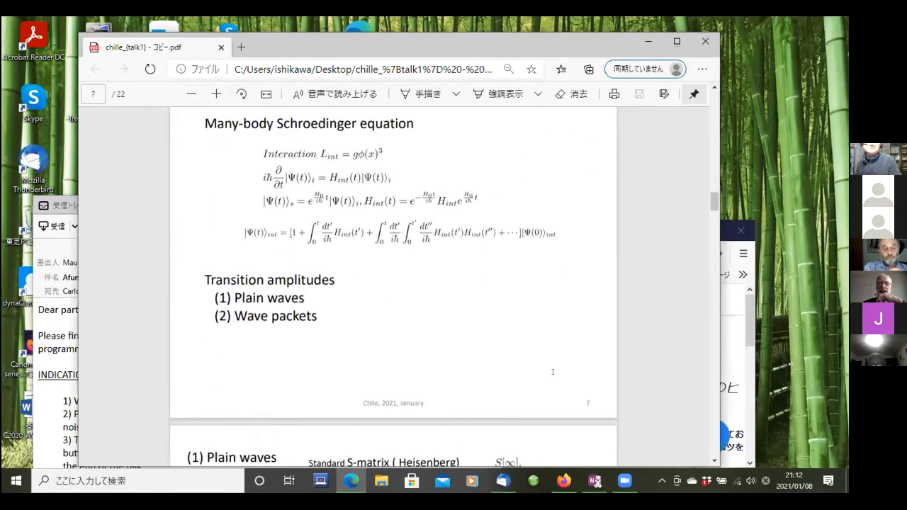
pyautogui.scroll(-3)
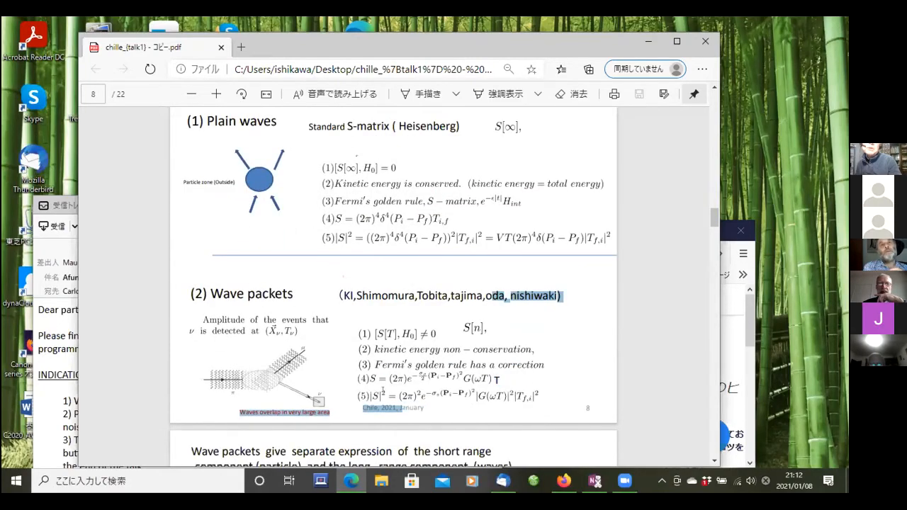
pyautogui.scroll(-3)
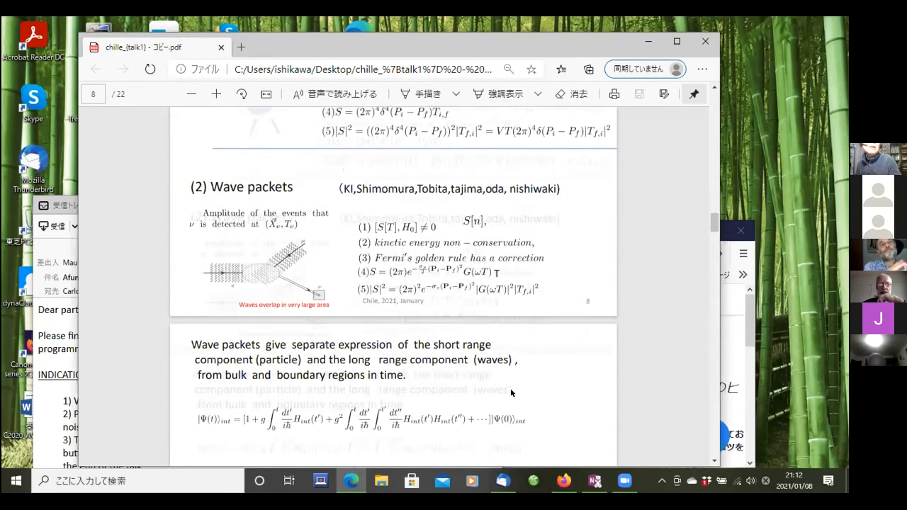
pyautogui.scroll(-3)
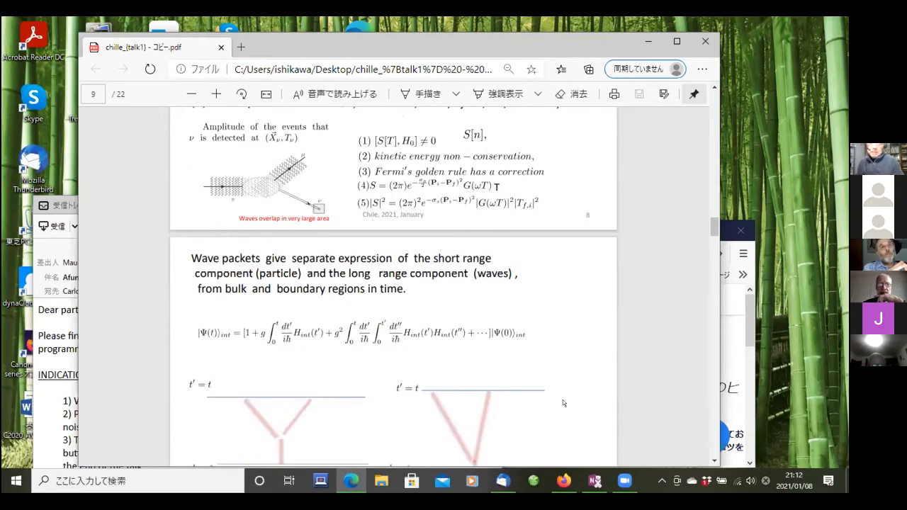
pyautogui.scroll(-3)
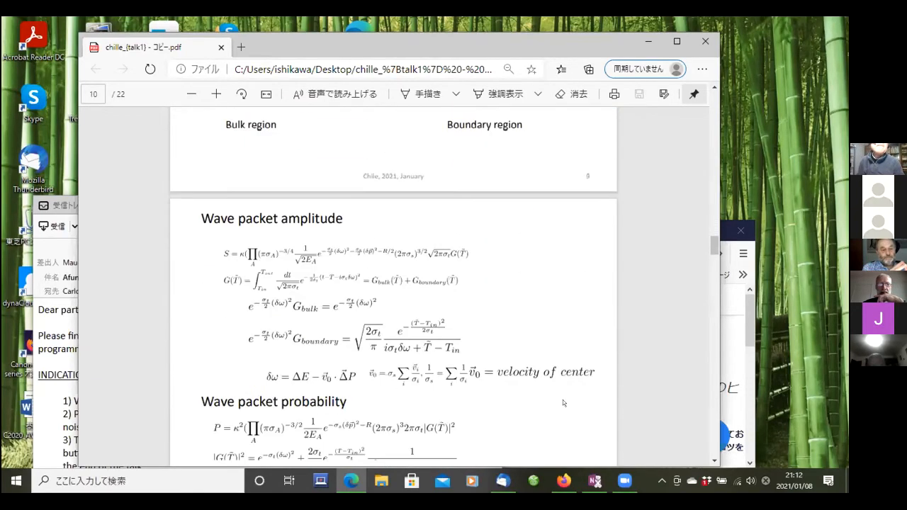
pyautogui.scroll(-3)
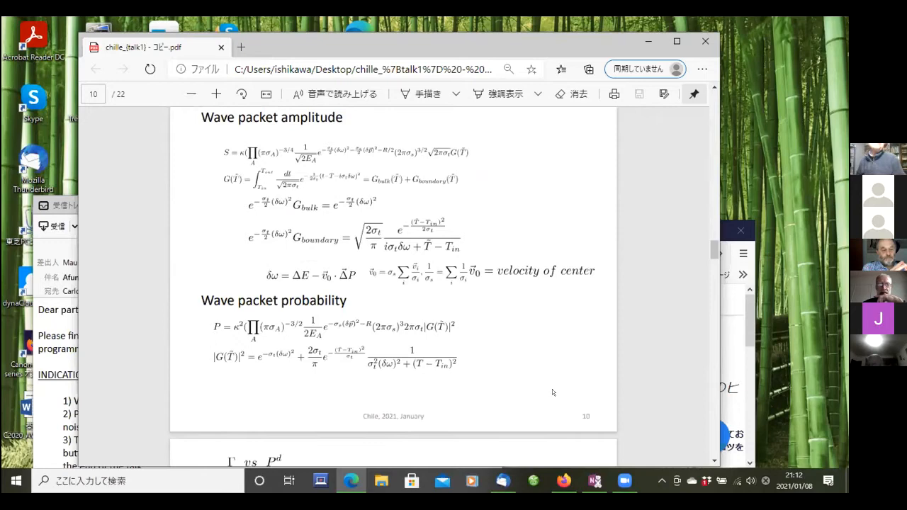
pyautogui.moveTo(465, 312)
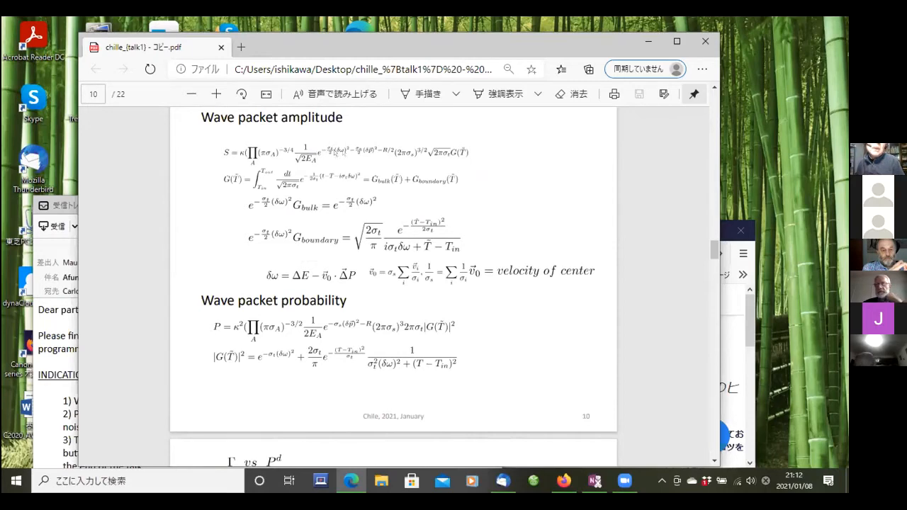
pyautogui.moveTo(326, 216)
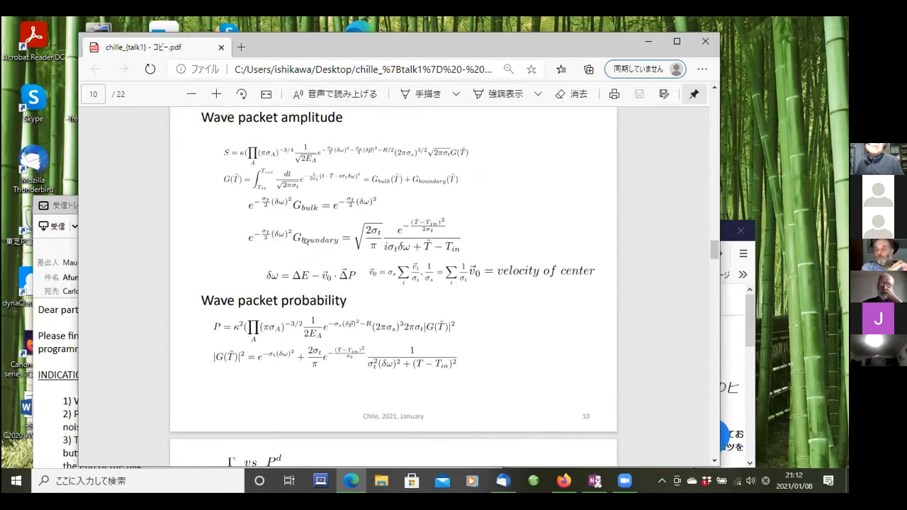
pyautogui.moveTo(356, 226)
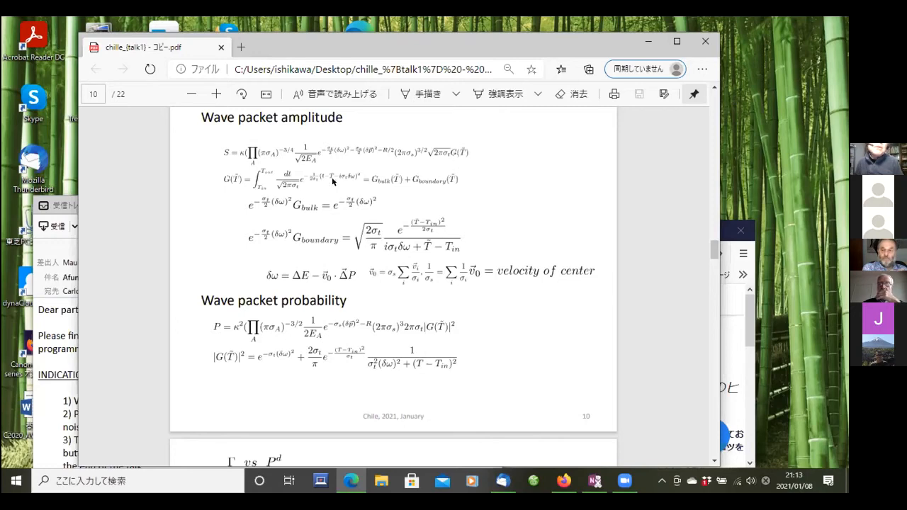
pyautogui.moveTo(336, 174)
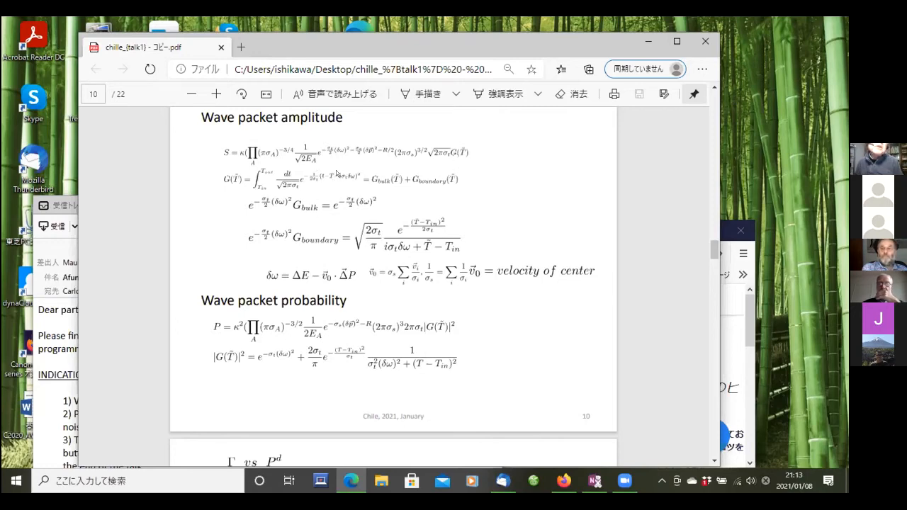
pyautogui.moveTo(368, 182)
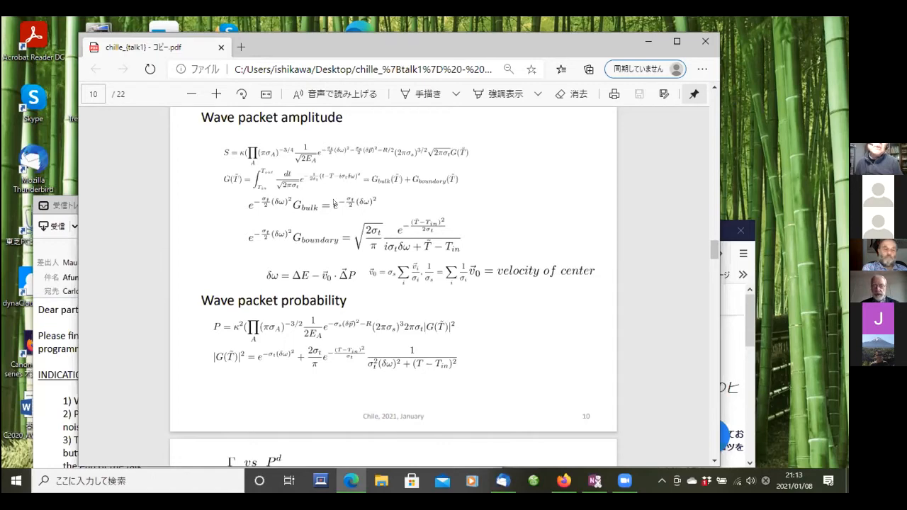
pyautogui.moveTo(435, 192)
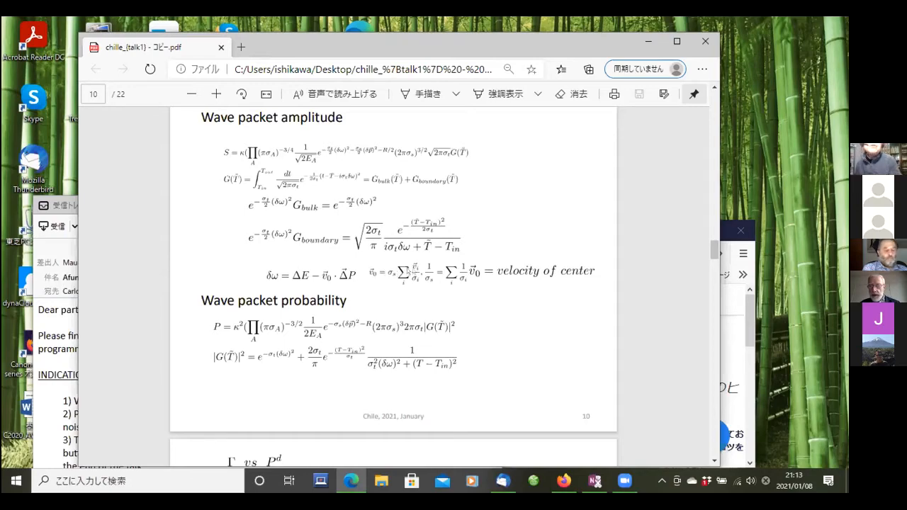
# Scroll down to slide 11 comparing ΓT with P^d across angle, interval and energy graphs.
pyautogui.scroll(-3)
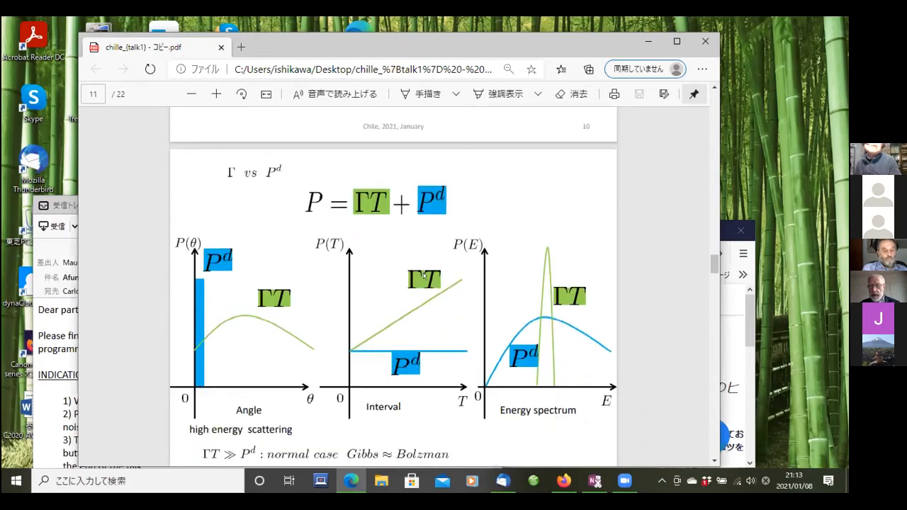
pyautogui.scroll(-3)
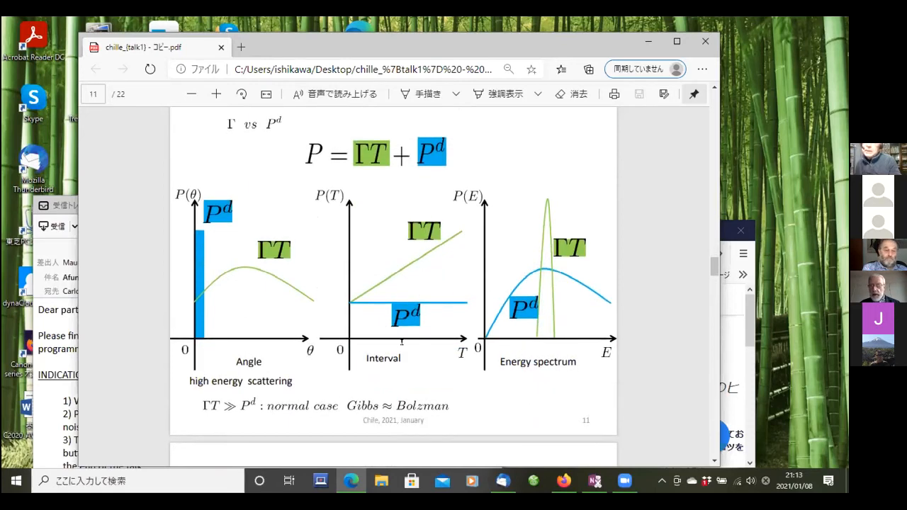
pyautogui.moveTo(324, 152)
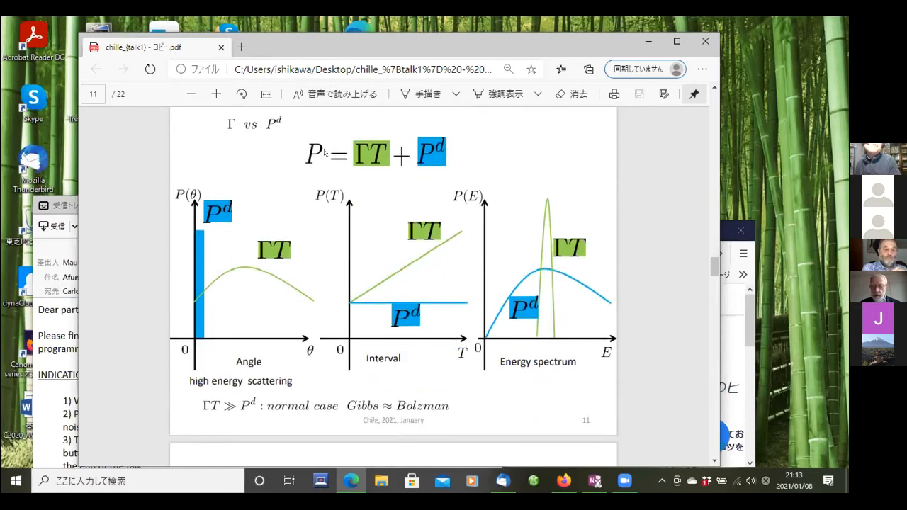
pyautogui.moveTo(404, 176)
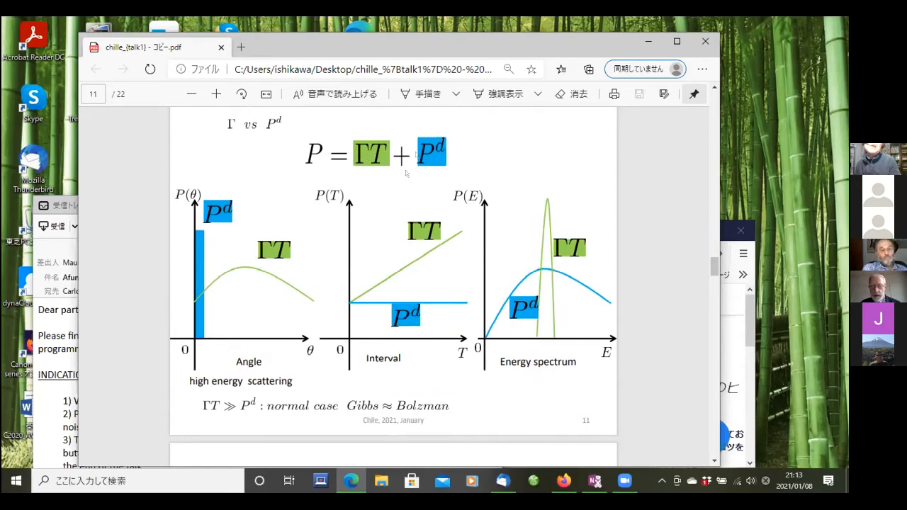
pyautogui.moveTo(465, 361)
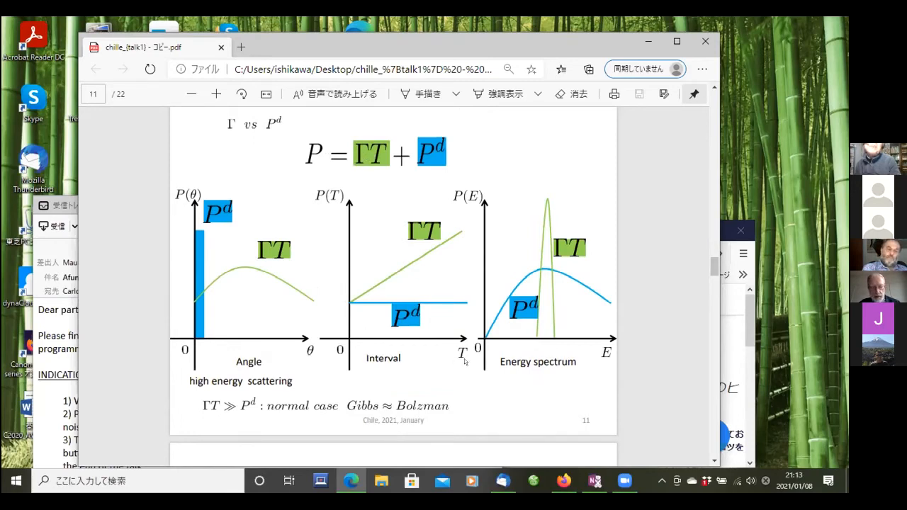
pyautogui.moveTo(453, 316)
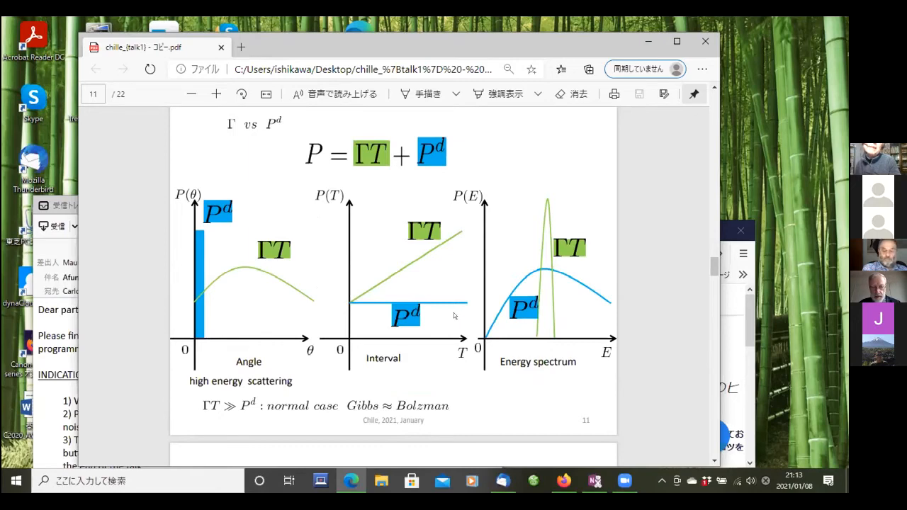
pyautogui.moveTo(454, 285)
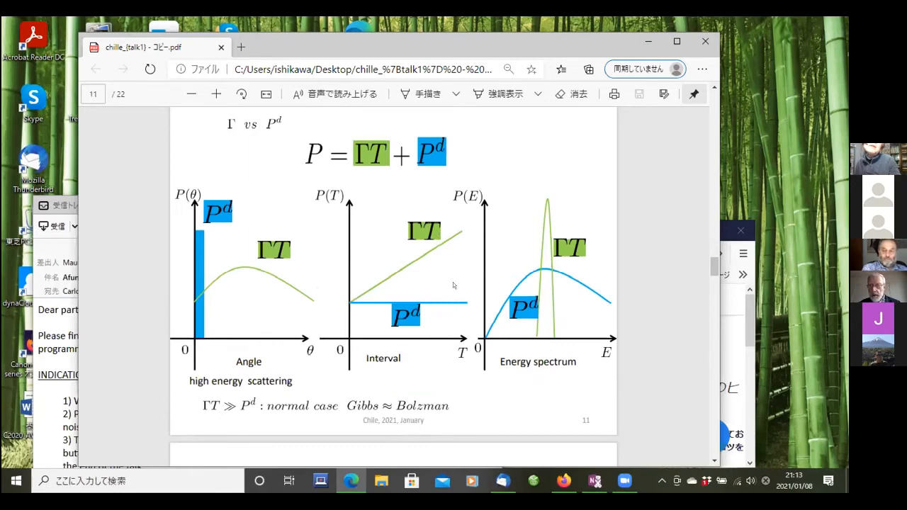
pyautogui.moveTo(576, 341)
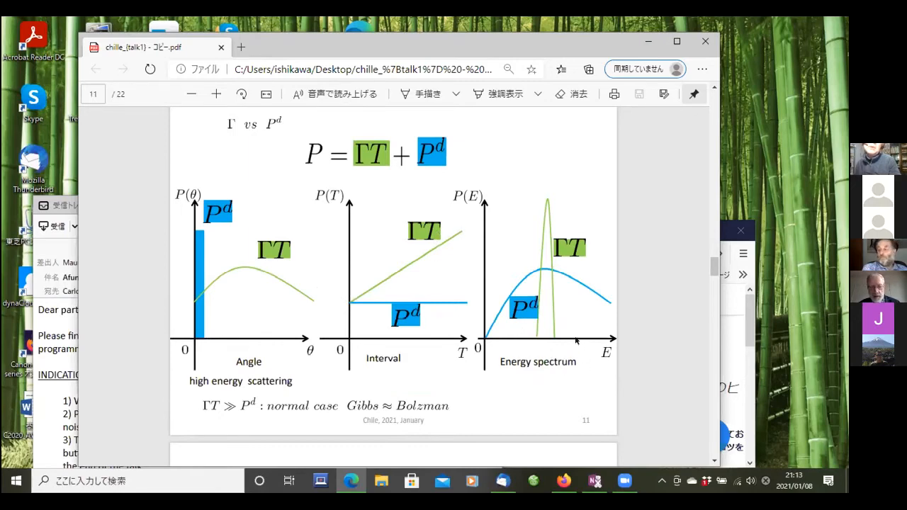
pyautogui.moveTo(545, 218)
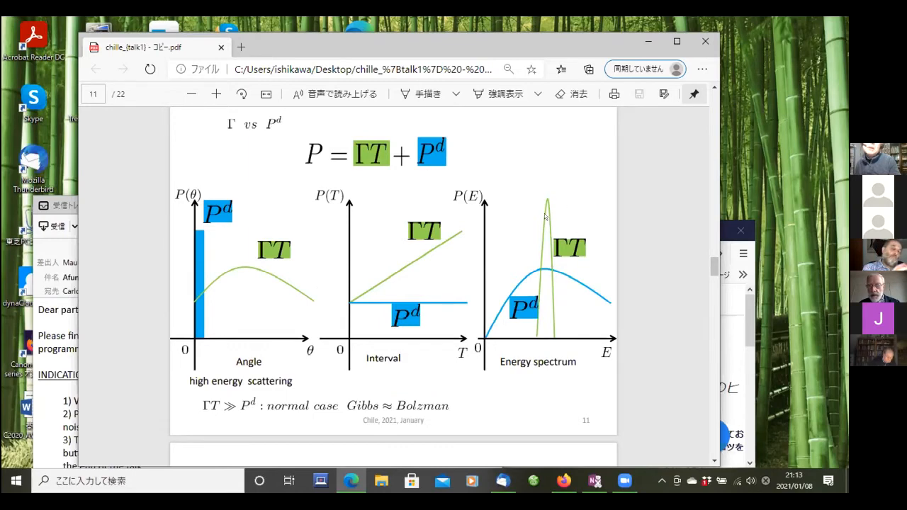
pyautogui.moveTo(545, 305)
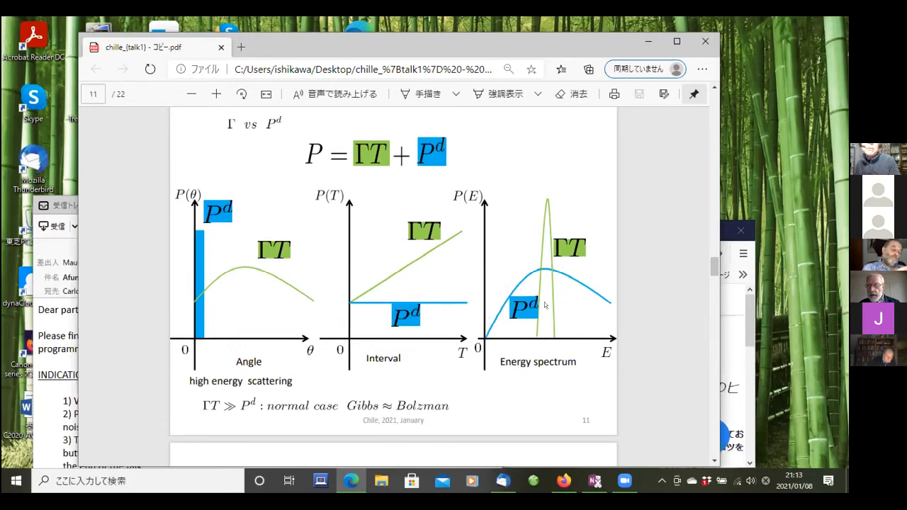
pyautogui.moveTo(494, 316)
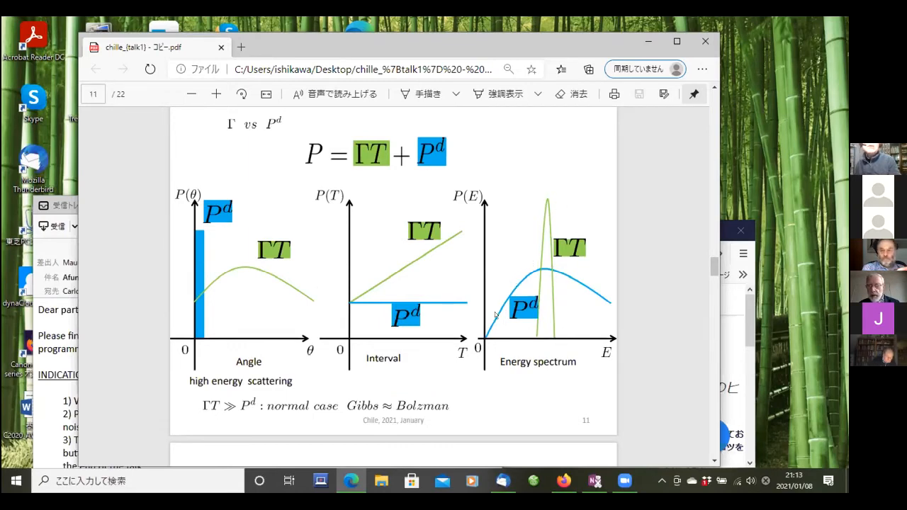
pyautogui.moveTo(592, 324)
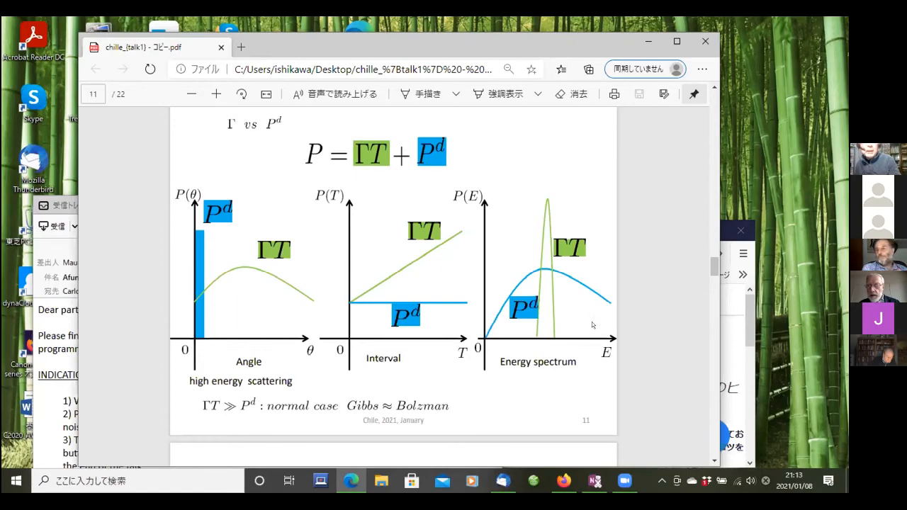
# Scroll down through the Implications slide 12 until the ν reactions slide begins below.
pyautogui.scroll(-3)
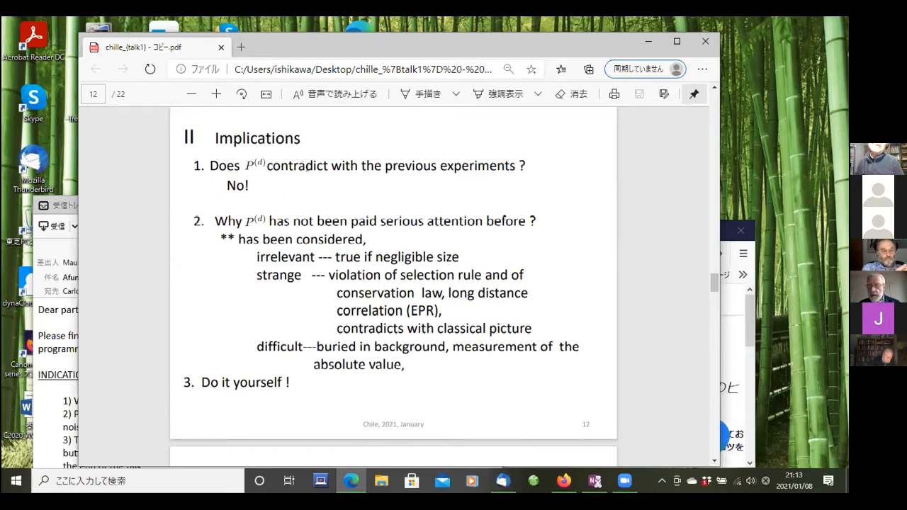
pyautogui.moveTo(414, 187)
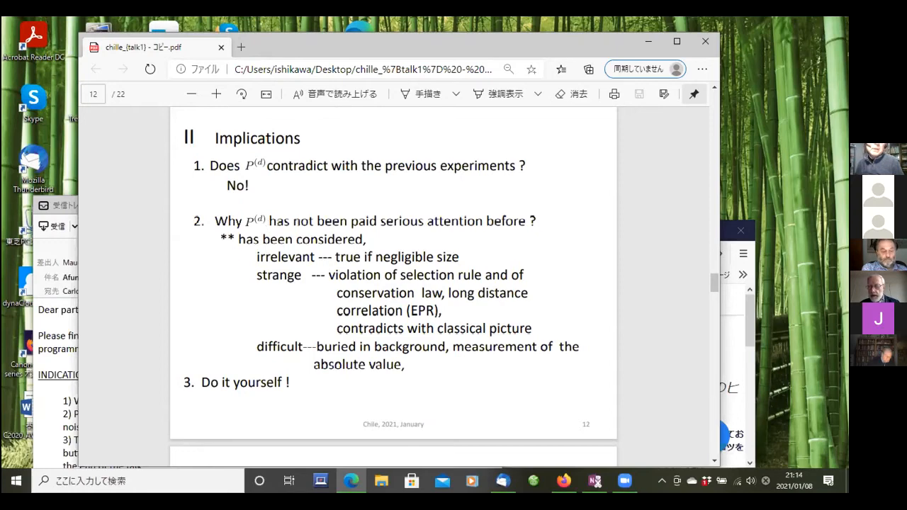
pyautogui.moveTo(294, 284)
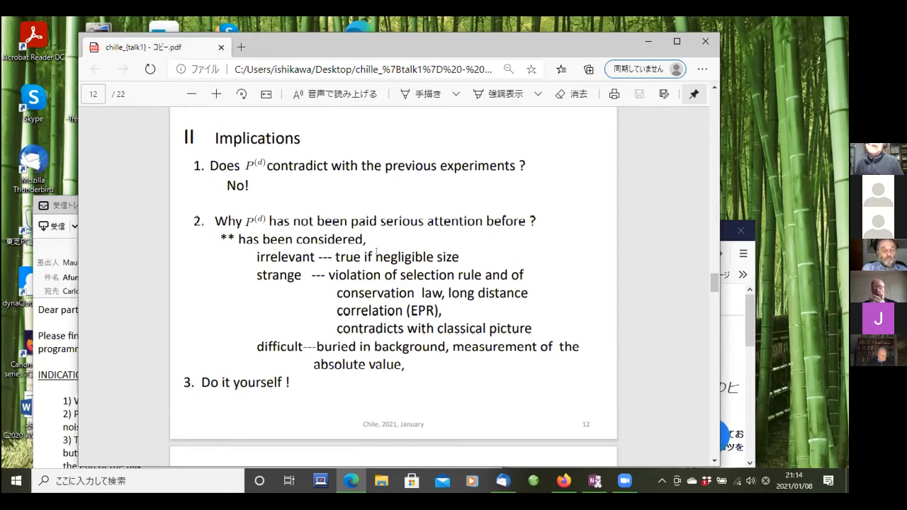
pyautogui.moveTo(236, 295)
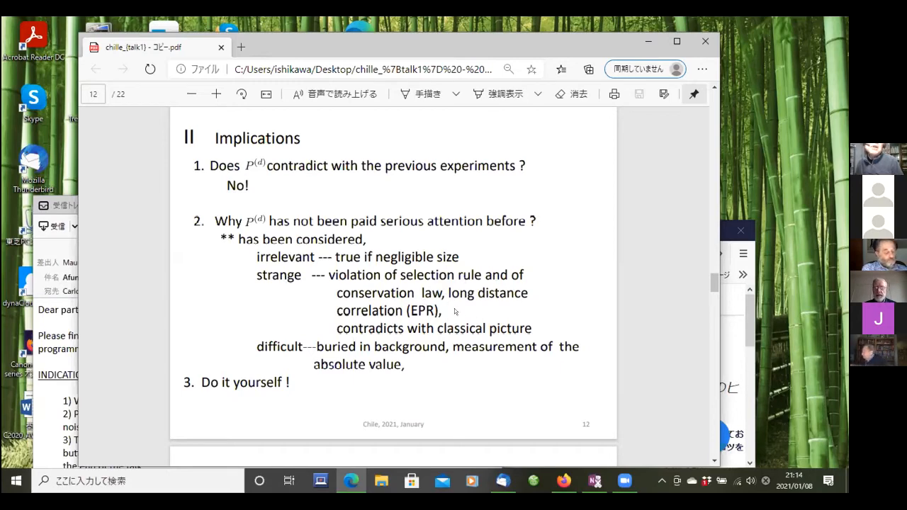
pyautogui.moveTo(491, 311)
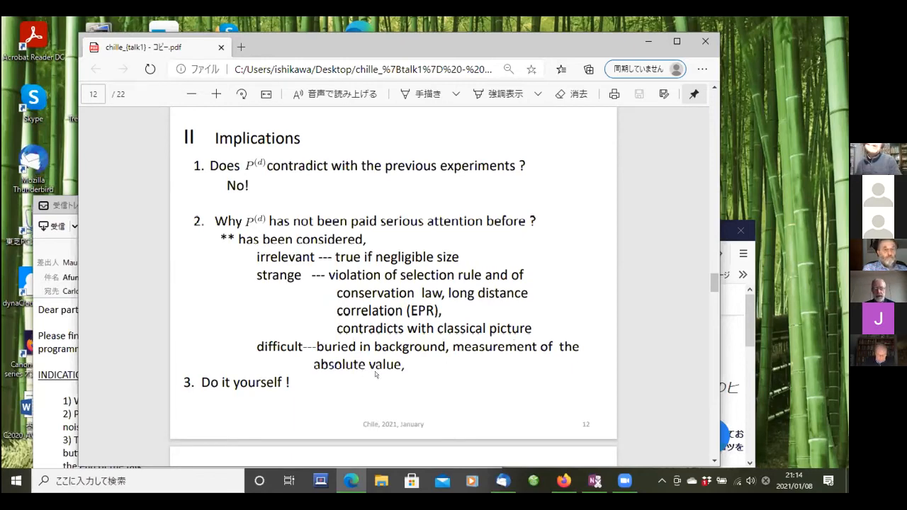
pyautogui.scroll(-3)
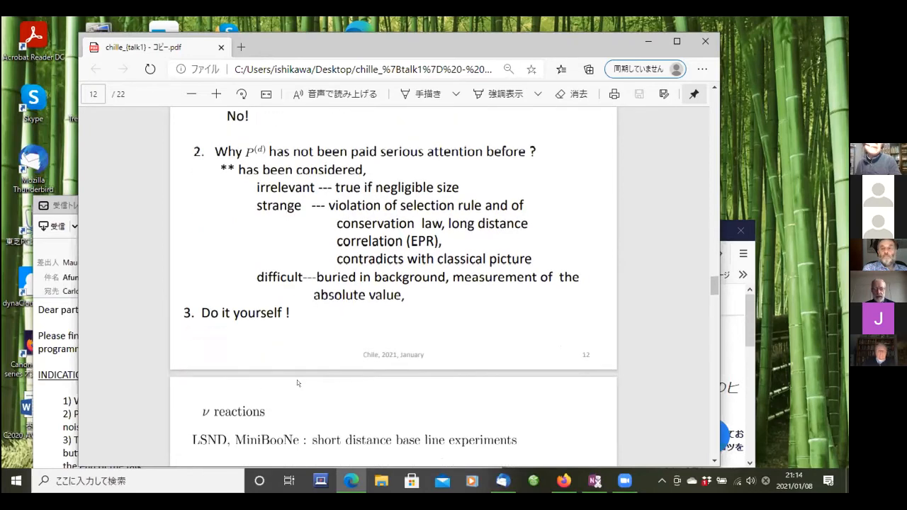
# Scroll down through slide 13 on LSND and MiniBooNE until the Photon slide appears.
pyautogui.scroll(-3)
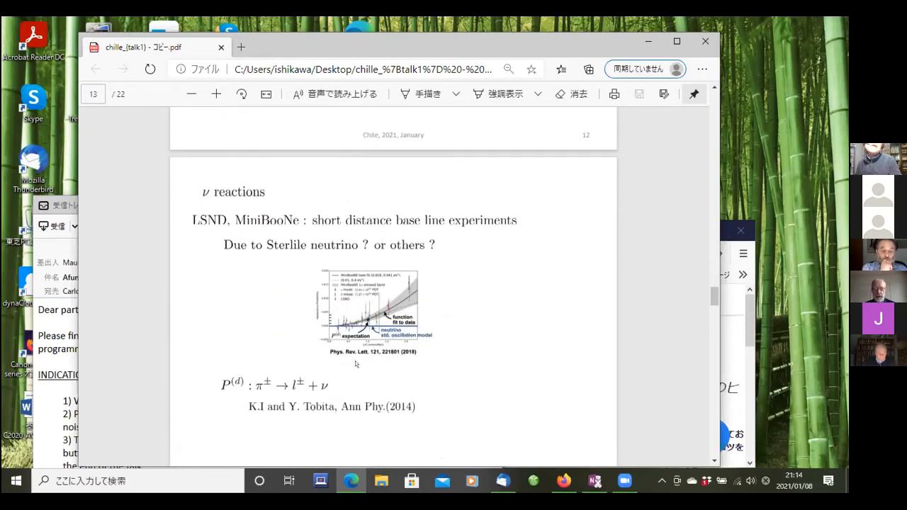
pyautogui.scroll(-3)
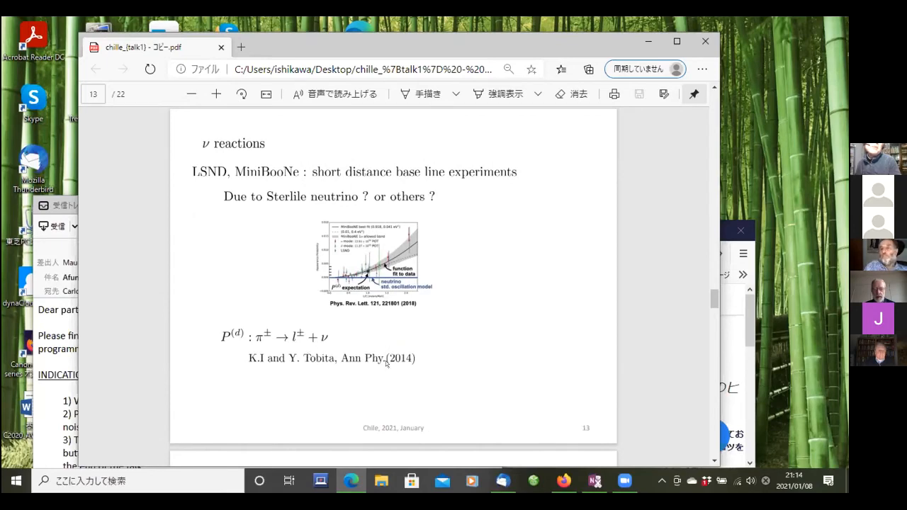
pyautogui.moveTo(267, 213)
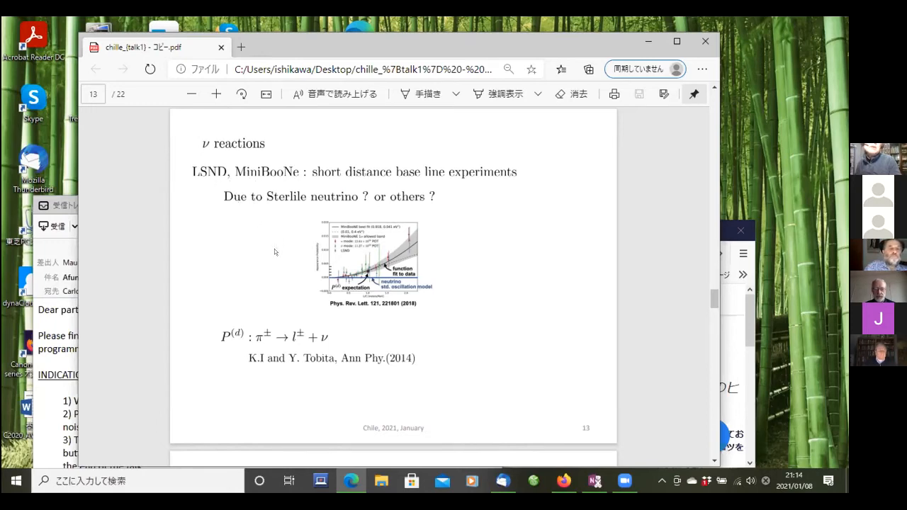
pyautogui.moveTo(344, 177)
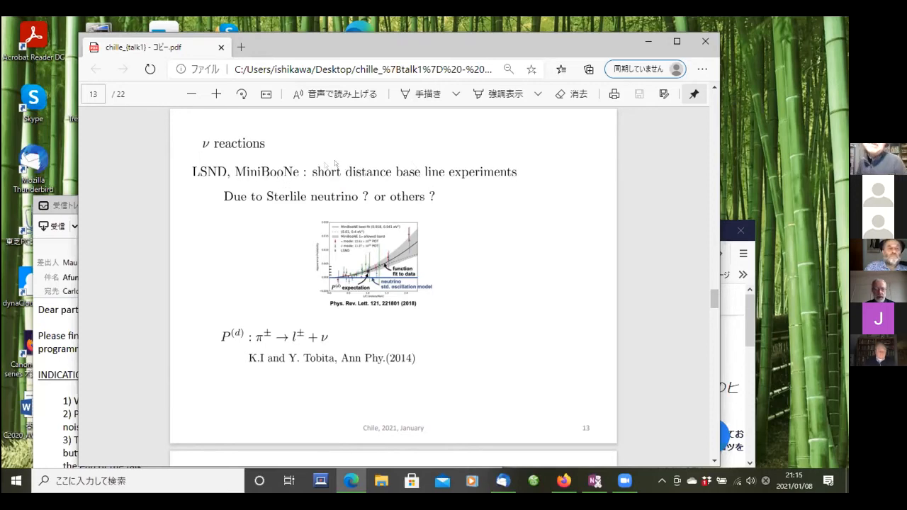
pyautogui.moveTo(443, 176)
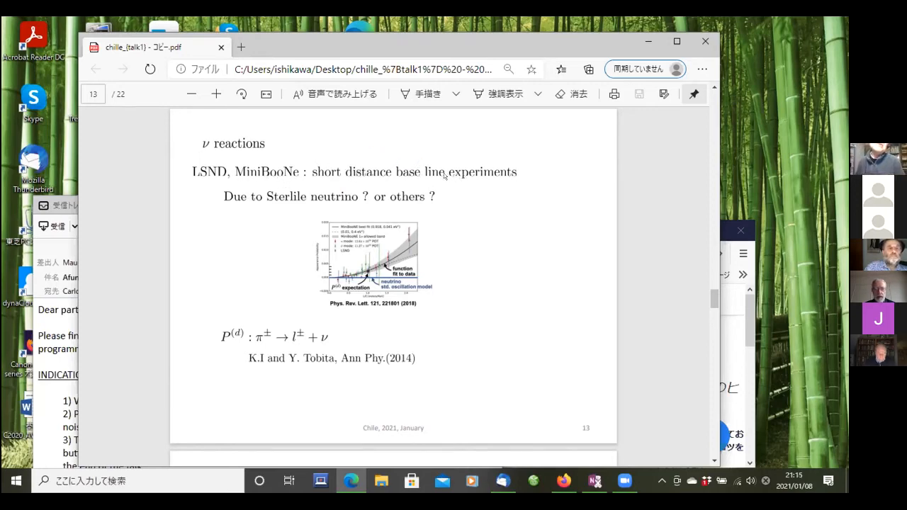
pyautogui.moveTo(365, 278)
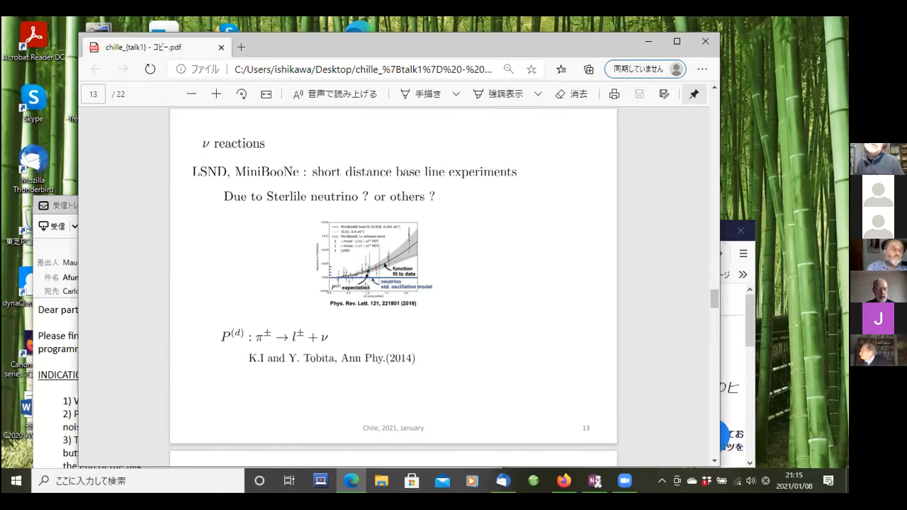
pyautogui.moveTo(393, 316)
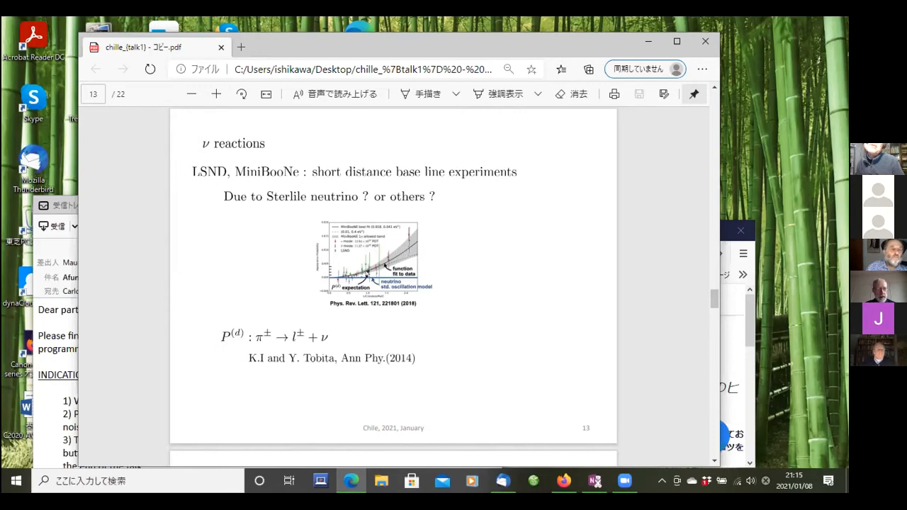
pyautogui.moveTo(295, 203)
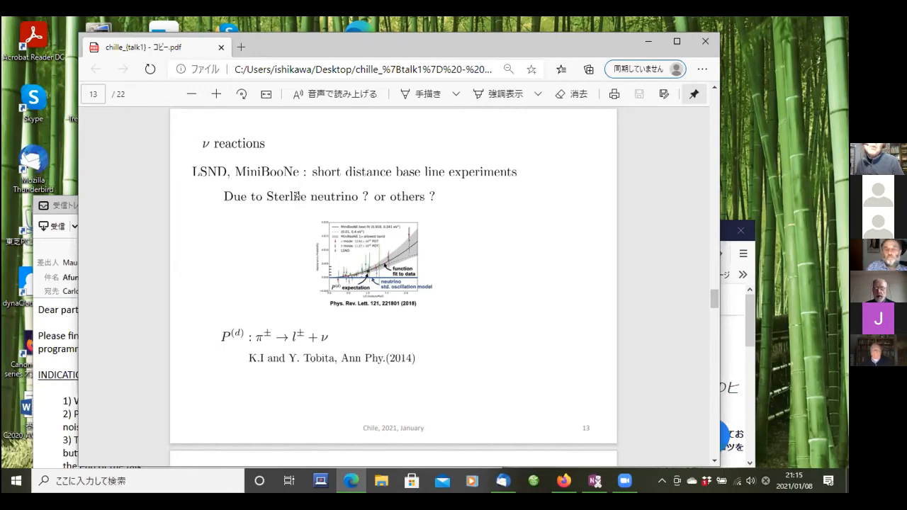
pyautogui.moveTo(322, 234)
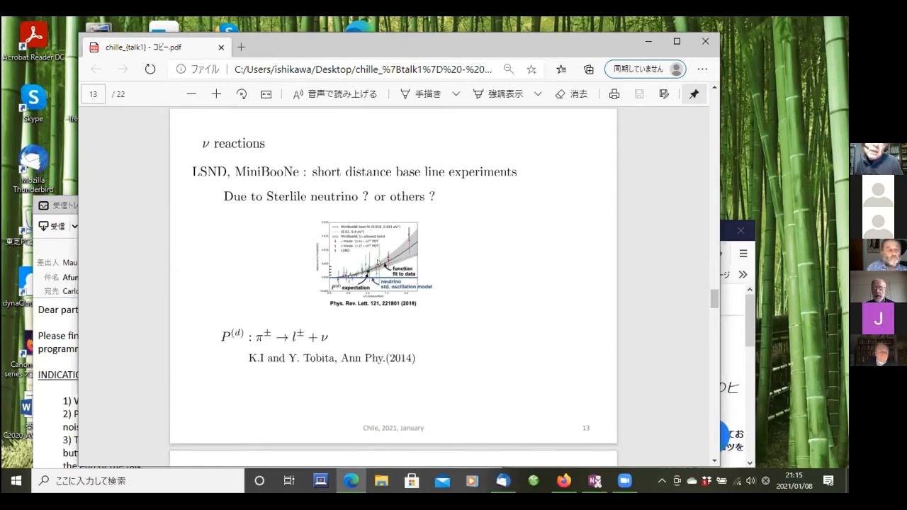
pyautogui.moveTo(381, 257)
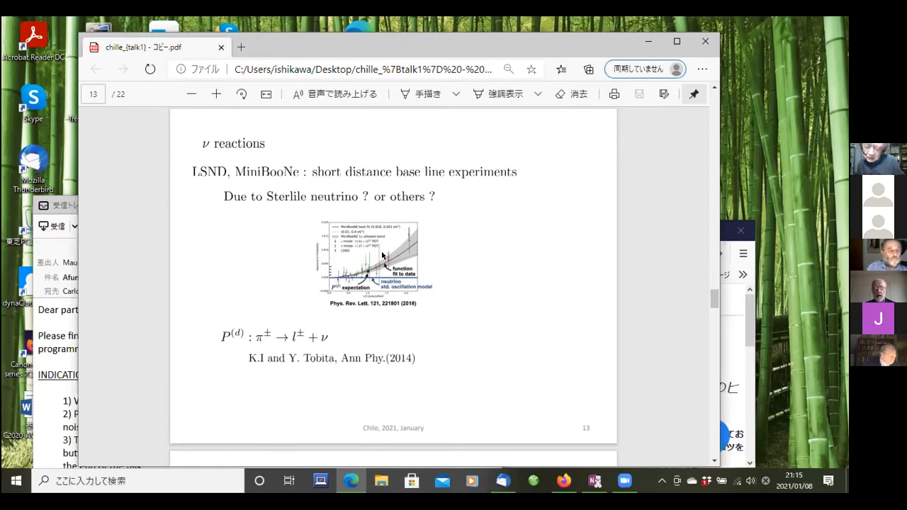
pyautogui.scroll(-3)
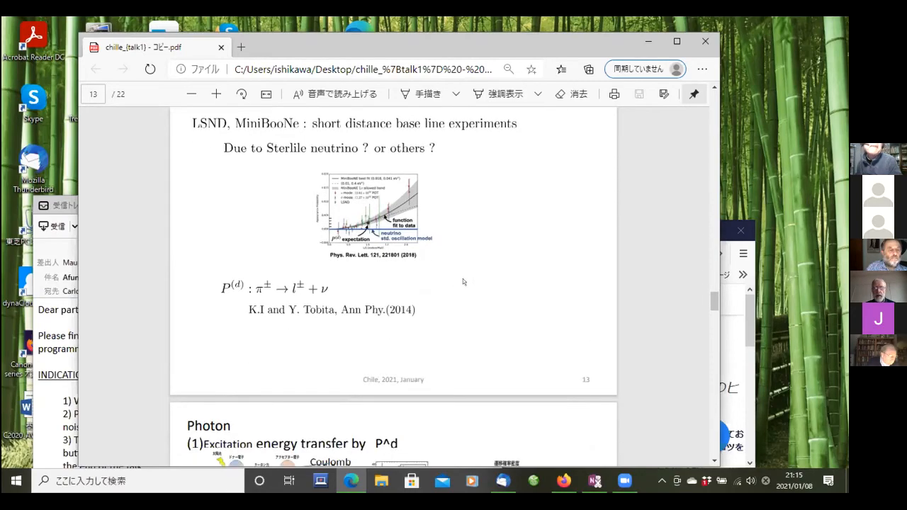
# Scroll down so slide 14, Photon: excitation energy transfer by P^d, fills the viewer.
pyautogui.scroll(-3)
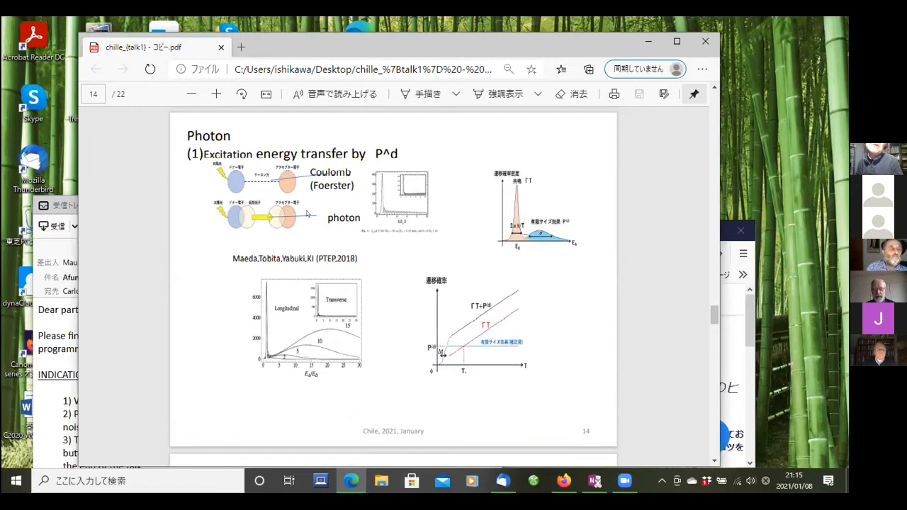
pyautogui.moveTo(227, 163)
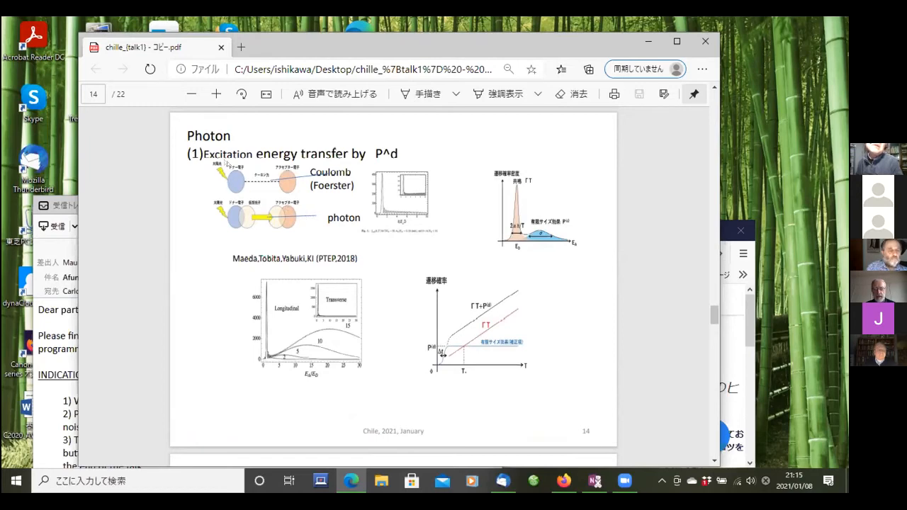
pyautogui.moveTo(226, 186)
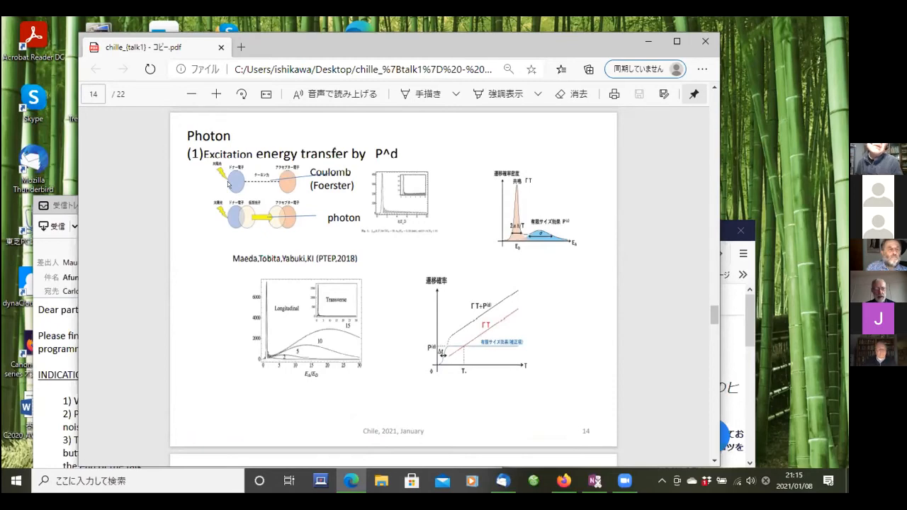
pyautogui.moveTo(287, 192)
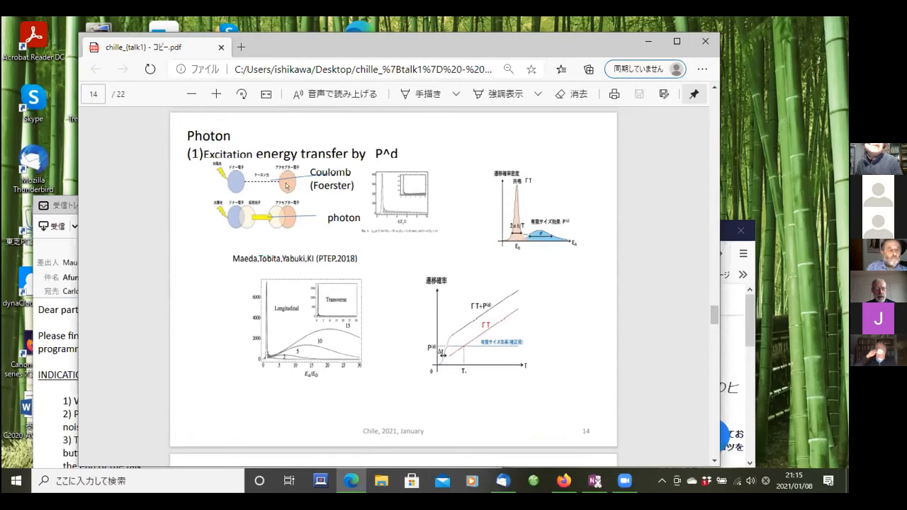
pyautogui.moveTo(227, 183)
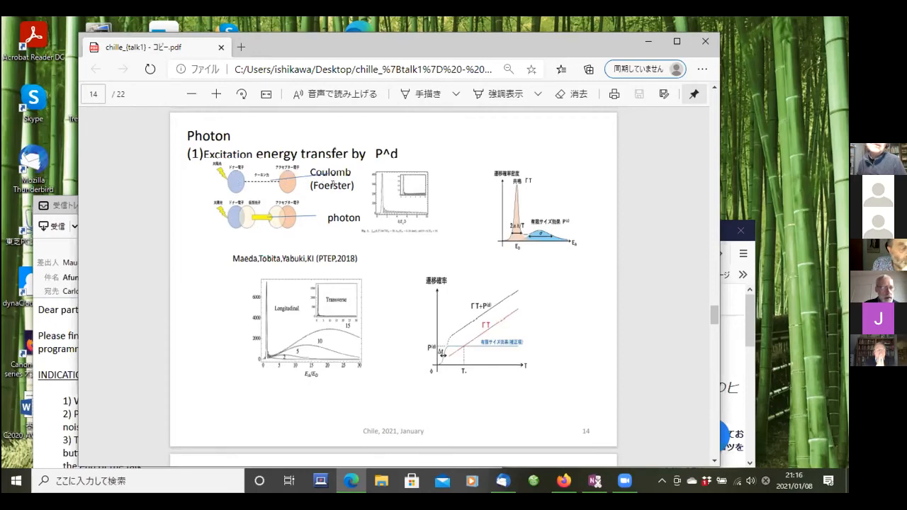
pyautogui.moveTo(287, 234)
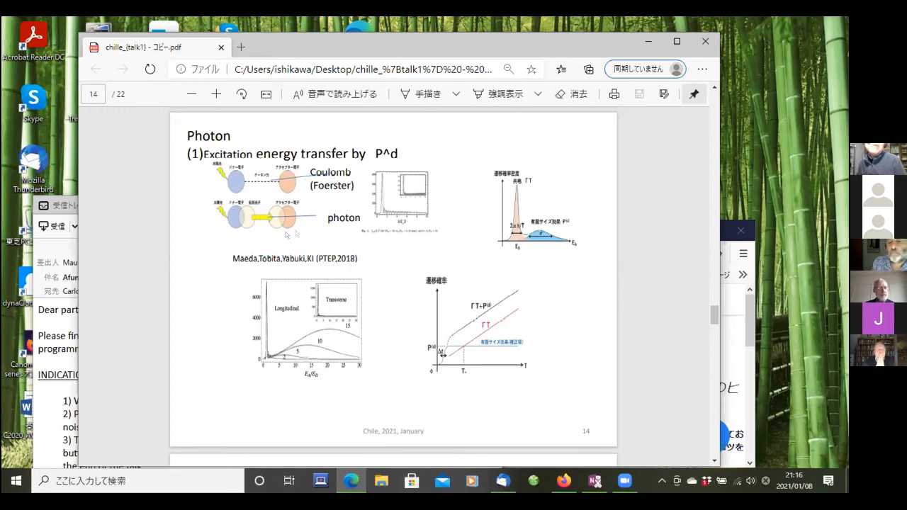
pyautogui.moveTo(388, 163)
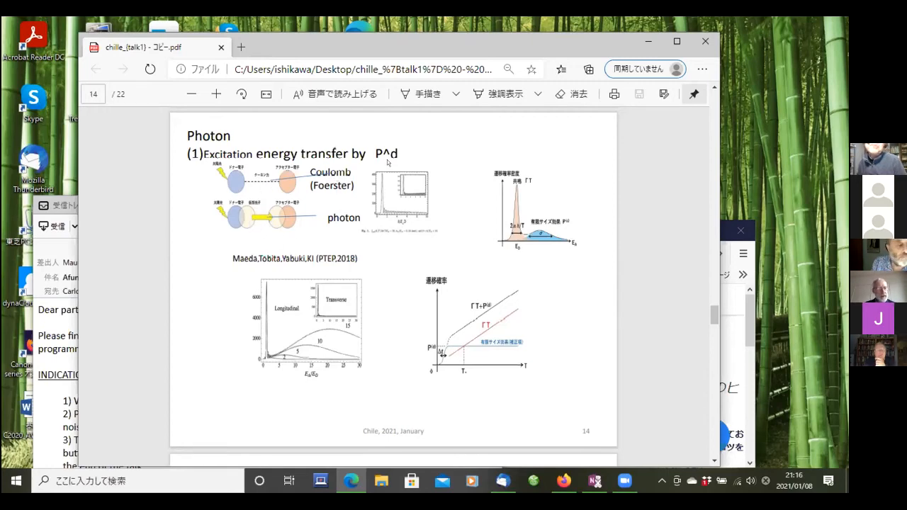
pyautogui.moveTo(437, 316)
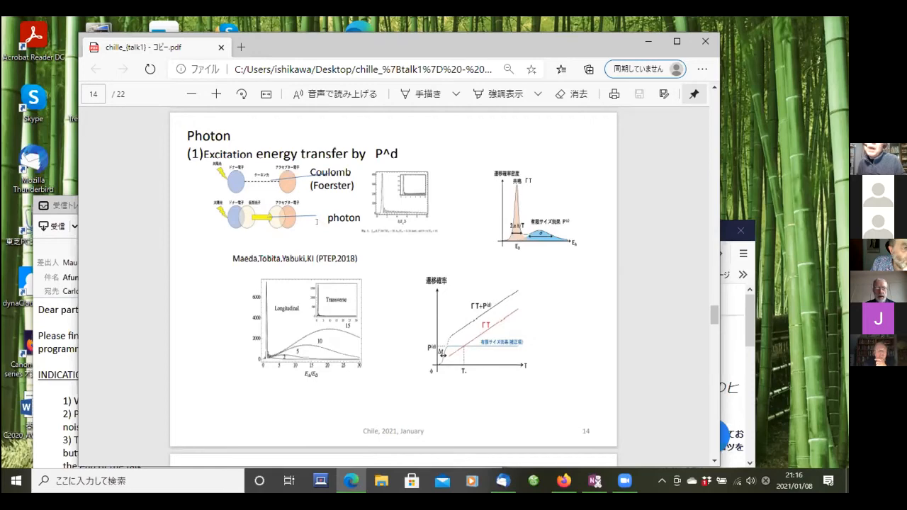
pyautogui.moveTo(276, 183)
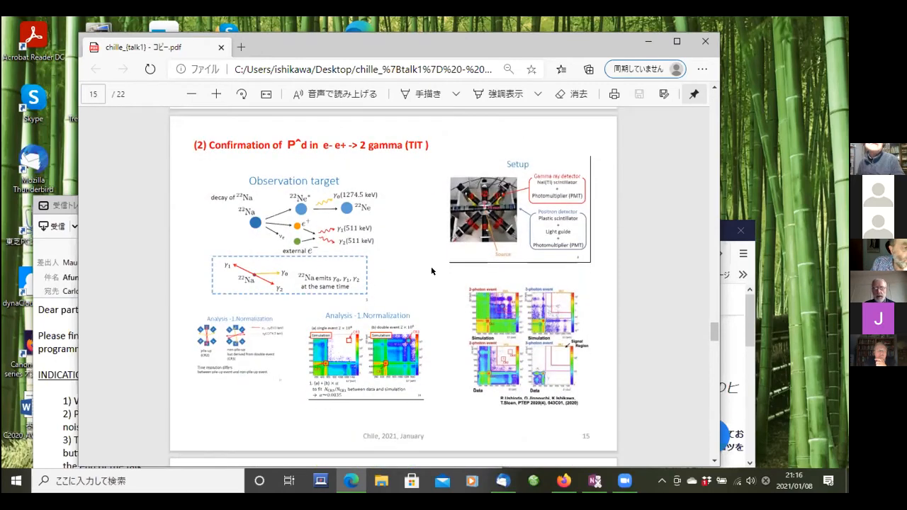
pyautogui.moveTo(394, 252)
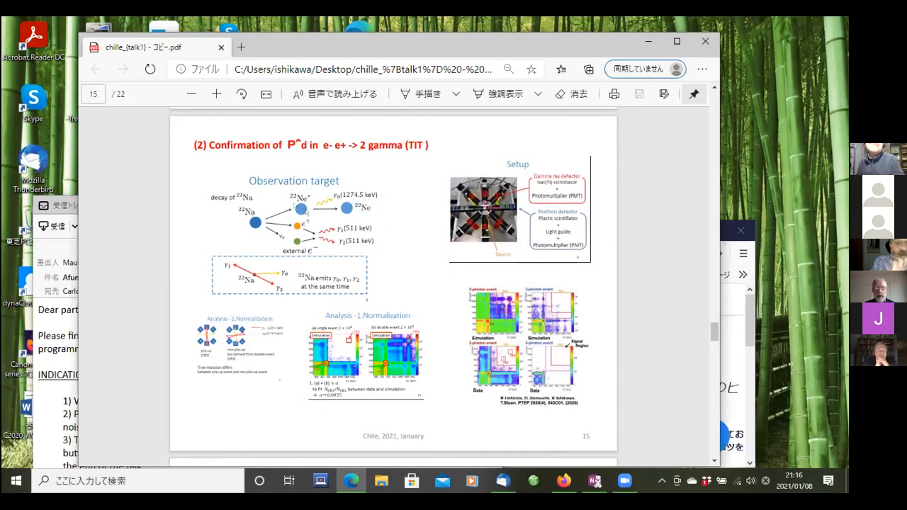
pyautogui.moveTo(249, 222)
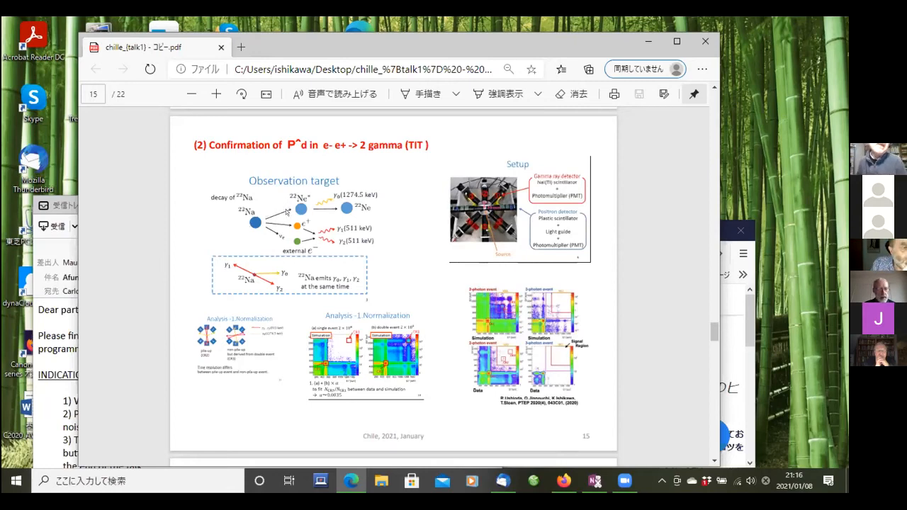
pyautogui.moveTo(283, 225)
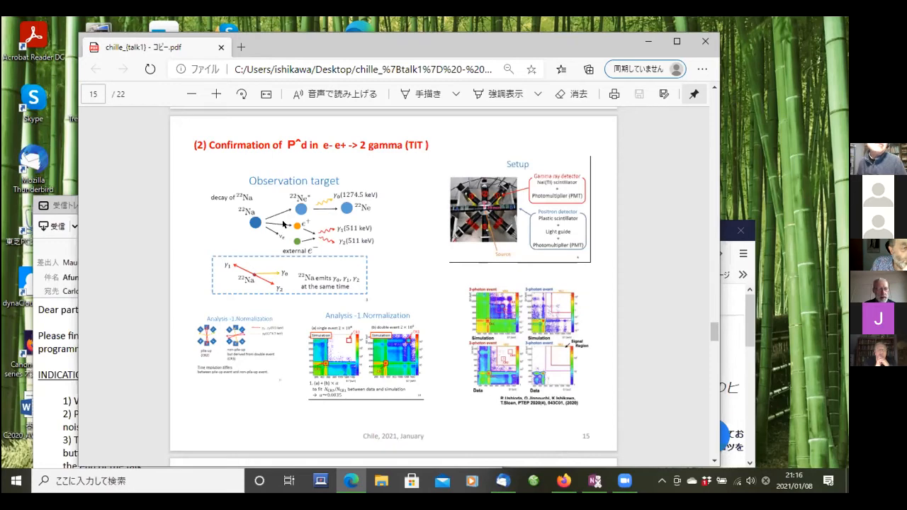
pyautogui.moveTo(283, 236)
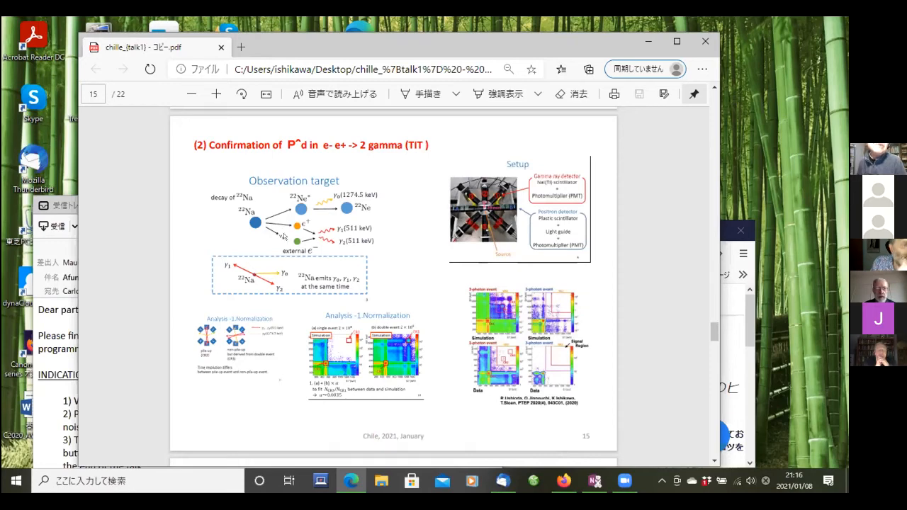
pyautogui.moveTo(317, 233)
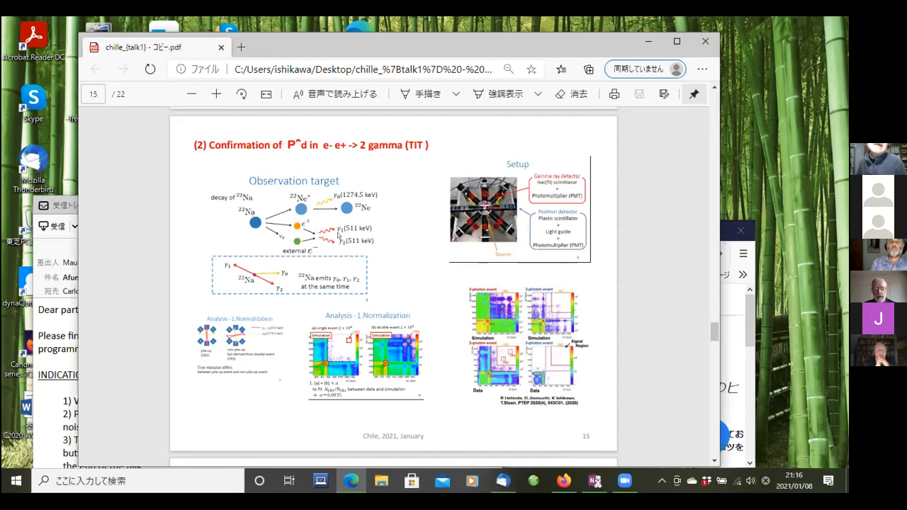
pyautogui.moveTo(335, 243)
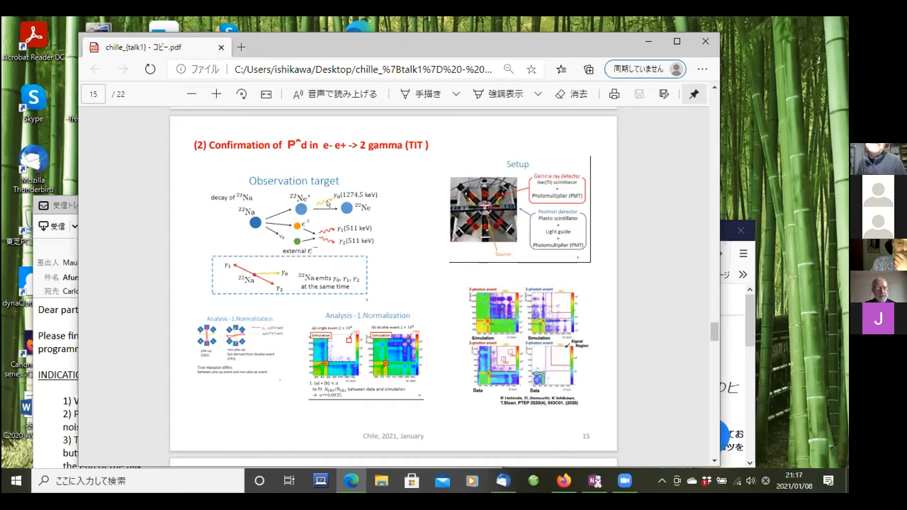
pyautogui.moveTo(338, 254)
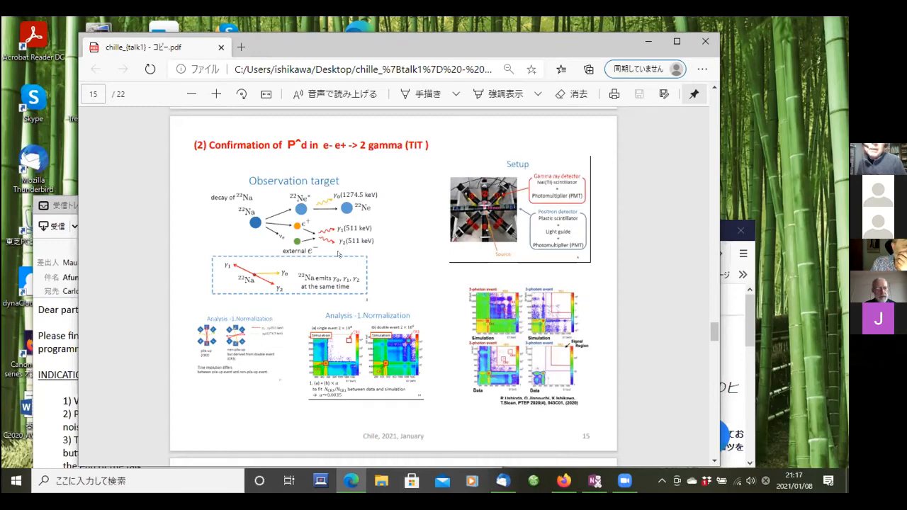
pyautogui.moveTo(417, 282)
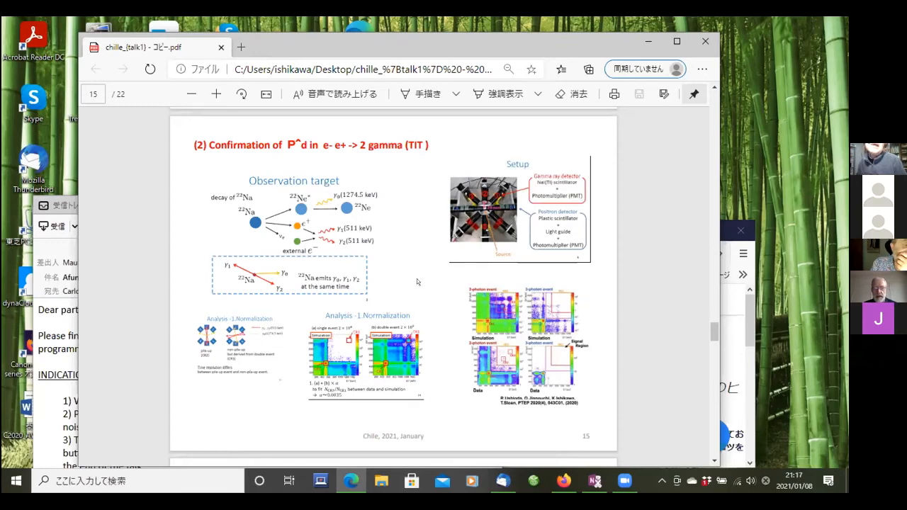
pyautogui.moveTo(385, 261)
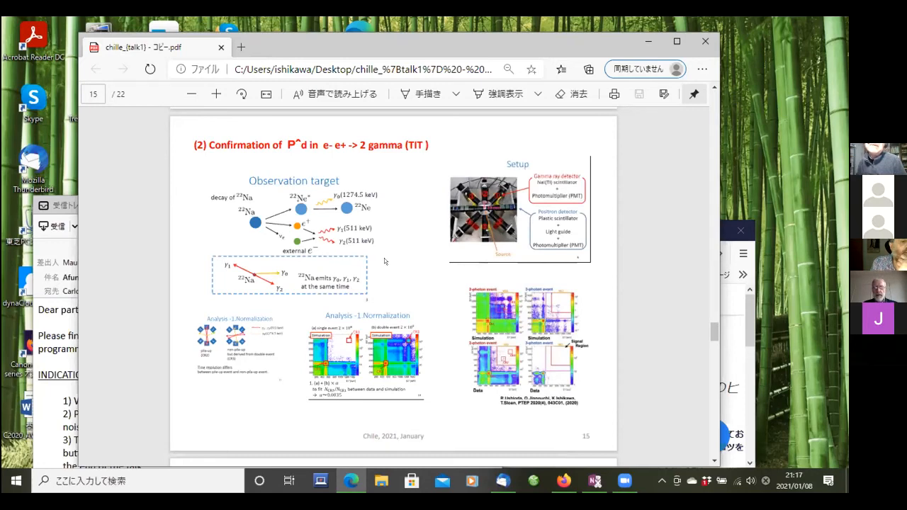
pyautogui.moveTo(373, 264)
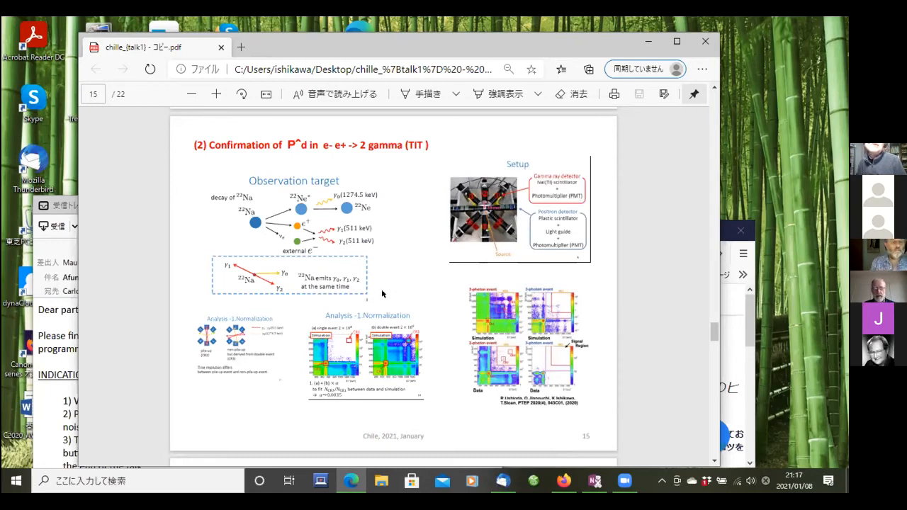
pyautogui.moveTo(383, 263)
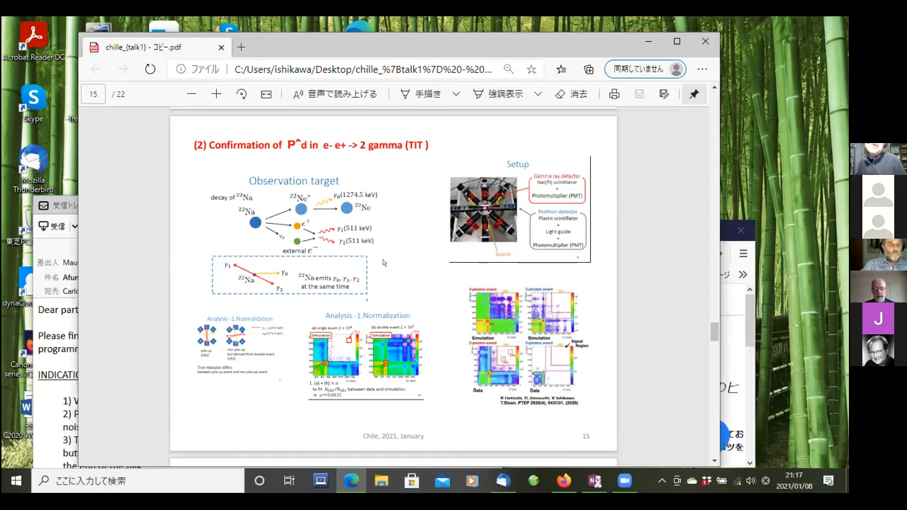
pyautogui.moveTo(422, 303)
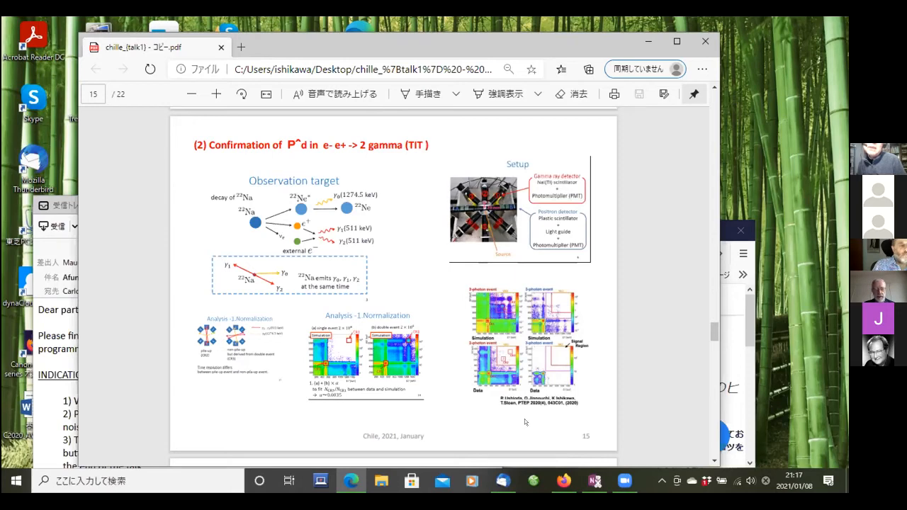
pyautogui.moveTo(537, 412)
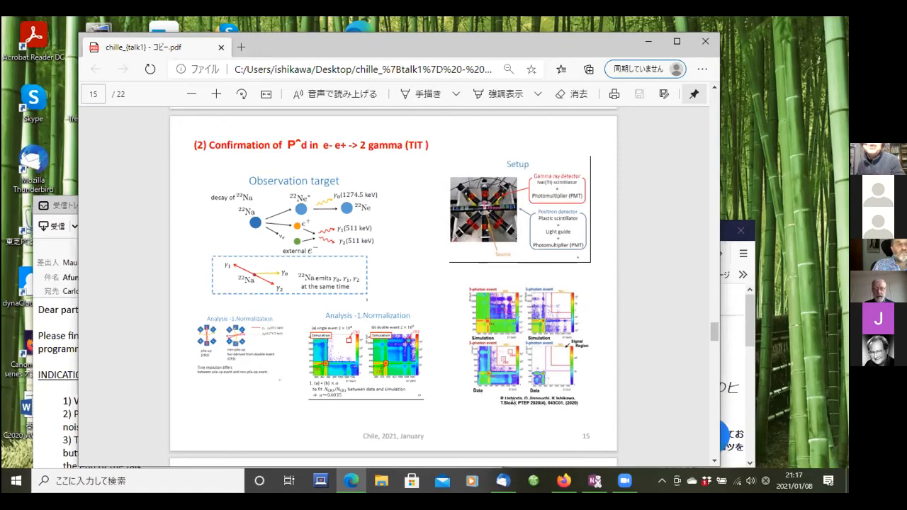
# Scroll down from slide 15 to slide 16 with the anomalous width plot and Raman scattering heading.
pyautogui.scroll(-3)
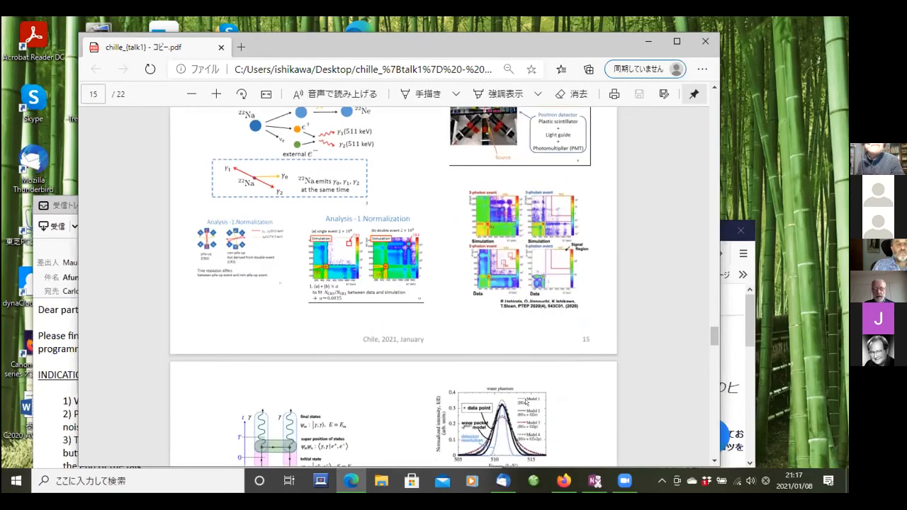
pyautogui.scroll(-3)
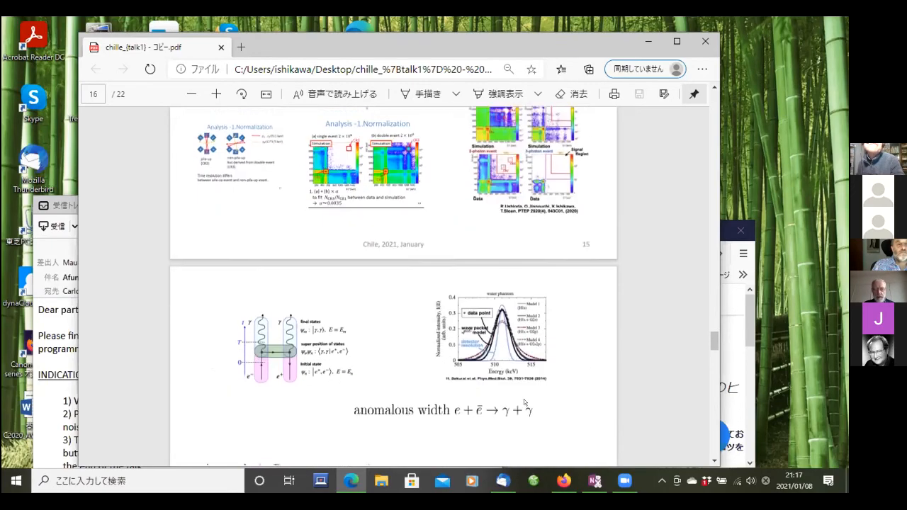
pyautogui.scroll(-3)
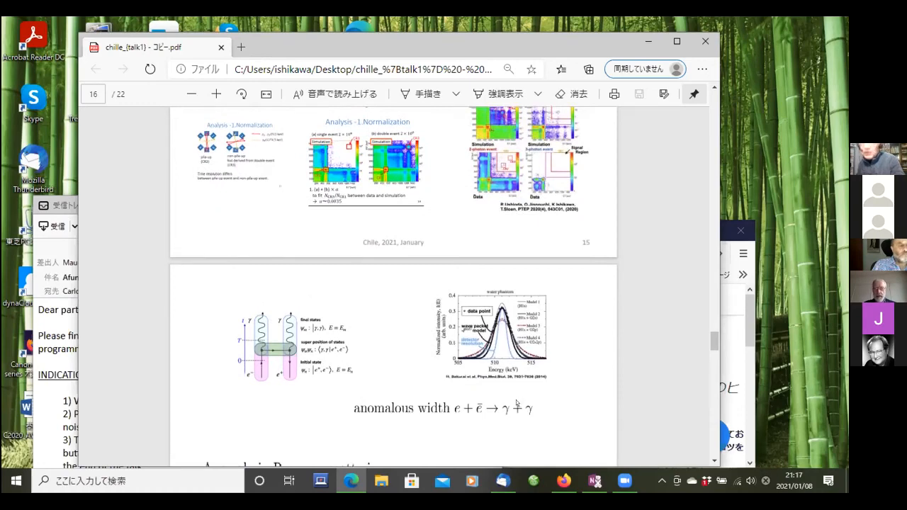
pyautogui.scroll(-3)
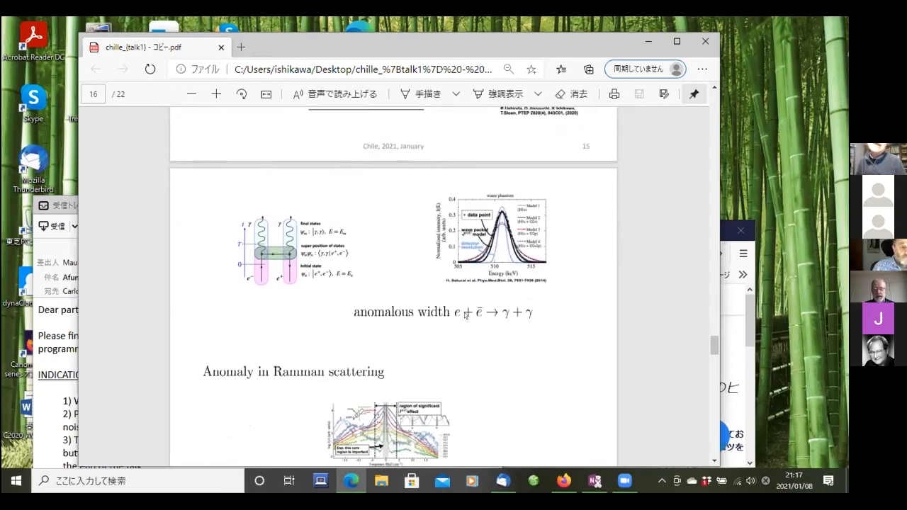
pyautogui.moveTo(503, 304)
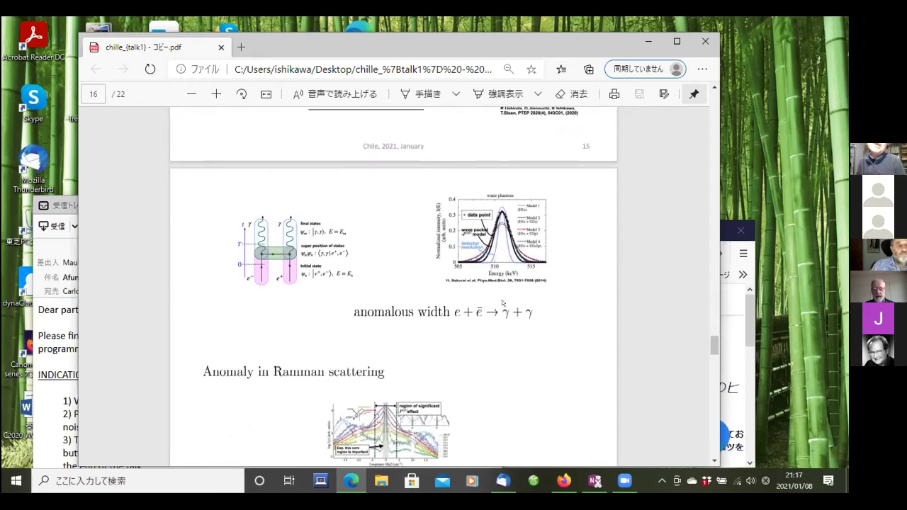
pyautogui.moveTo(516, 321)
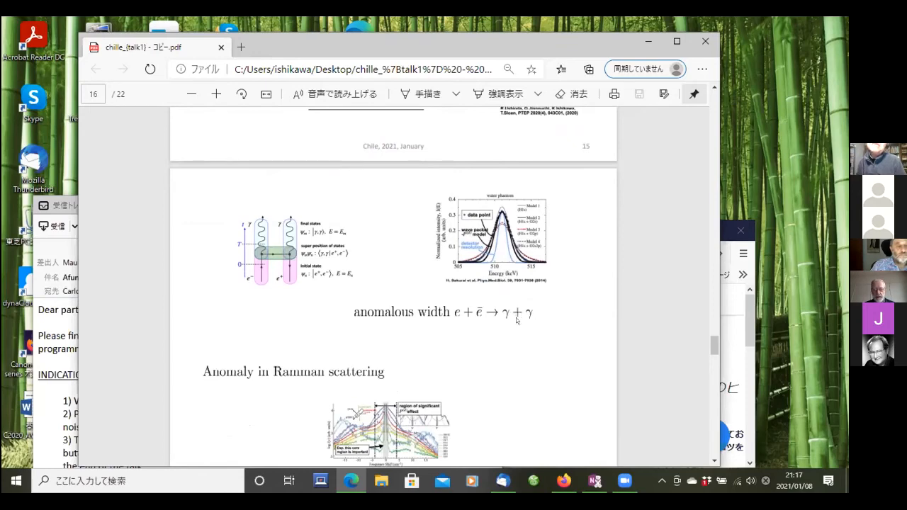
pyautogui.moveTo(474, 314)
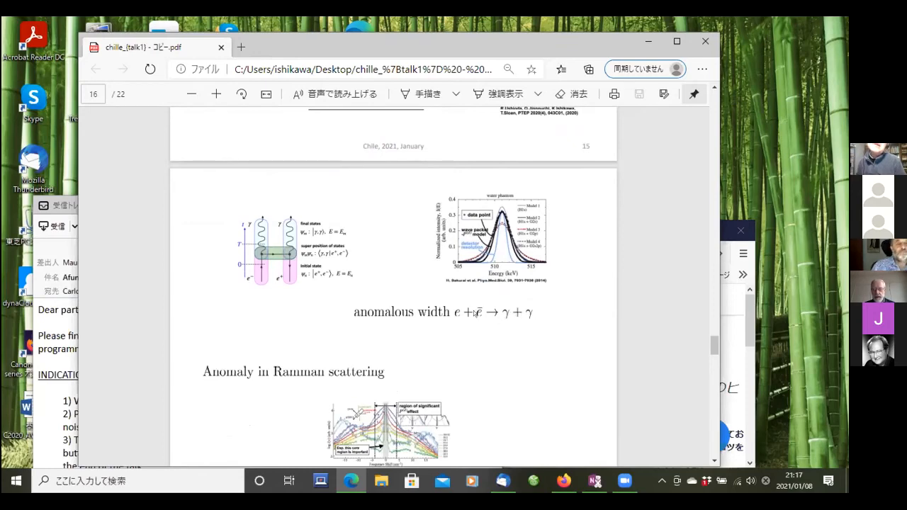
pyautogui.moveTo(314, 283)
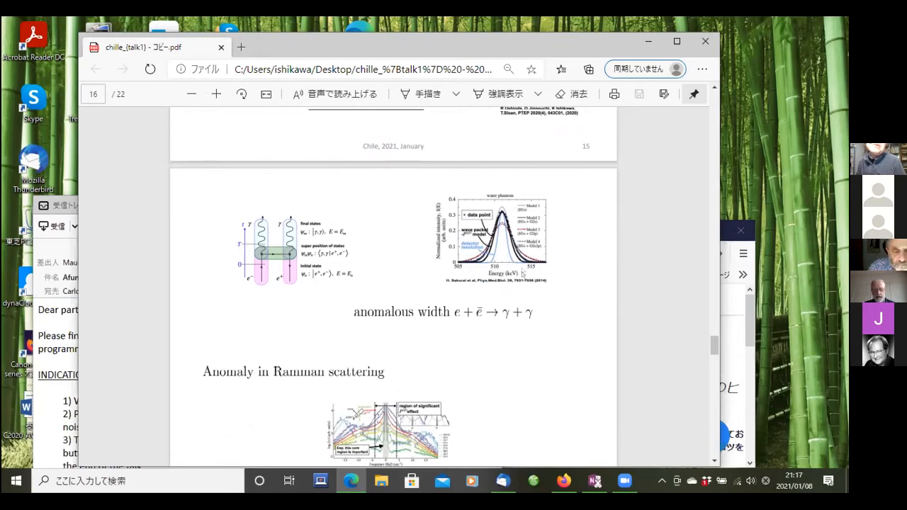
pyautogui.moveTo(503, 275)
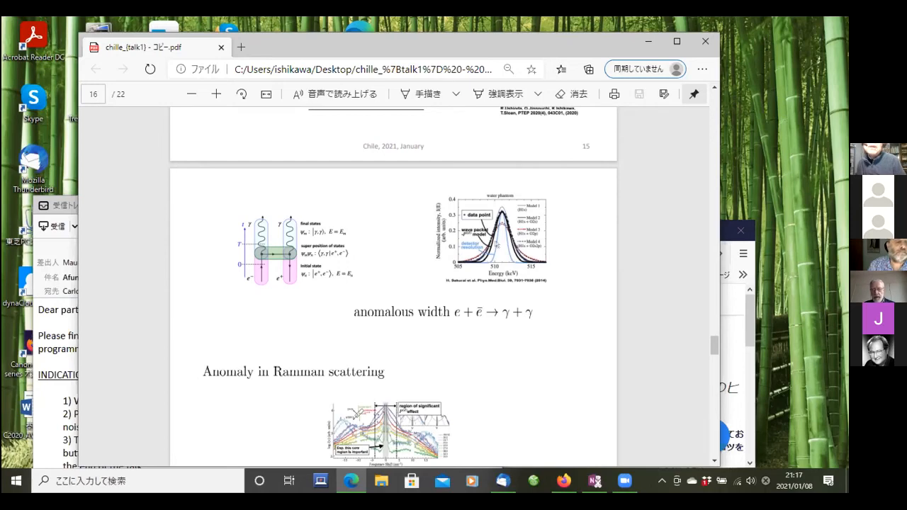
pyautogui.moveTo(496, 244)
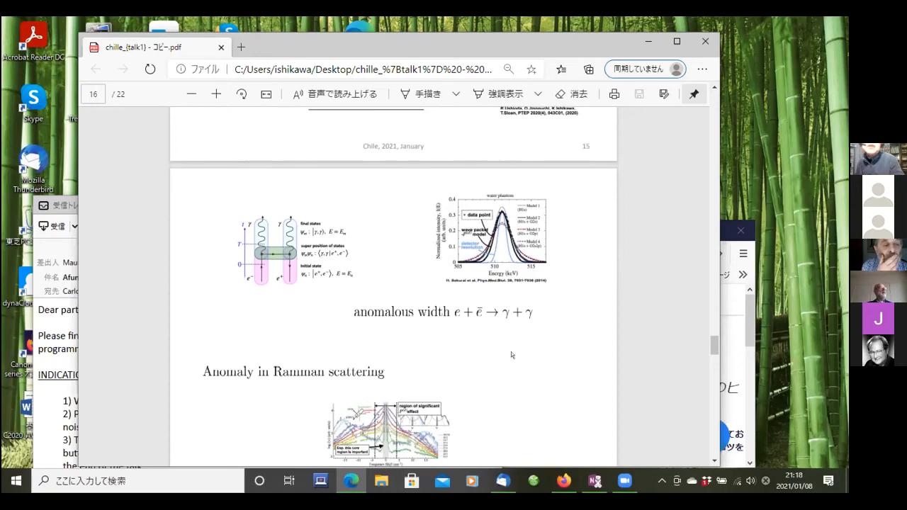
# Scroll to slide 17 on π0 → γγ decay and pi_0 lifetime, nudging back up to frame it.
pyautogui.scroll(-3)
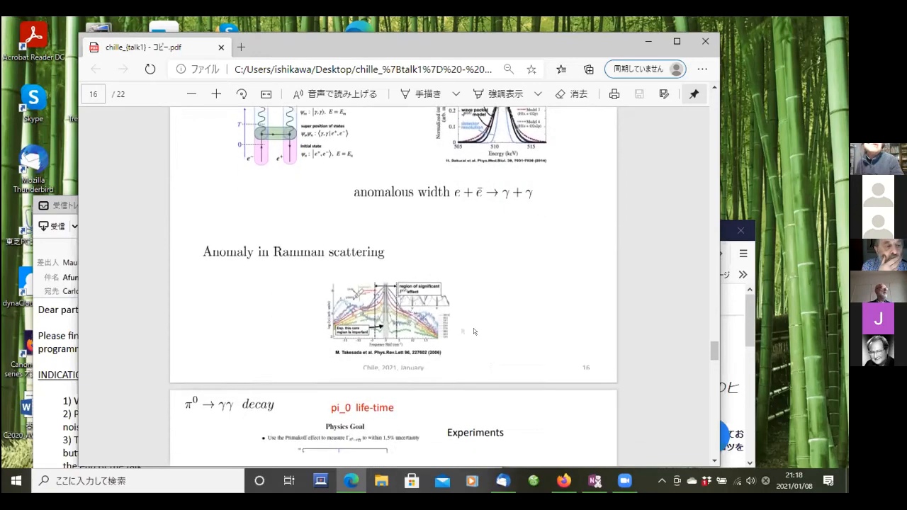
pyautogui.scroll(-3)
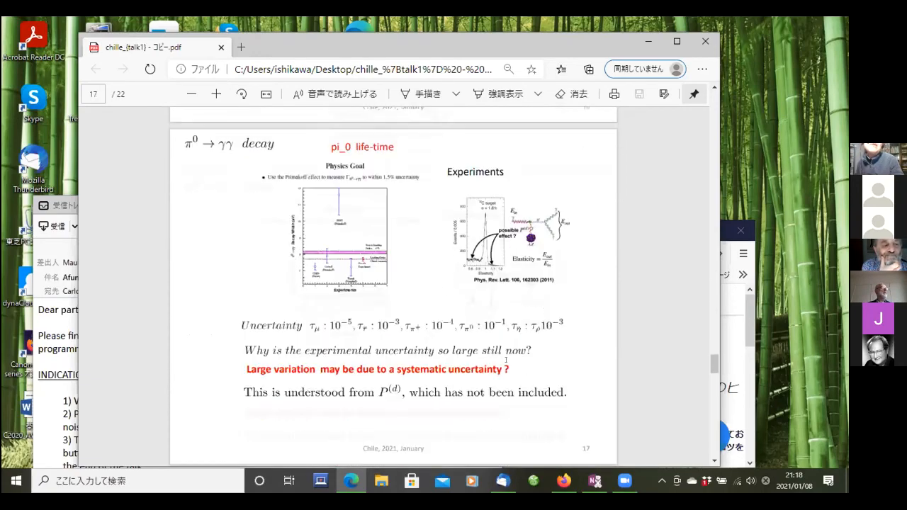
pyautogui.scroll(3)
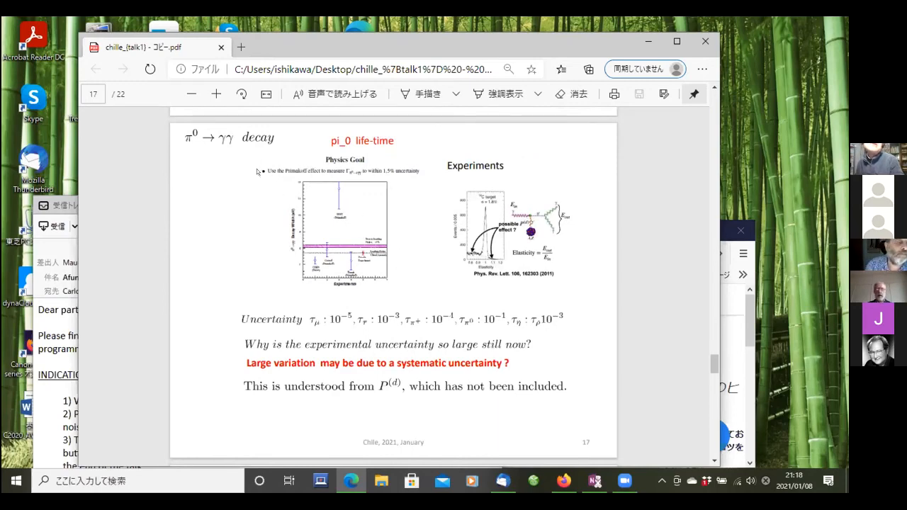
pyautogui.moveTo(316, 256)
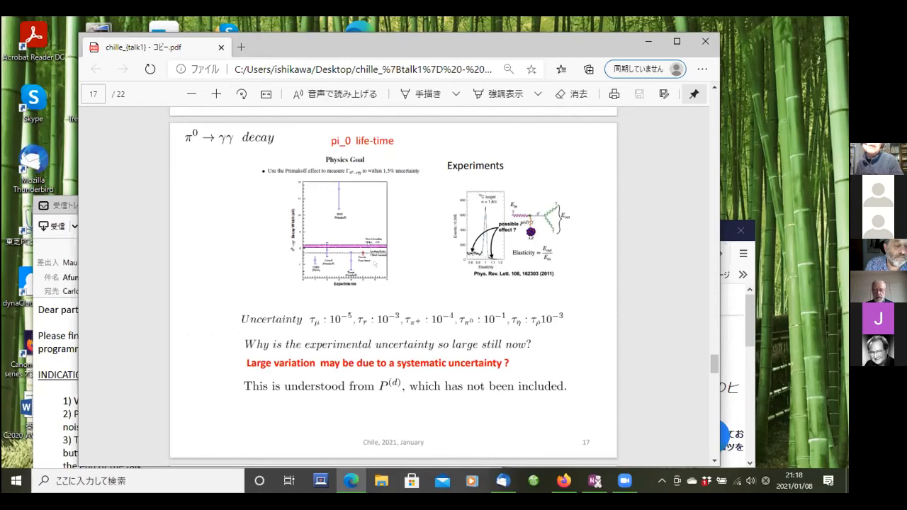
pyautogui.moveTo(375, 276)
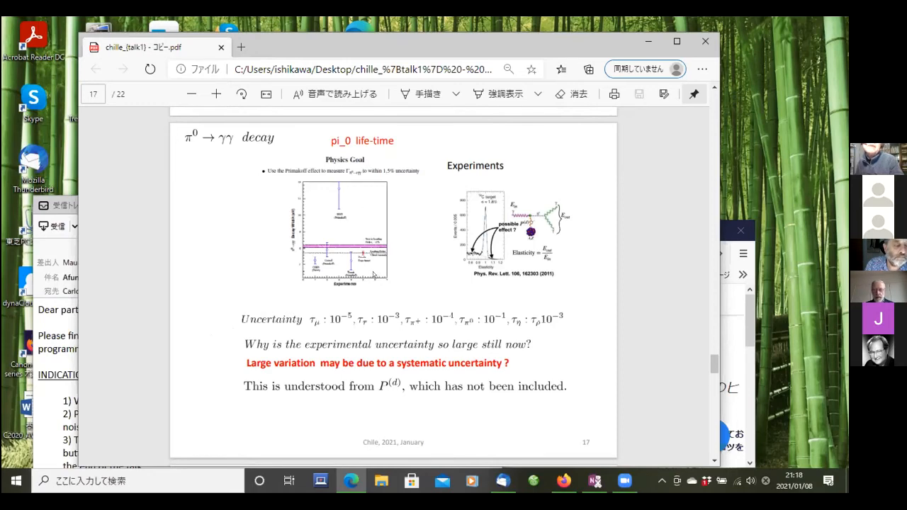
pyautogui.moveTo(514, 331)
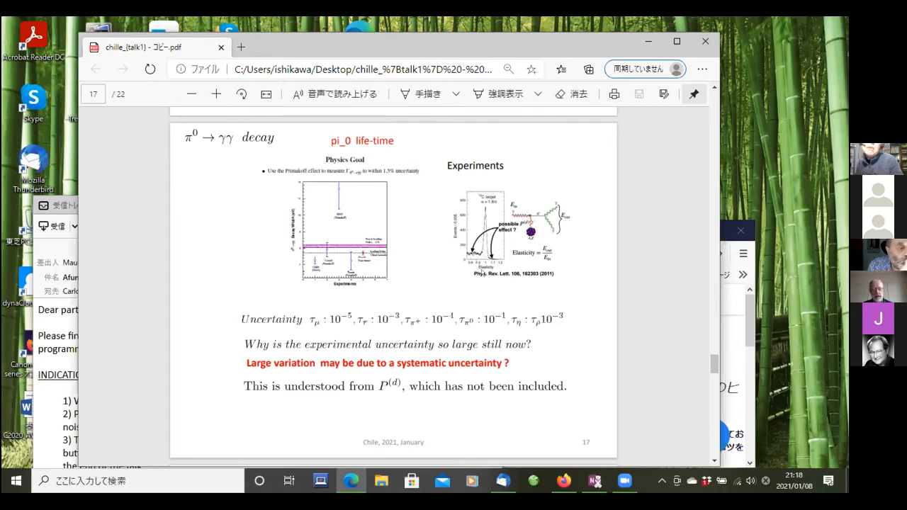
pyautogui.moveTo(534, 294)
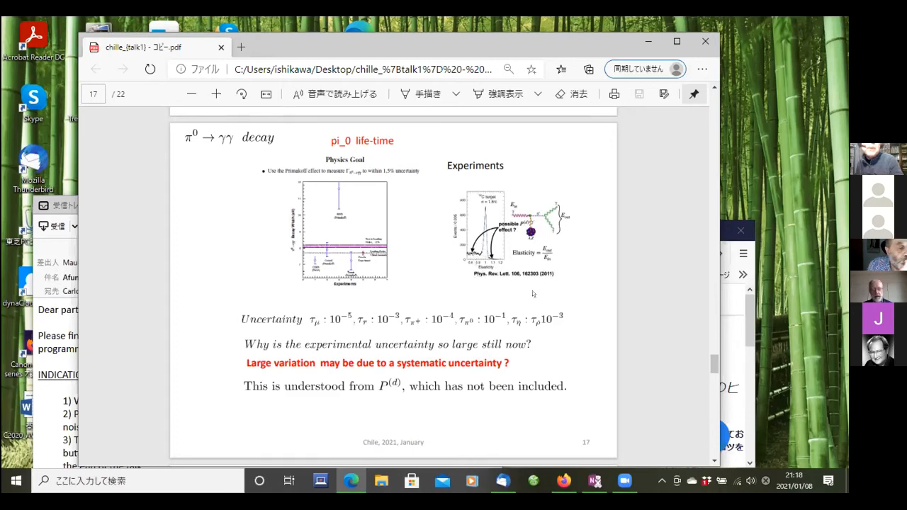
pyautogui.moveTo(546, 282)
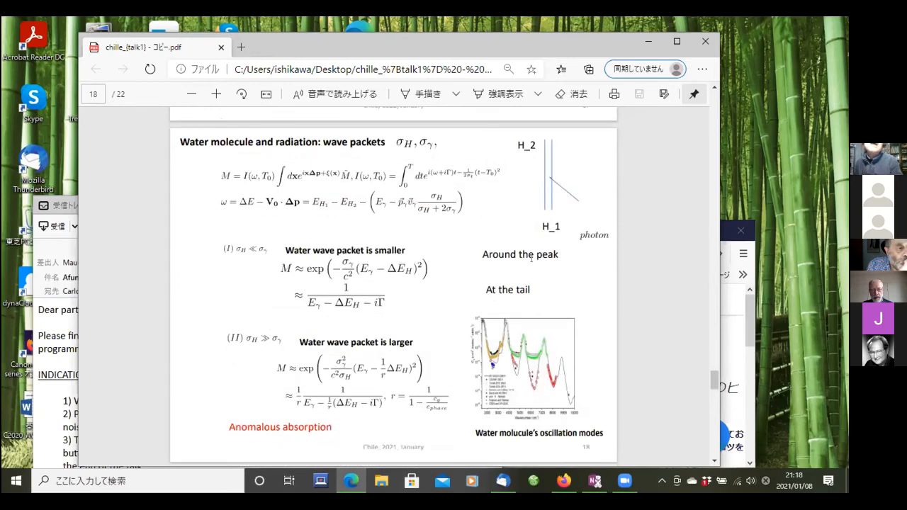
# Scroll past slide 18's wave-packet graph to reveal the Coherent phonon–photon conversion slide.
pyautogui.scroll(3)
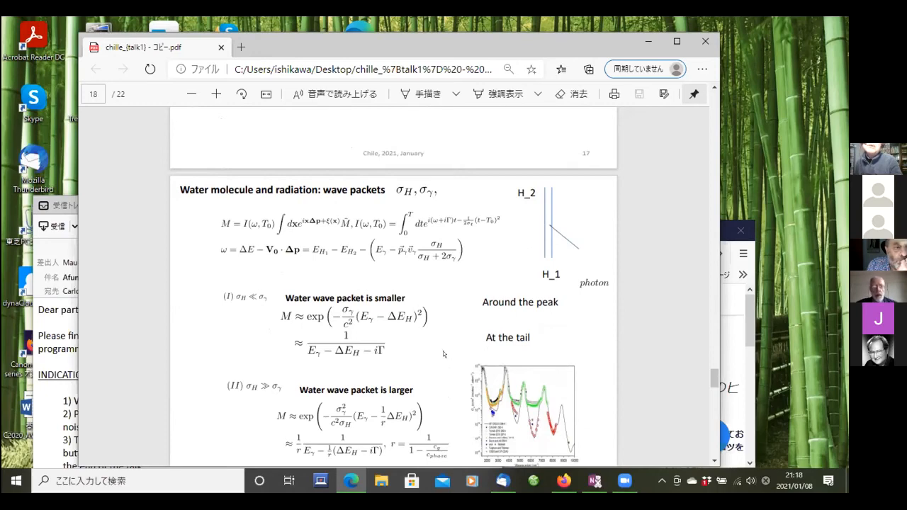
pyautogui.scroll(-3)
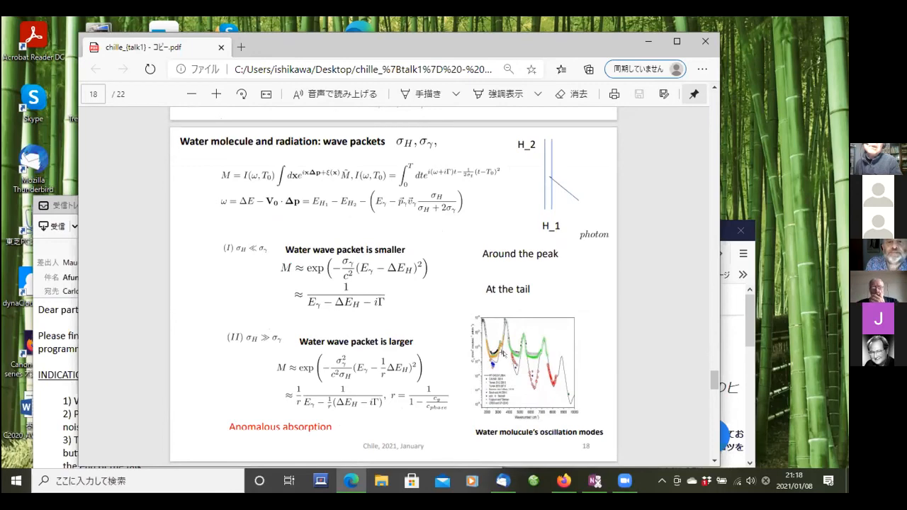
pyautogui.moveTo(523, 336)
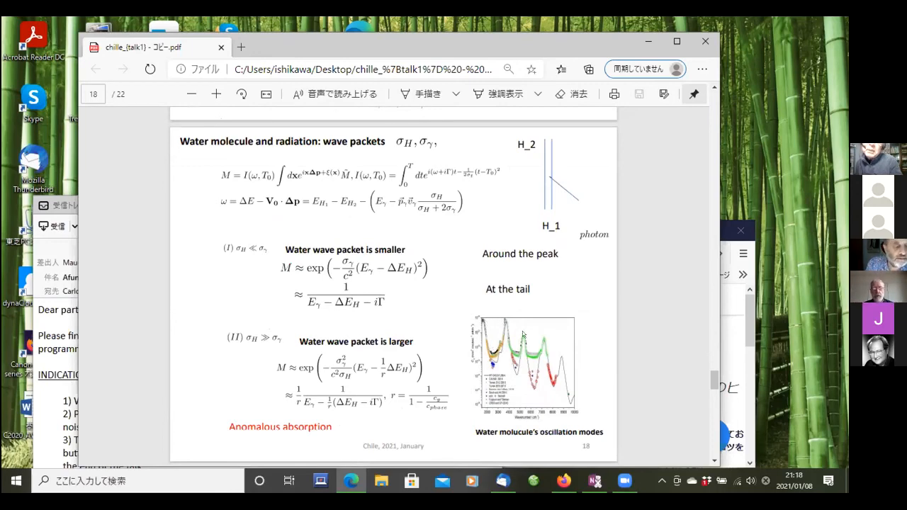
pyautogui.moveTo(484, 324)
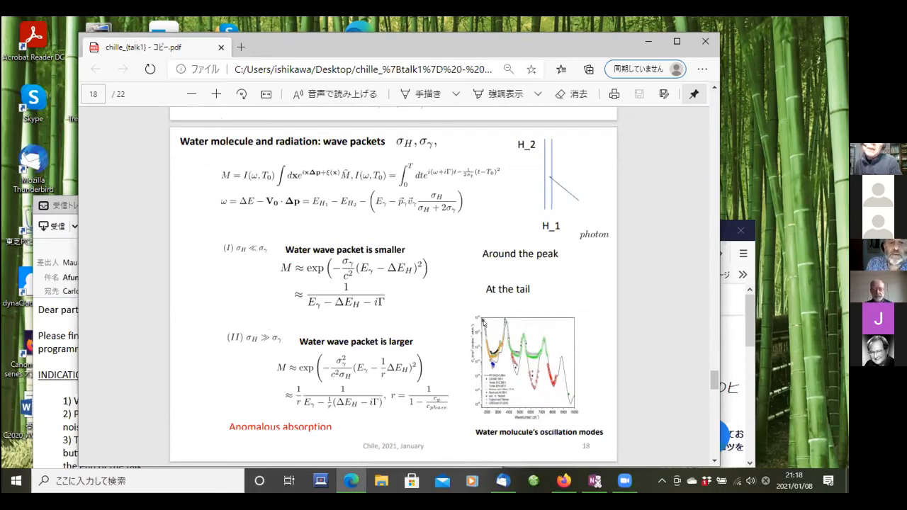
pyautogui.moveTo(516, 366)
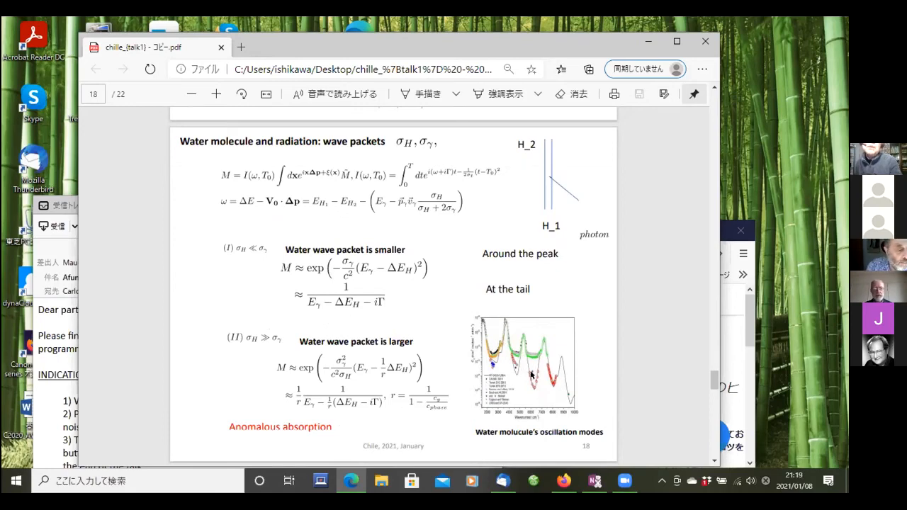
pyautogui.moveTo(526, 390)
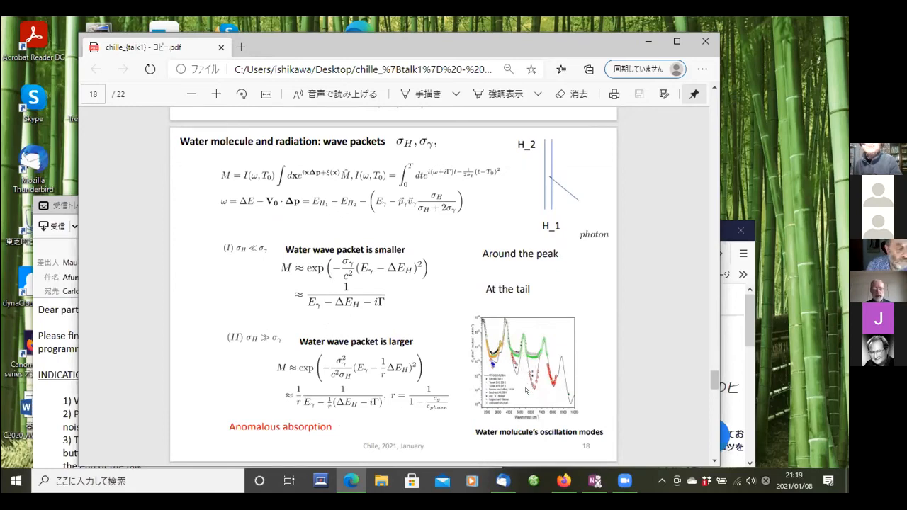
pyautogui.scroll(-3)
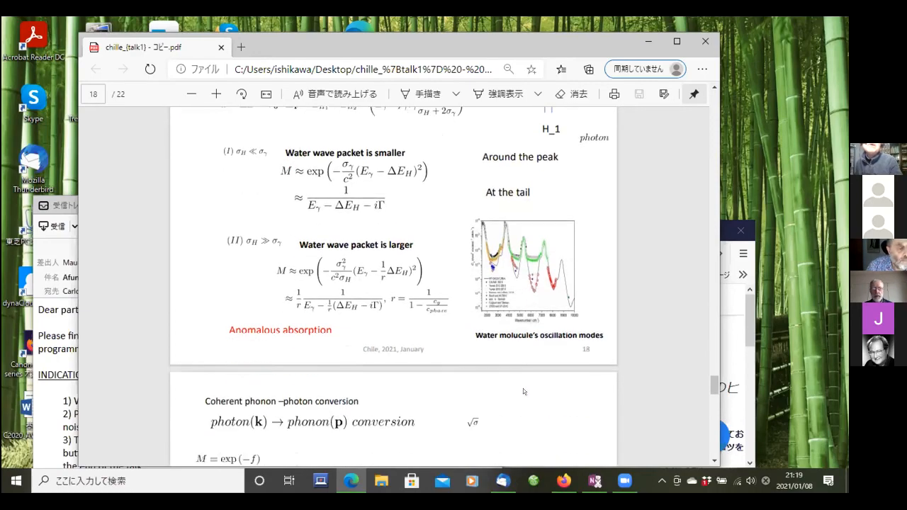
# Scroll down so the Conclusion slide, page 20 with P(T) = ΓT + P^(d), fits the window.
pyautogui.scroll(-3)
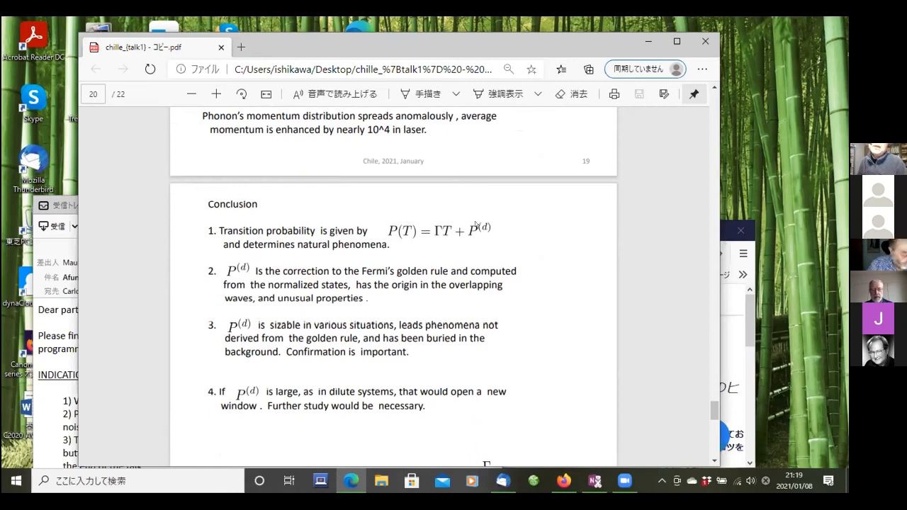
pyautogui.moveTo(444, 235)
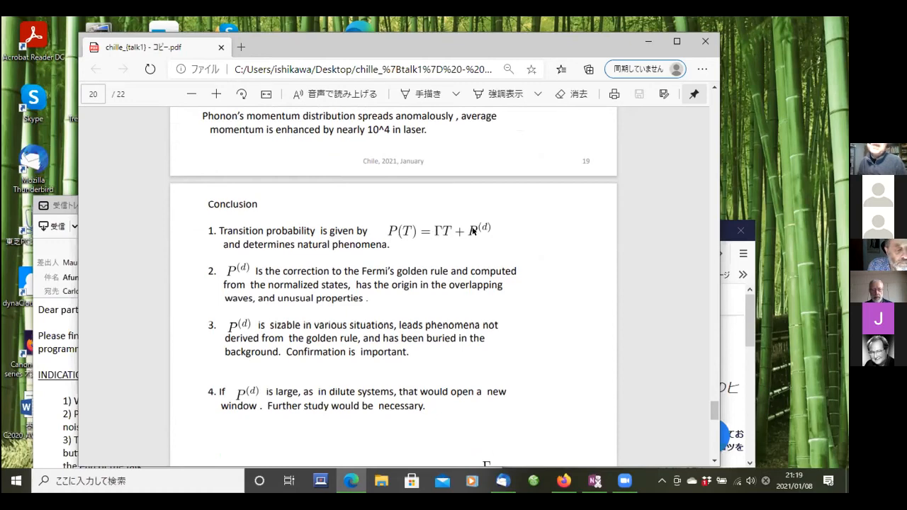
pyautogui.moveTo(471, 232)
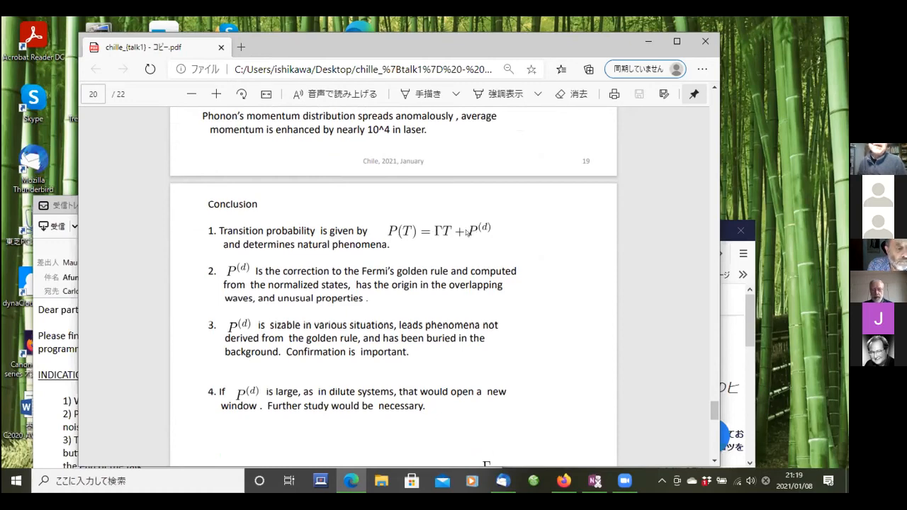
pyautogui.moveTo(435, 246)
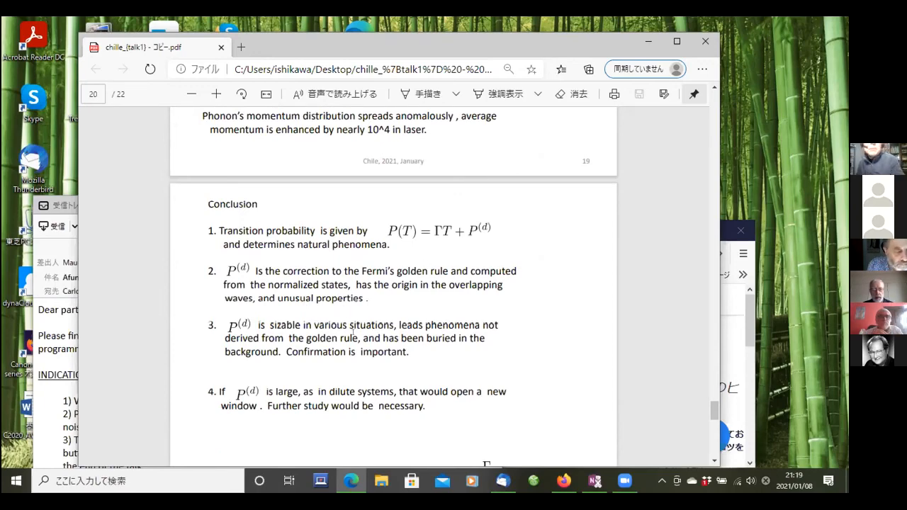
pyautogui.scroll(-3)
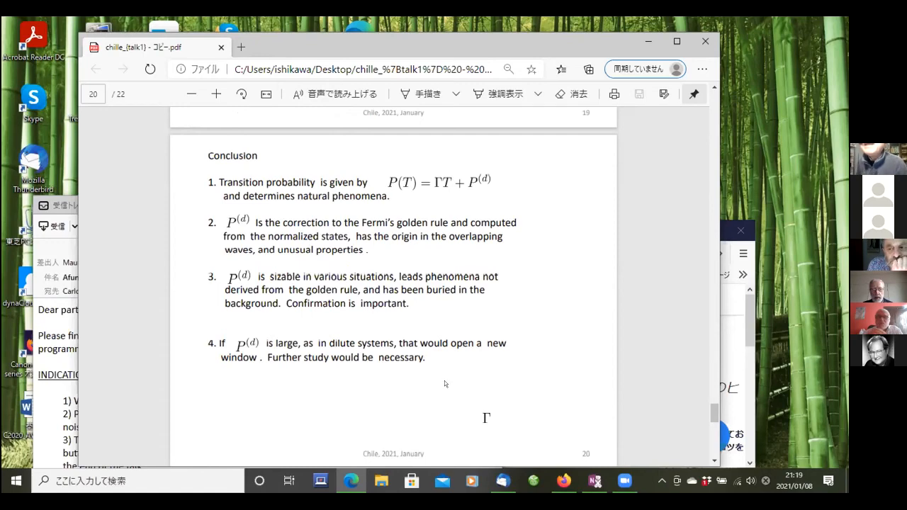
pyautogui.moveTo(452, 394)
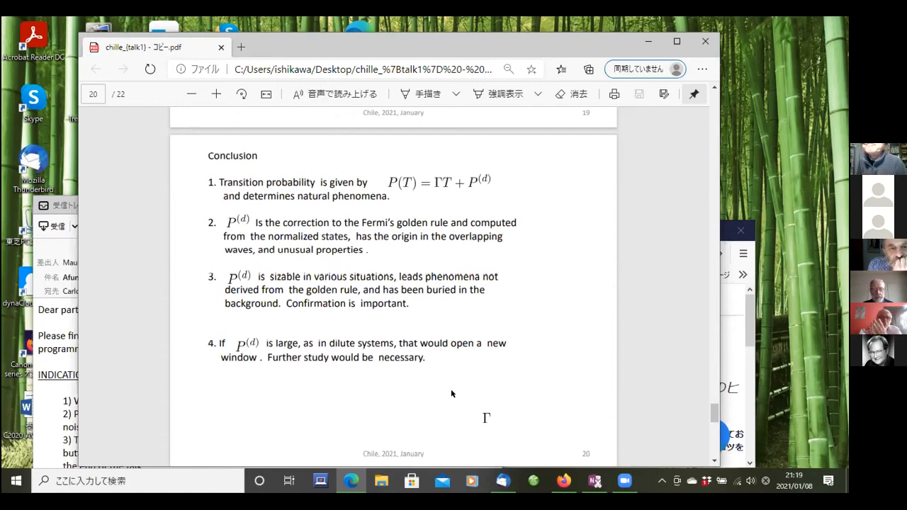
pyautogui.moveTo(433, 394)
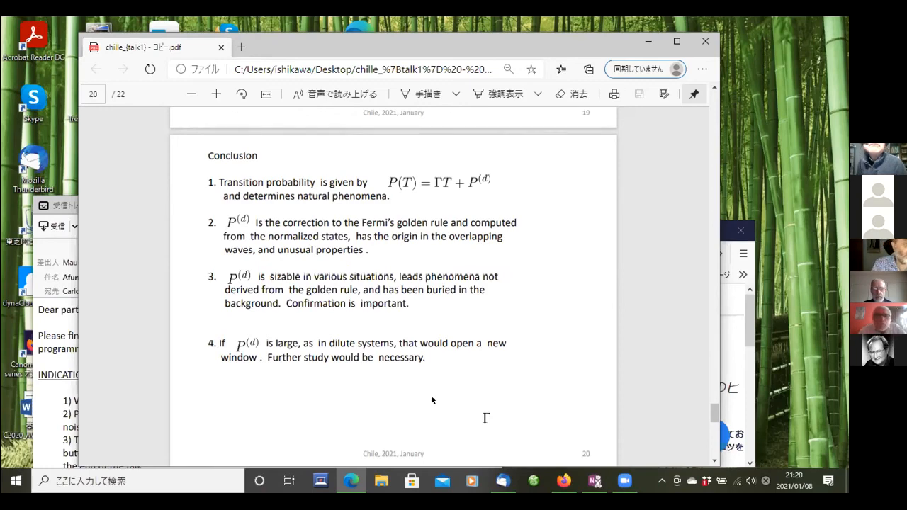
pyautogui.moveTo(426, 402)
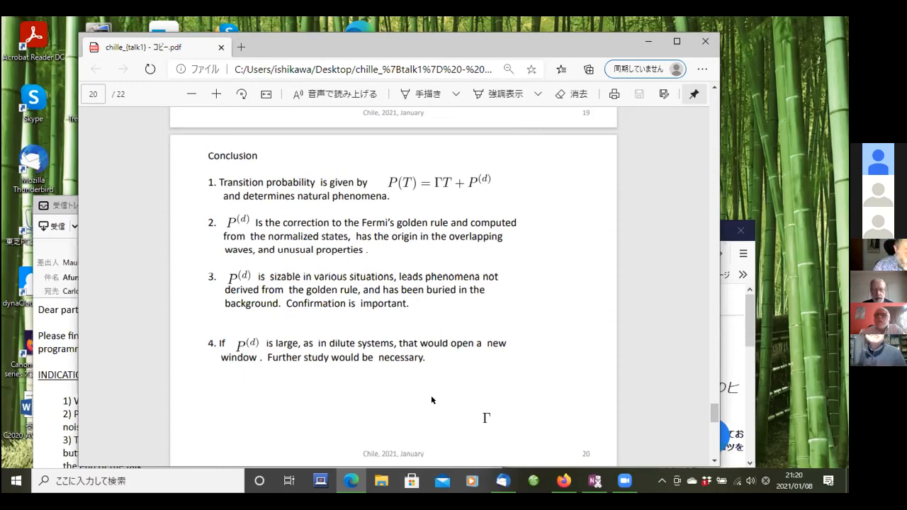
pyautogui.moveTo(482, 384)
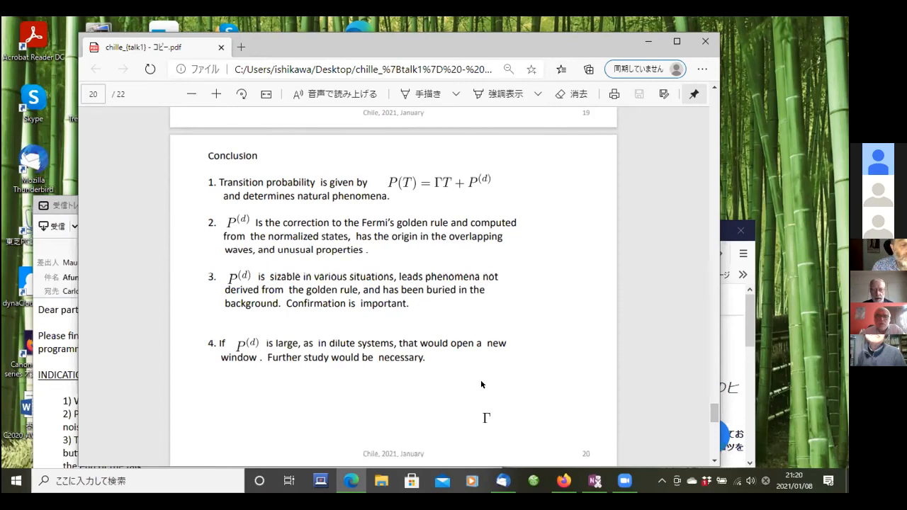
pyautogui.moveTo(474, 394)
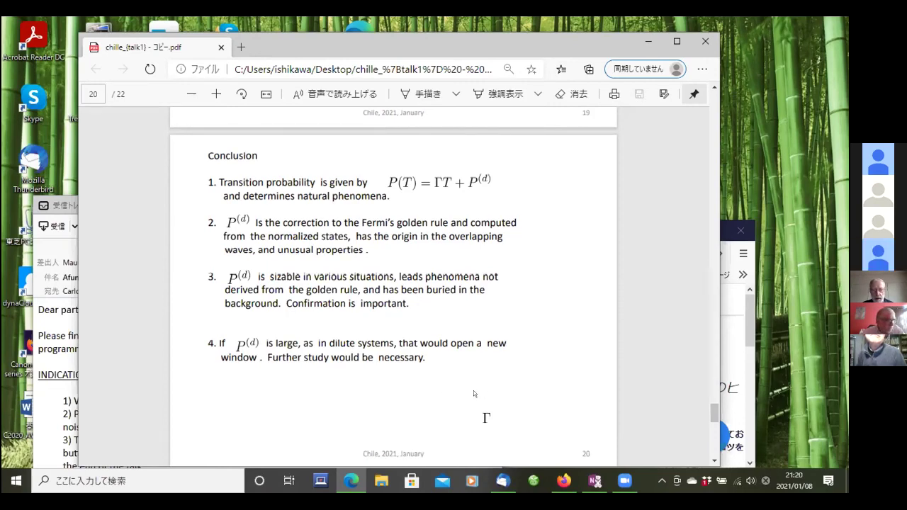
pyautogui.moveTo(465, 390)
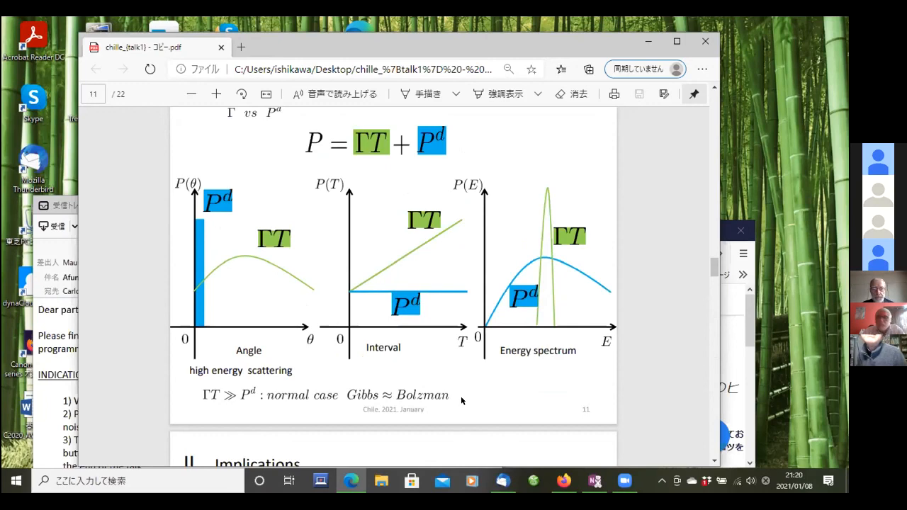
pyautogui.moveTo(457, 394)
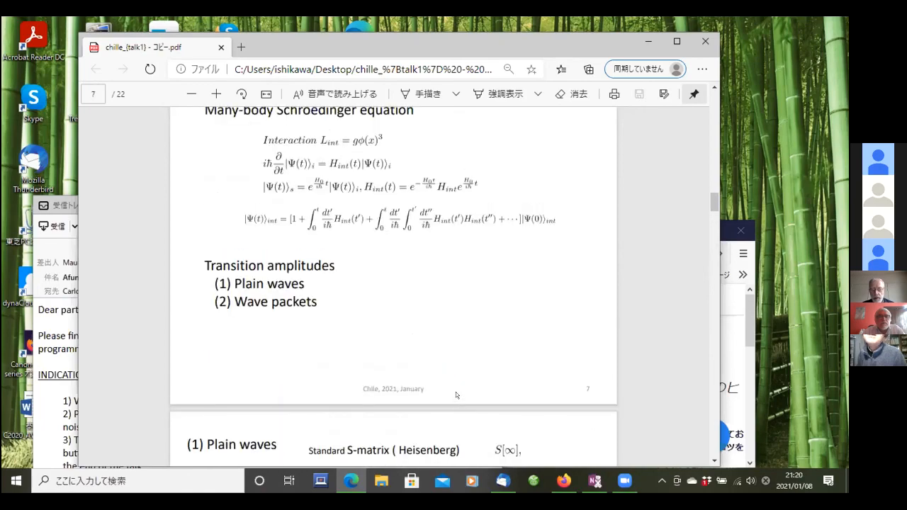
# Scroll back to slide 4, Transition amplitude and Probability, with slide 5's heading below.
pyautogui.scroll(3)
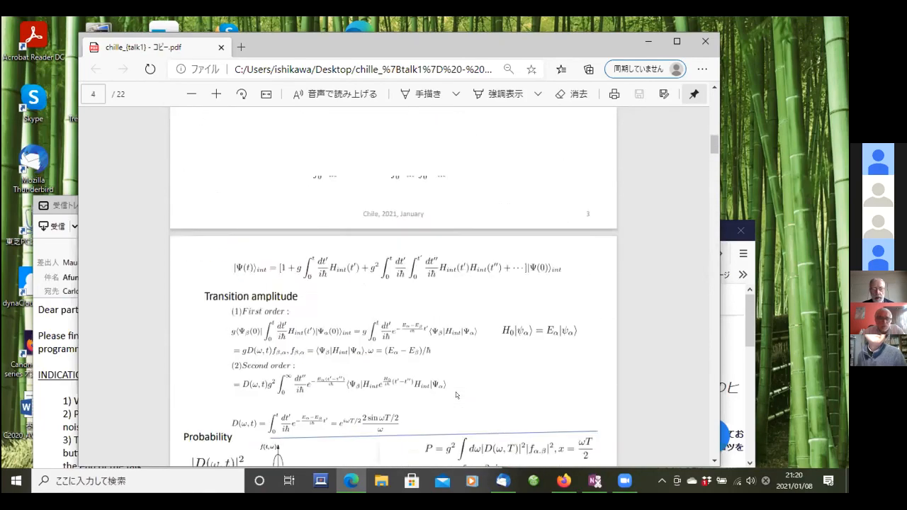
pyautogui.scroll(-3)
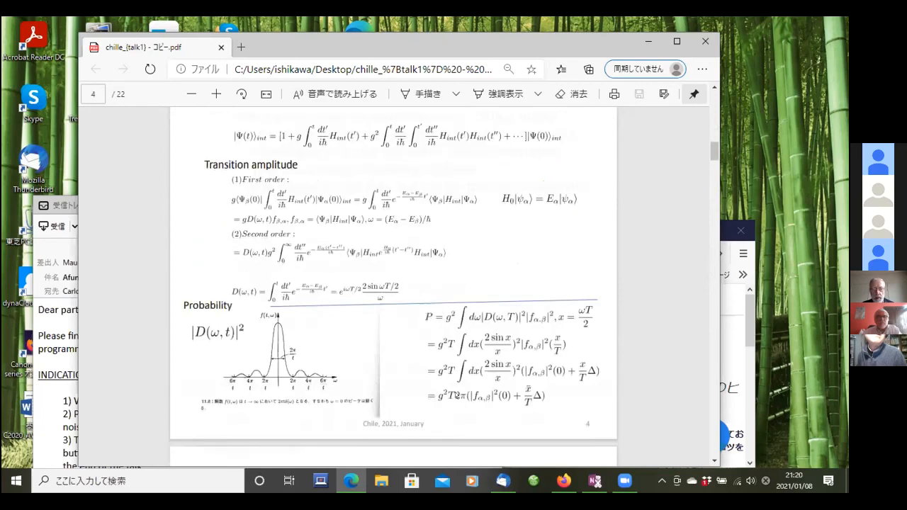
pyautogui.scroll(-3)
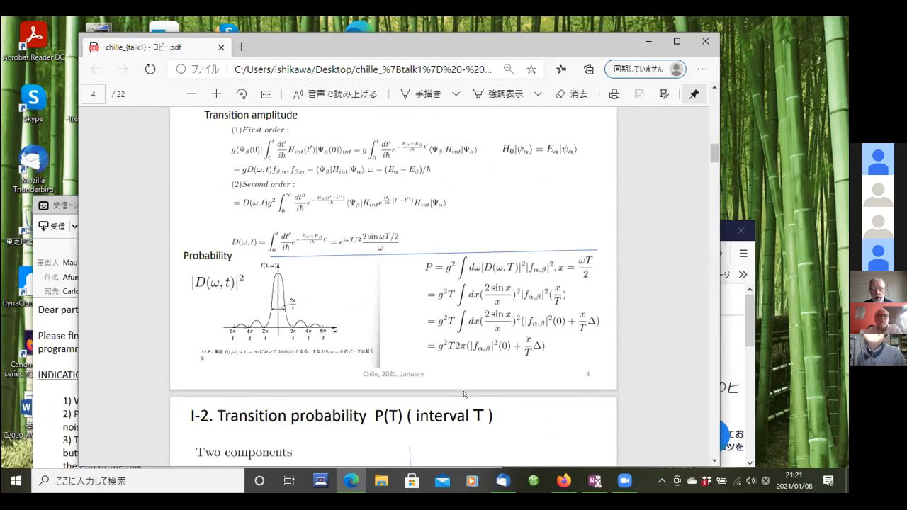
pyautogui.moveTo(464, 399)
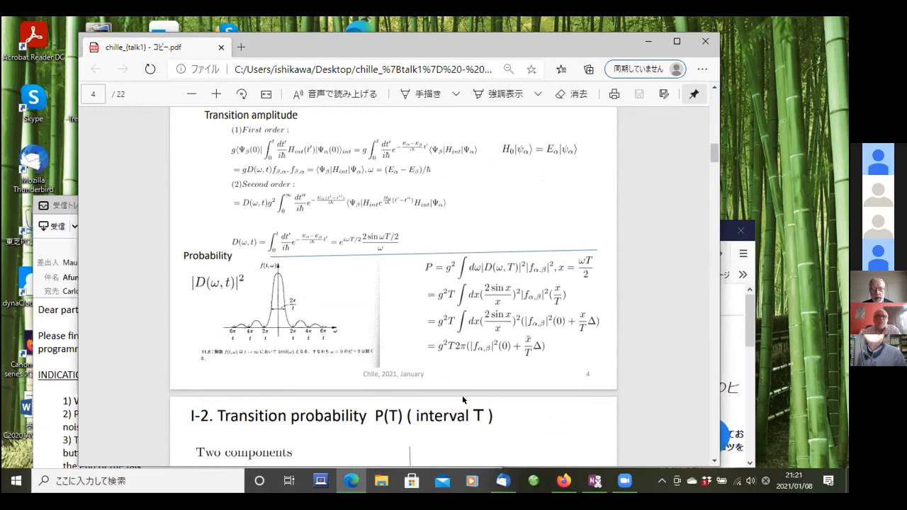
pyautogui.moveTo(457, 399)
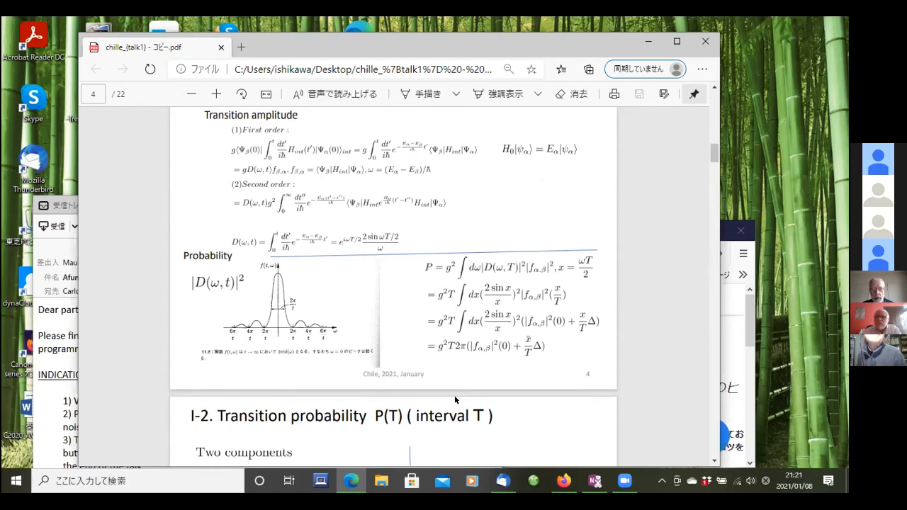
pyautogui.scroll(-3)
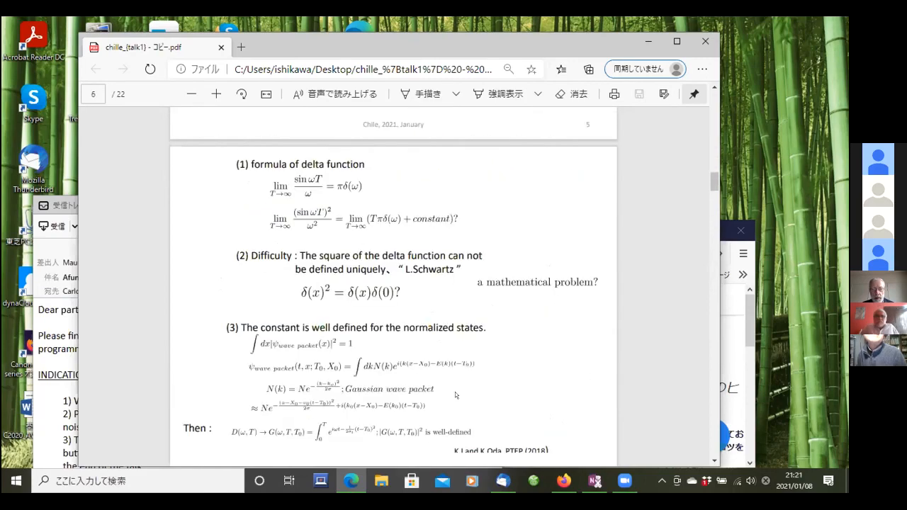
pyautogui.scroll(-3)
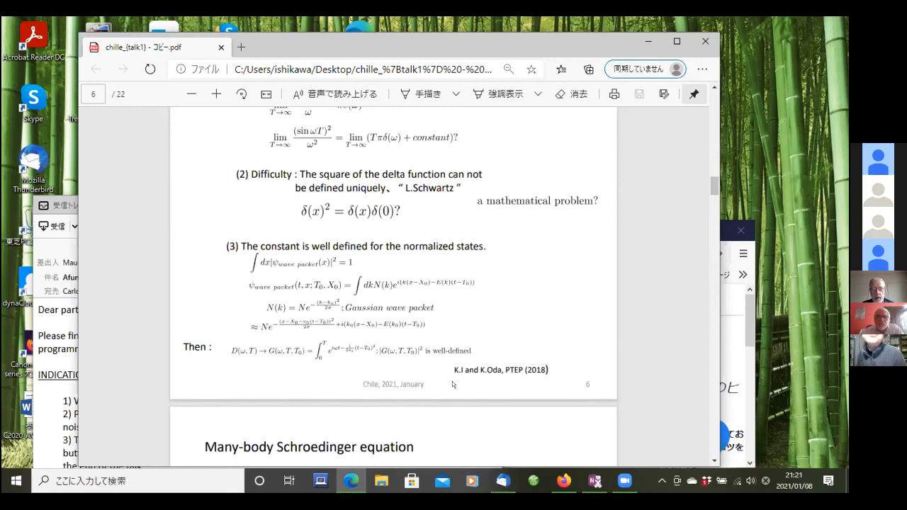
pyautogui.scroll(3)
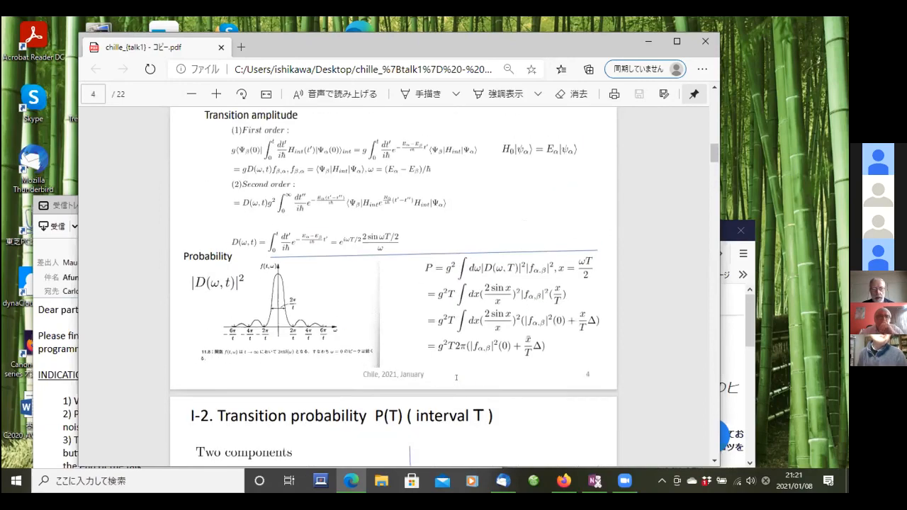
pyautogui.moveTo(324, 214)
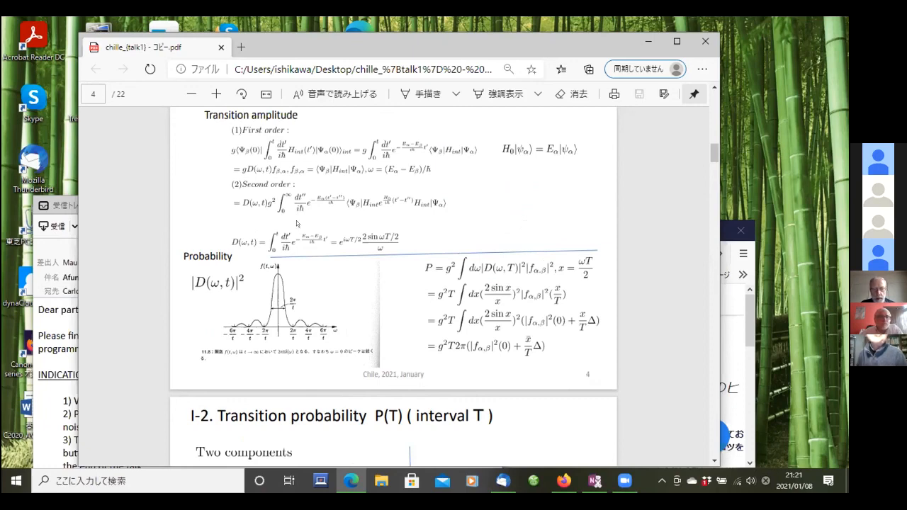
pyautogui.moveTo(324, 230)
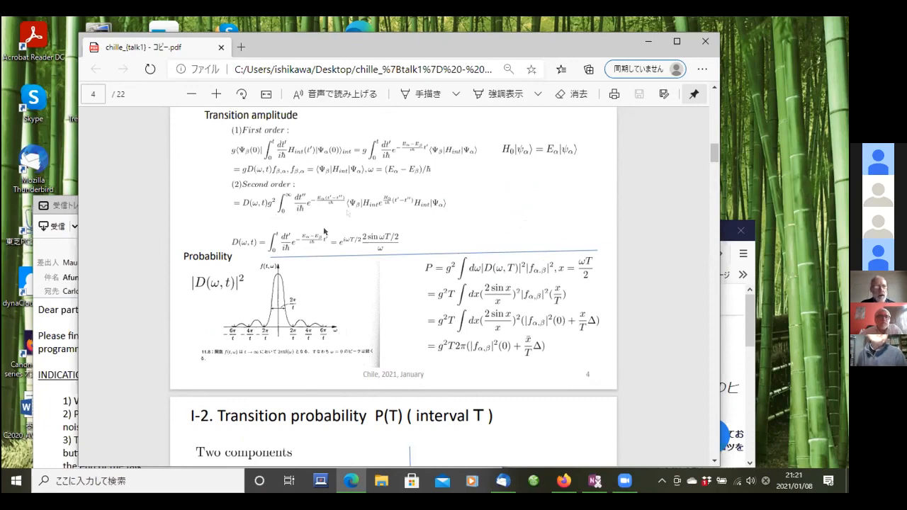
pyautogui.moveTo(315, 246)
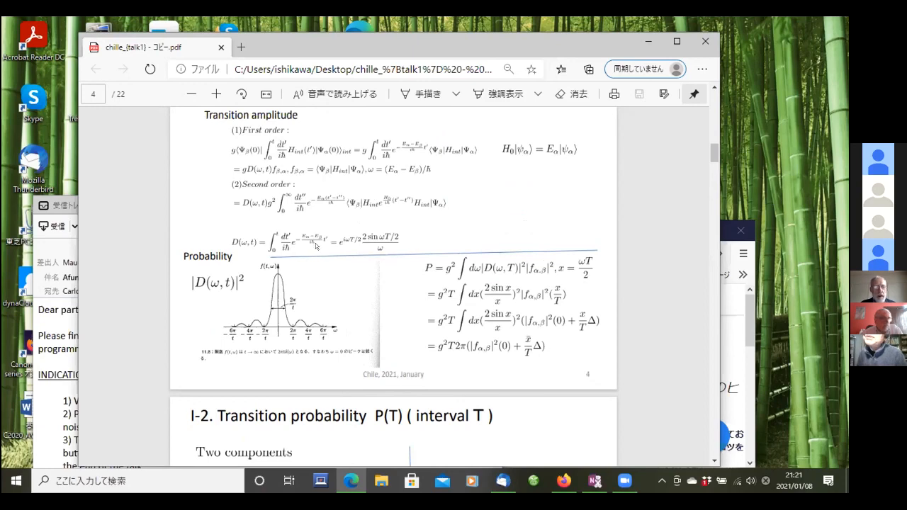
pyautogui.moveTo(316, 248)
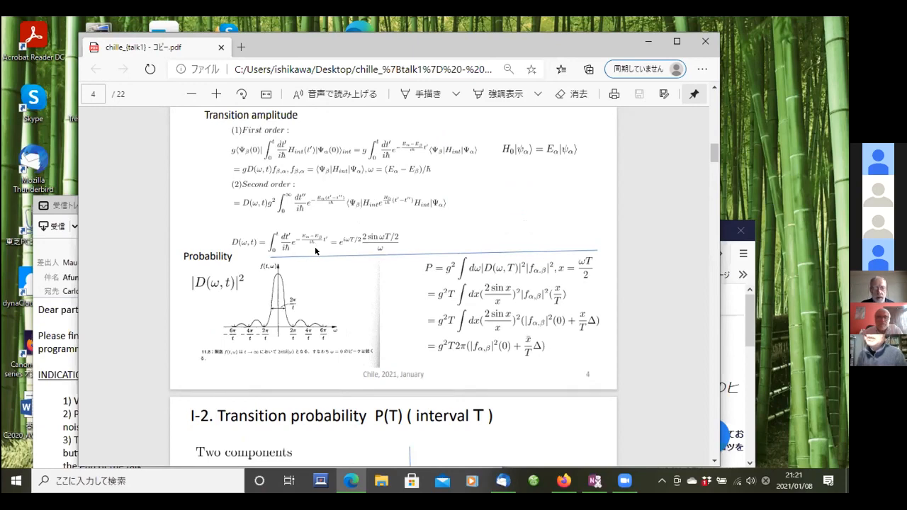